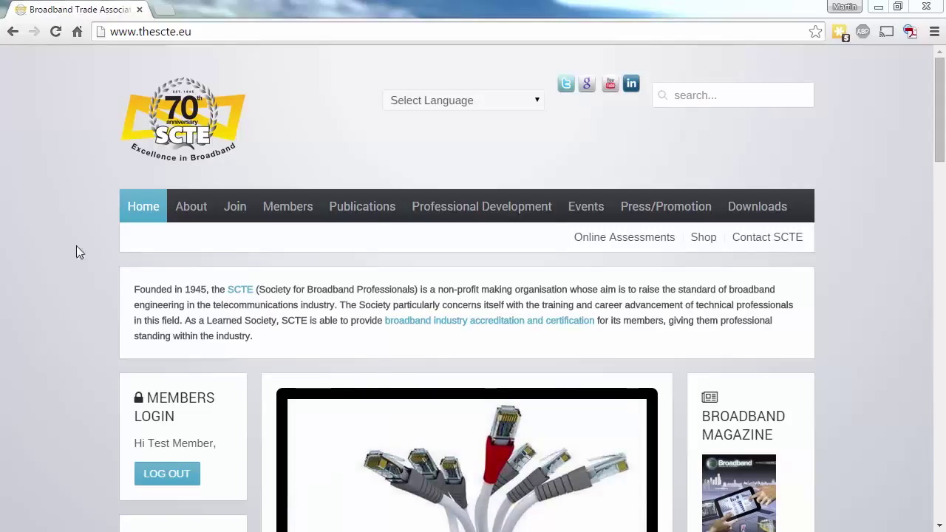
Scroll down through the SCTE home page content from top to bottom
click(463, 100)
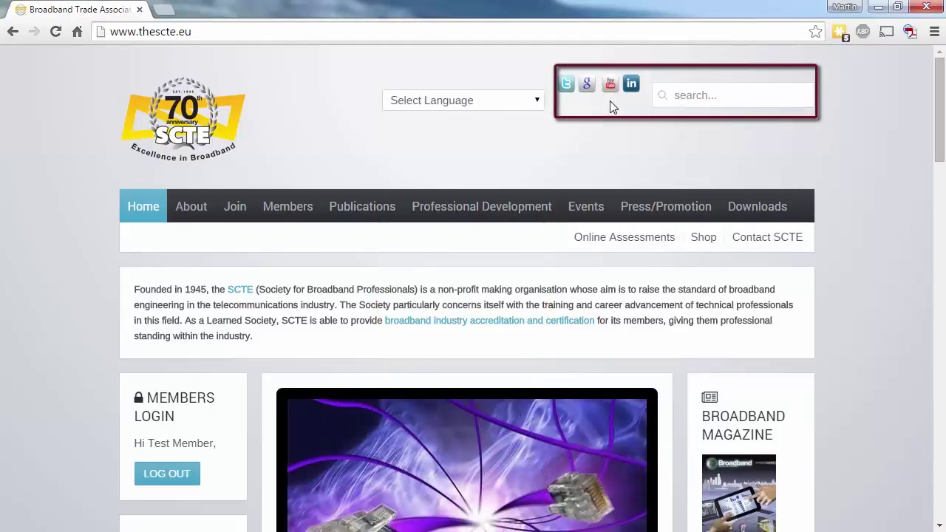
click(717, 94)
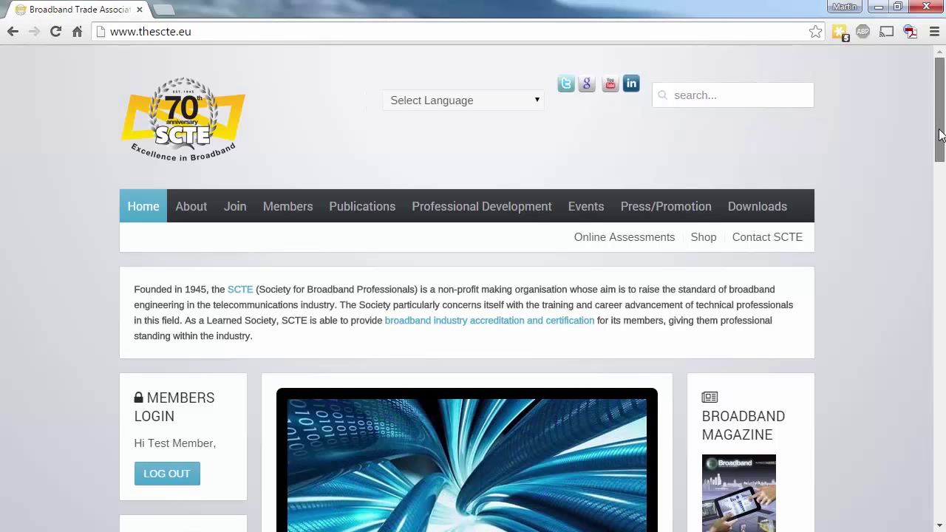
scroll(down, 3)
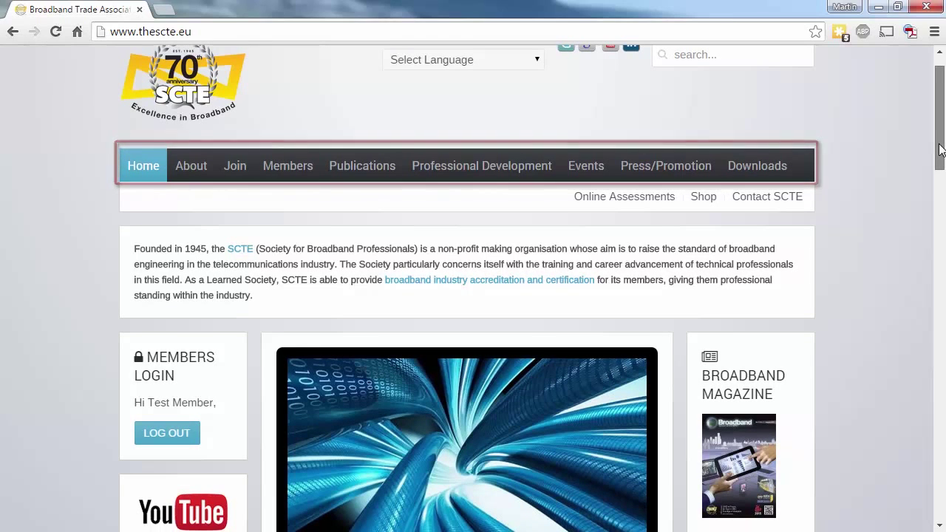
scroll(down, 3)
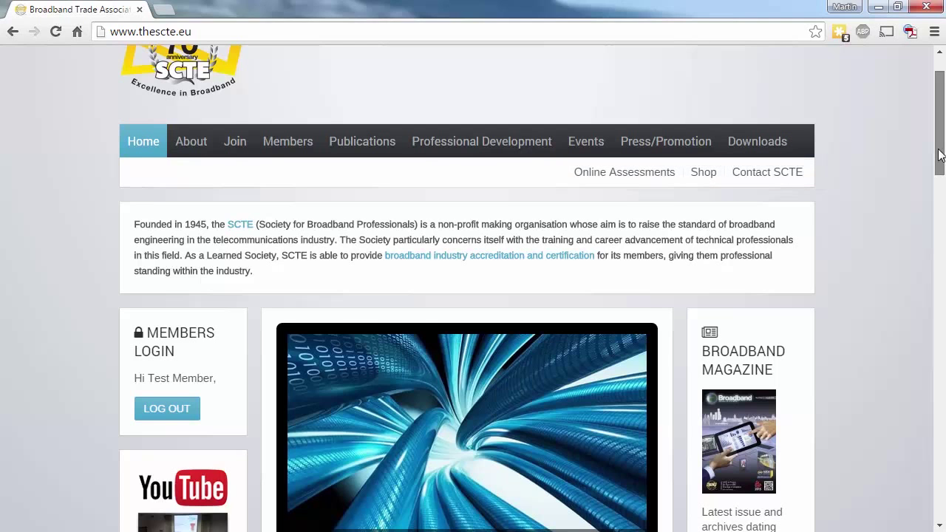
scroll(down, 3)
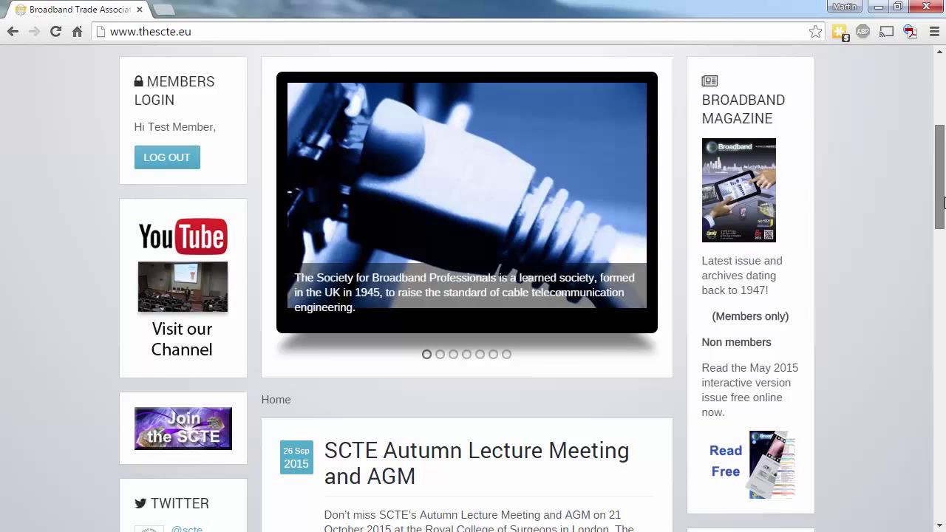
scroll(down, 3)
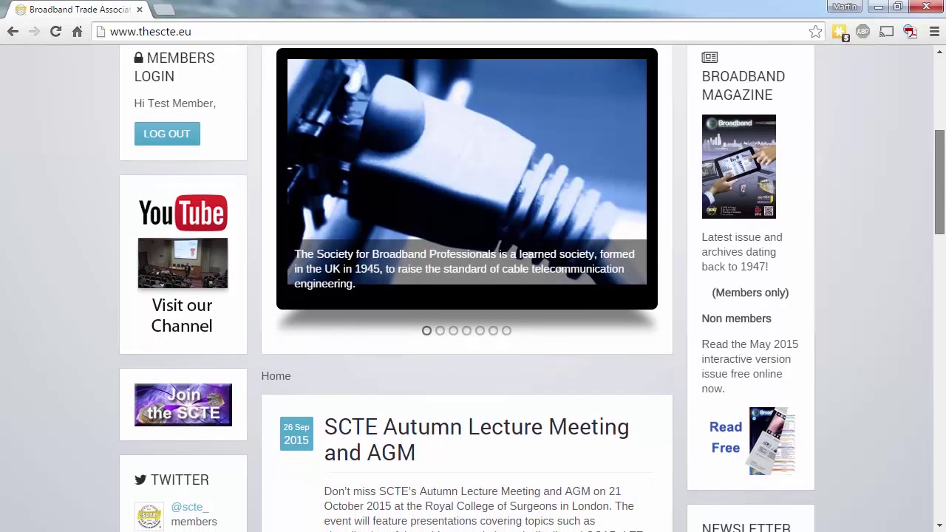
scroll(down, 3)
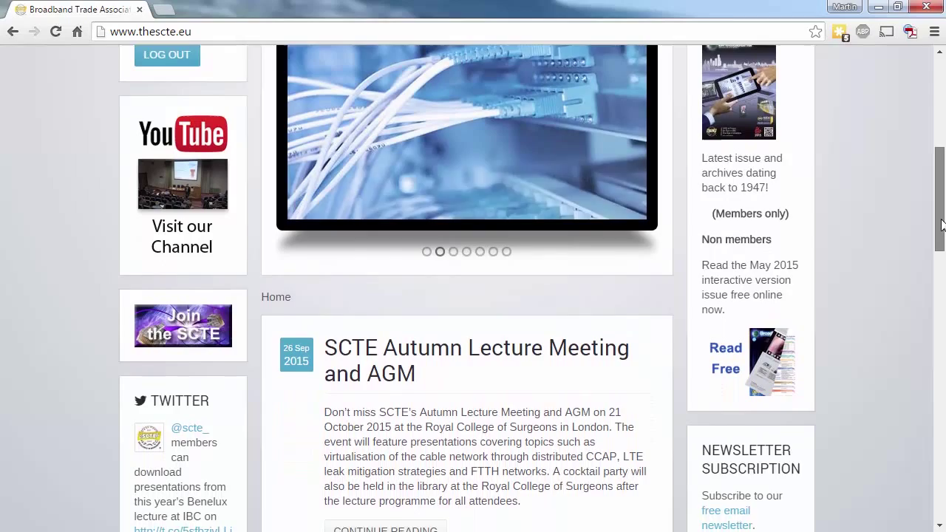
scroll(down, 3)
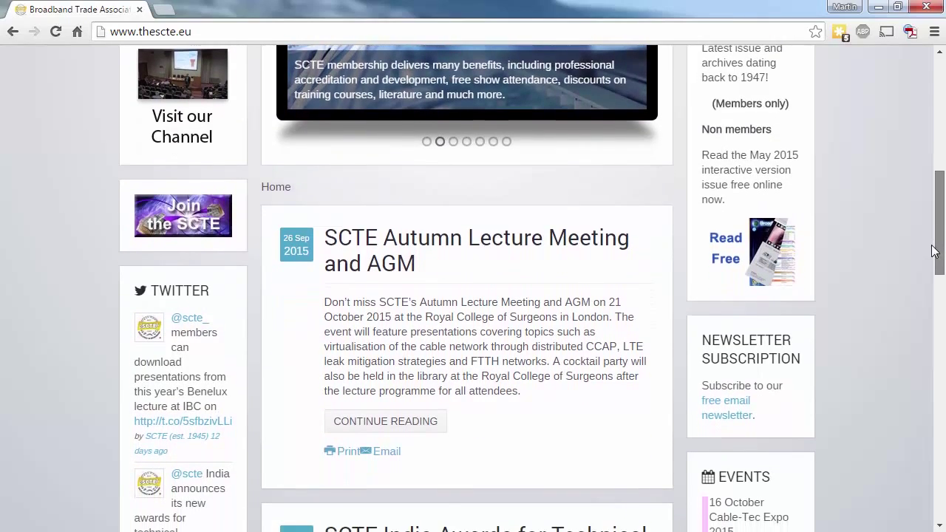
scroll(down, 3)
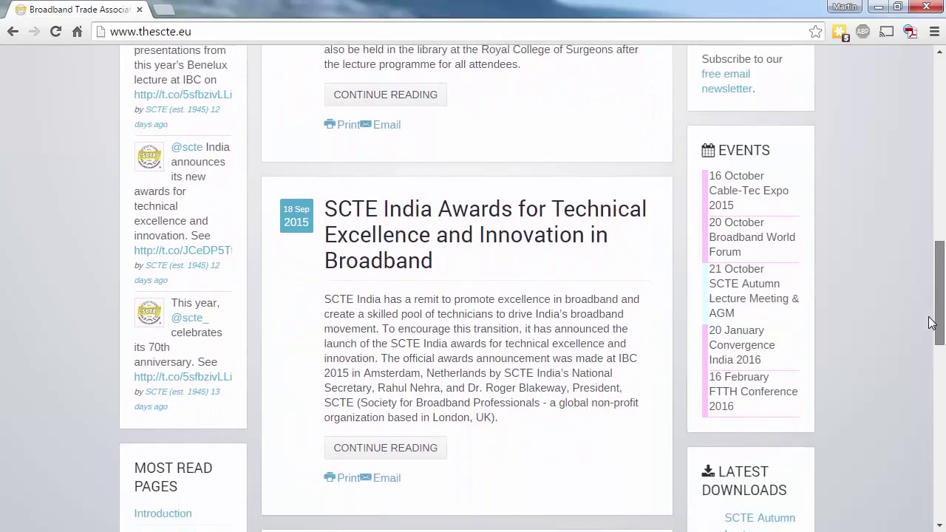
scroll(down, 3)
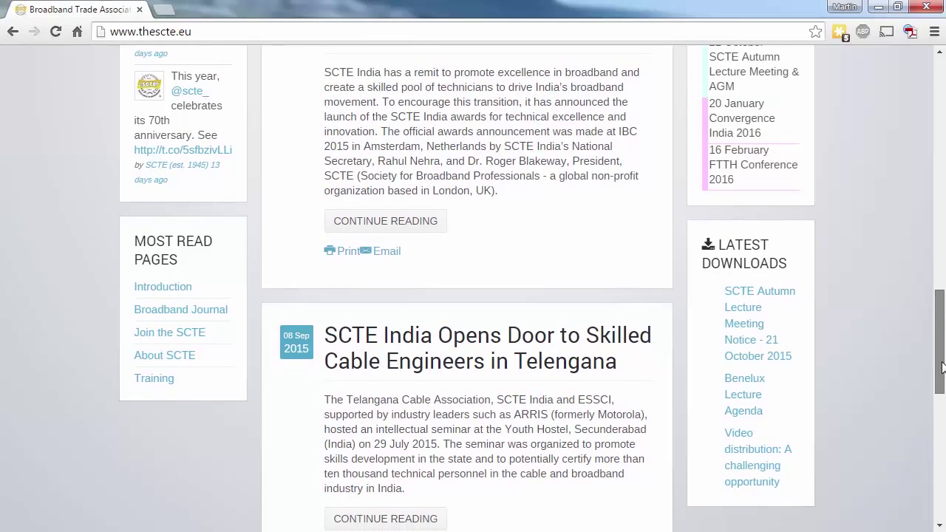
scroll(up, 3)
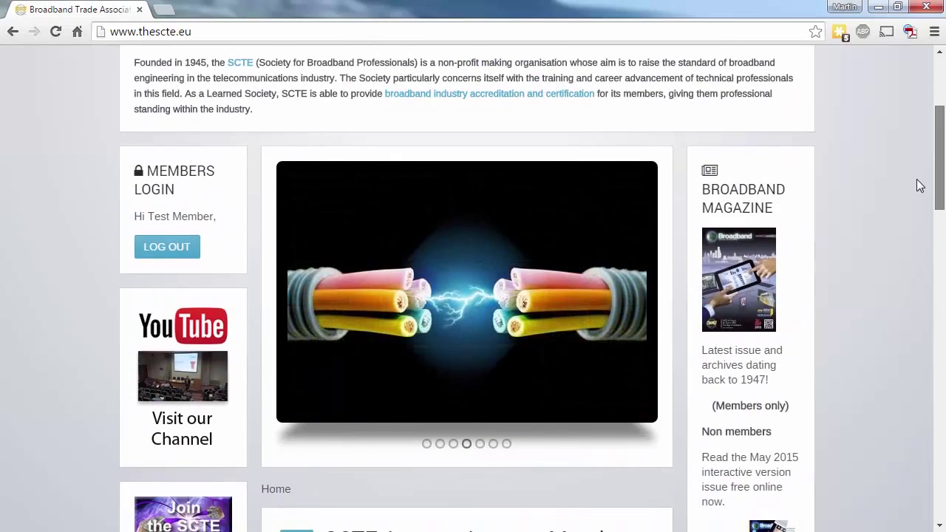
scroll(down, 3)
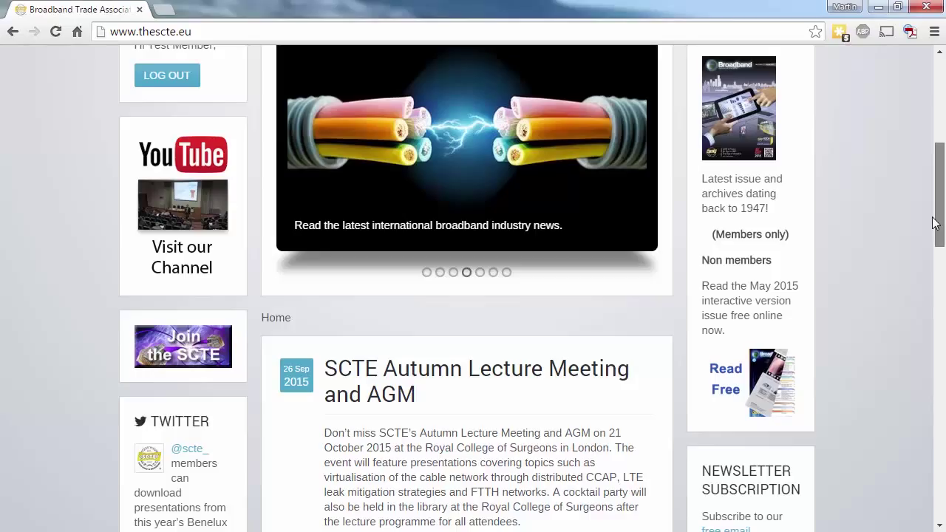
scroll(down, 3)
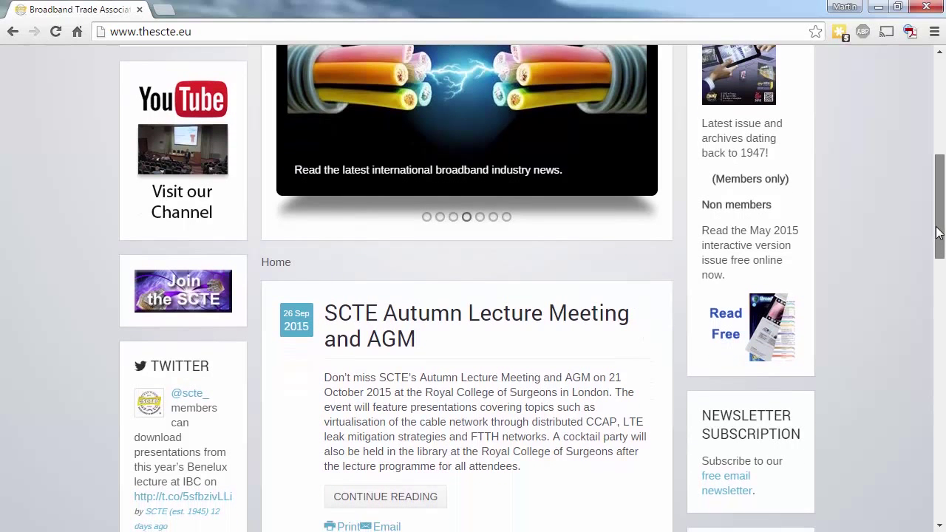
scroll(down, 3)
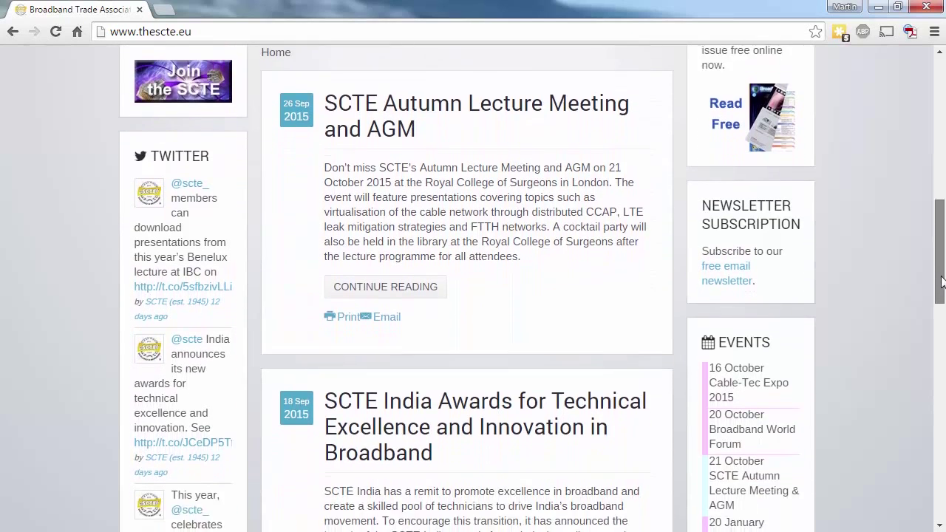
scroll(down, 3)
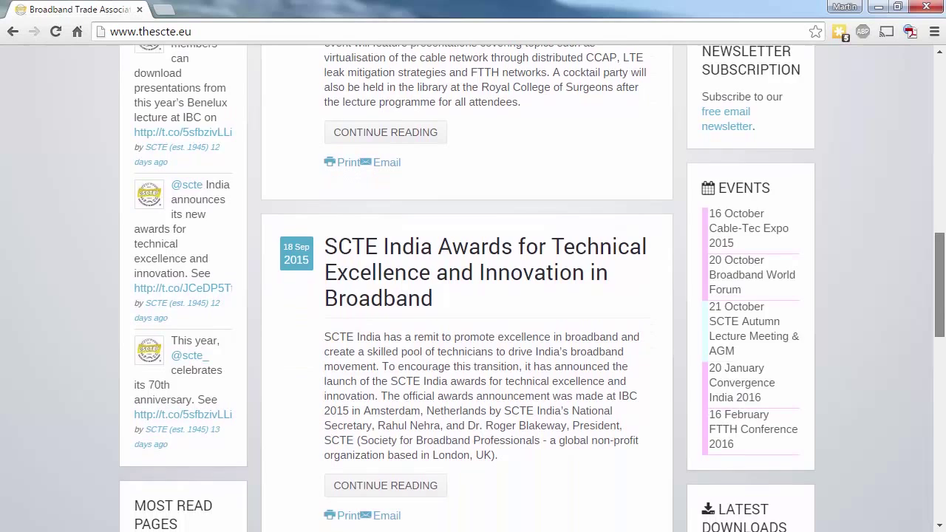
scroll(down, 3)
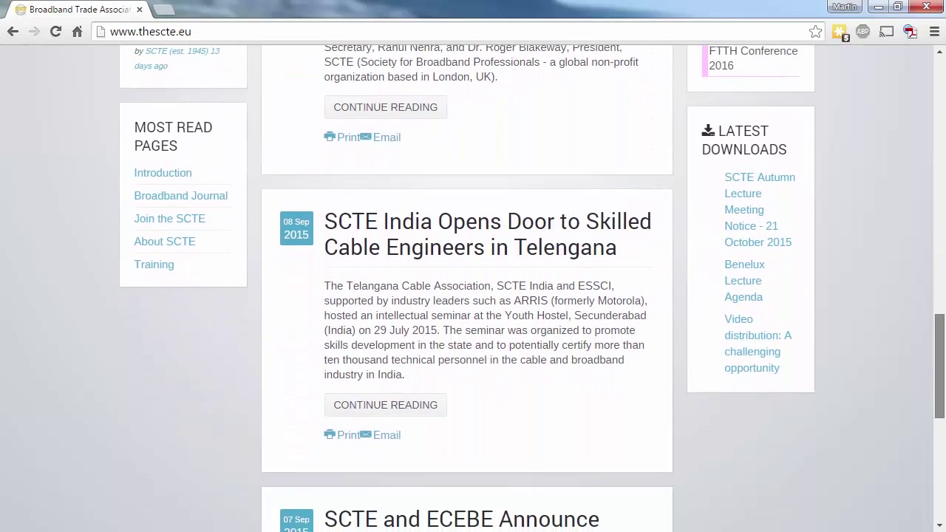
scroll(down, 3)
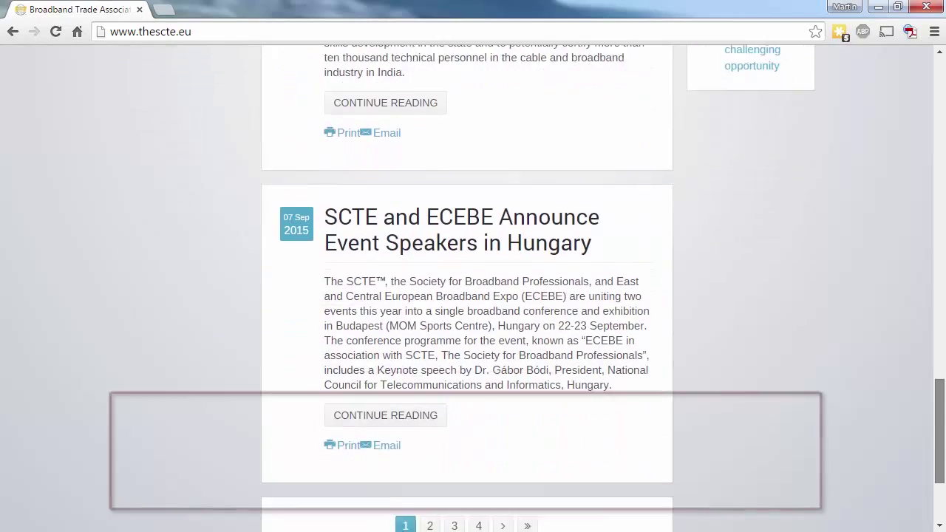
scroll(down, 3)
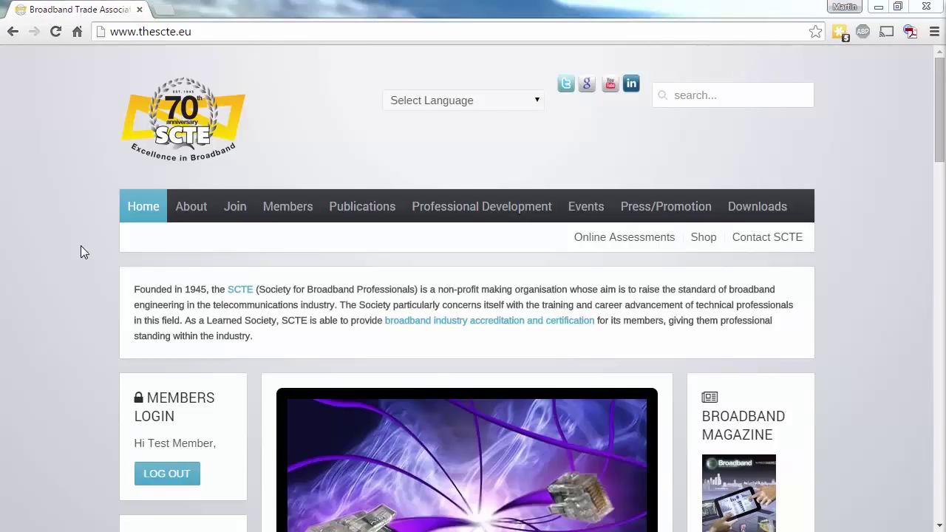
mouse_move(161, 206)
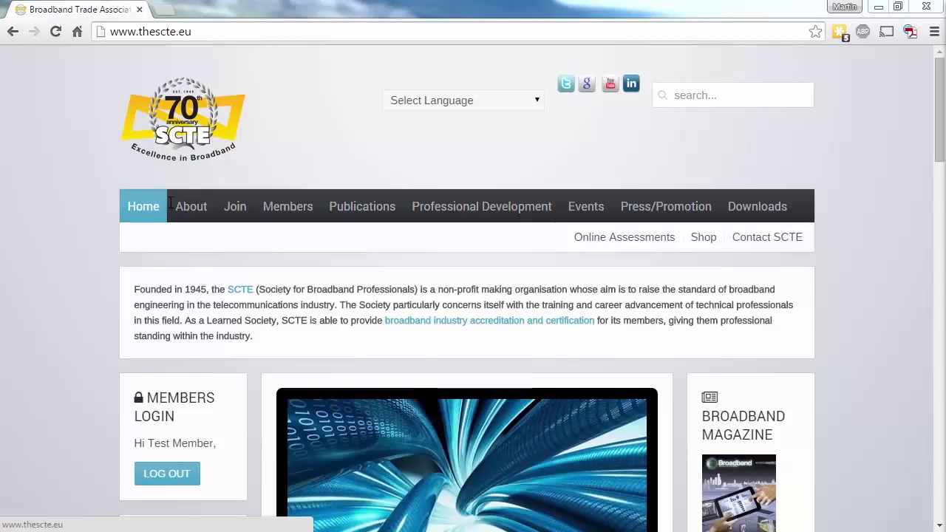
Go into Downloads and the Members Discounts page, reaching the member login form
click(191, 206)
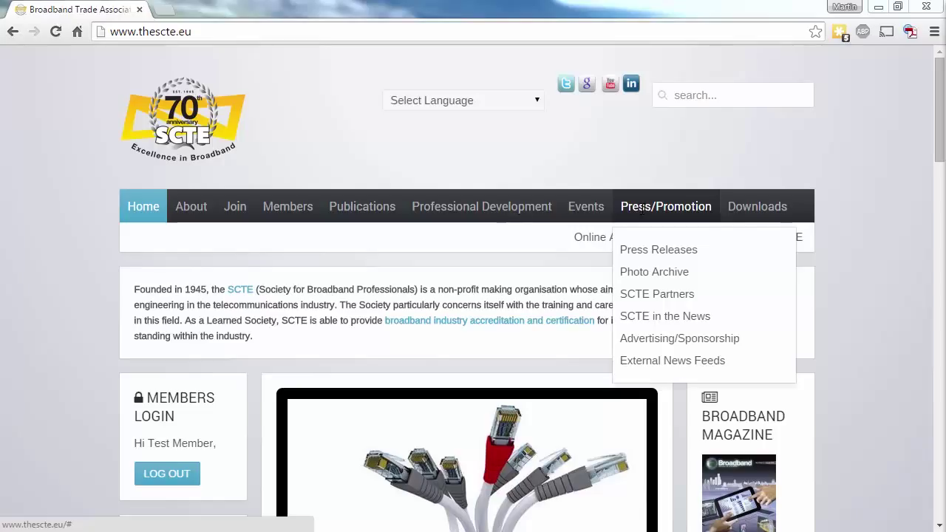
mouse_move(757, 206)
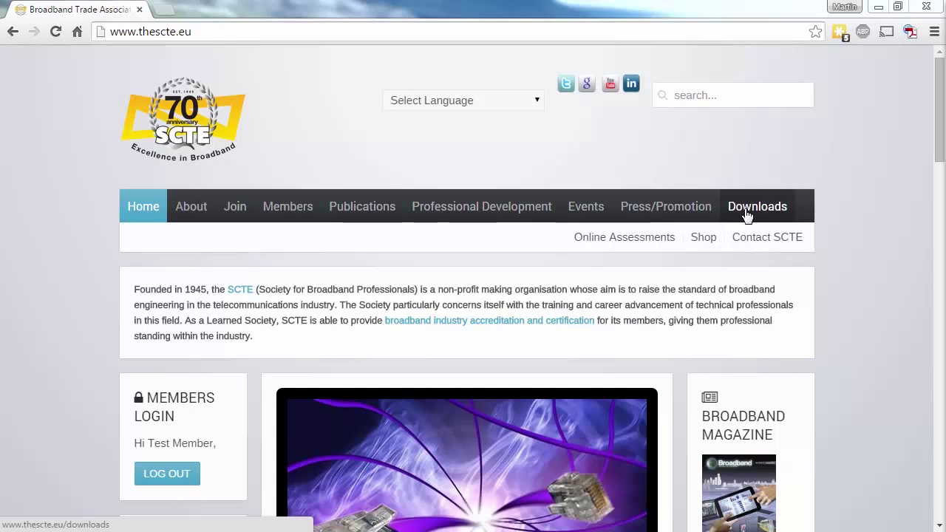
click(166, 473)
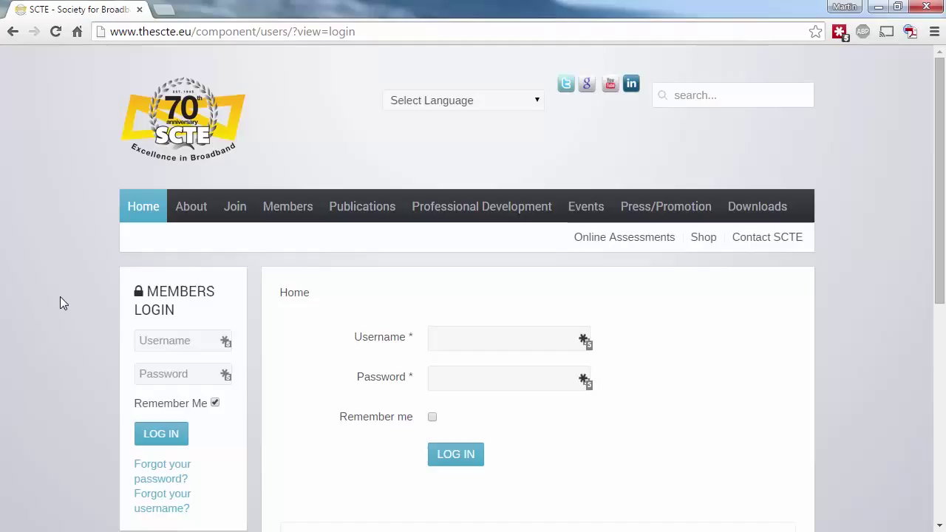
mouse_move(144, 311)
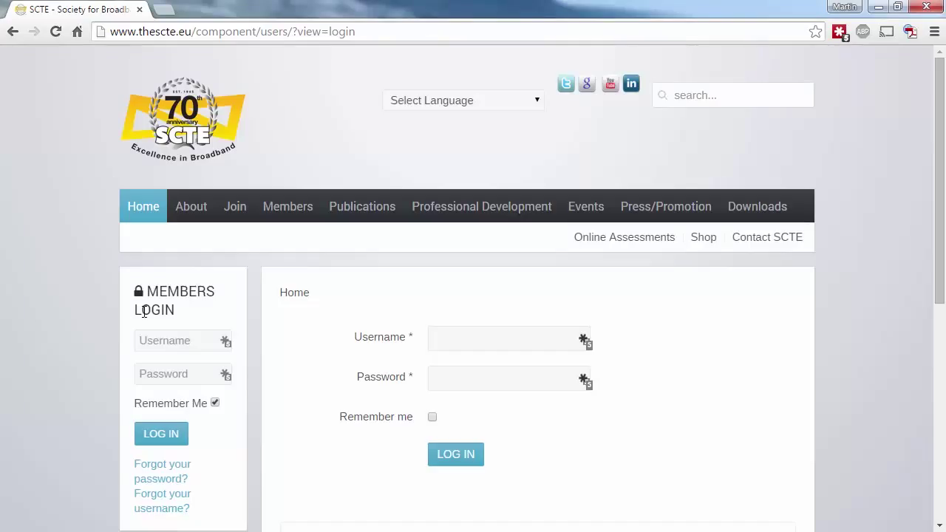
mouse_move(240, 306)
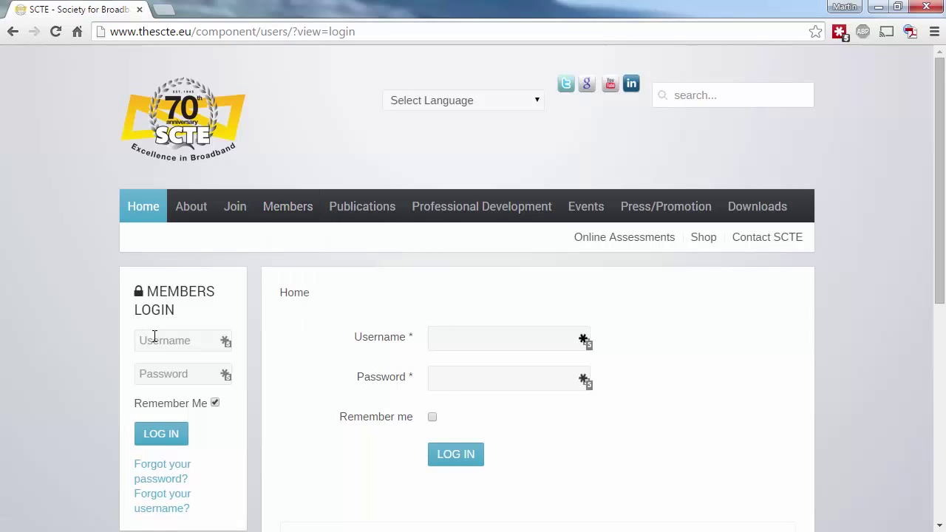
click(455, 454)
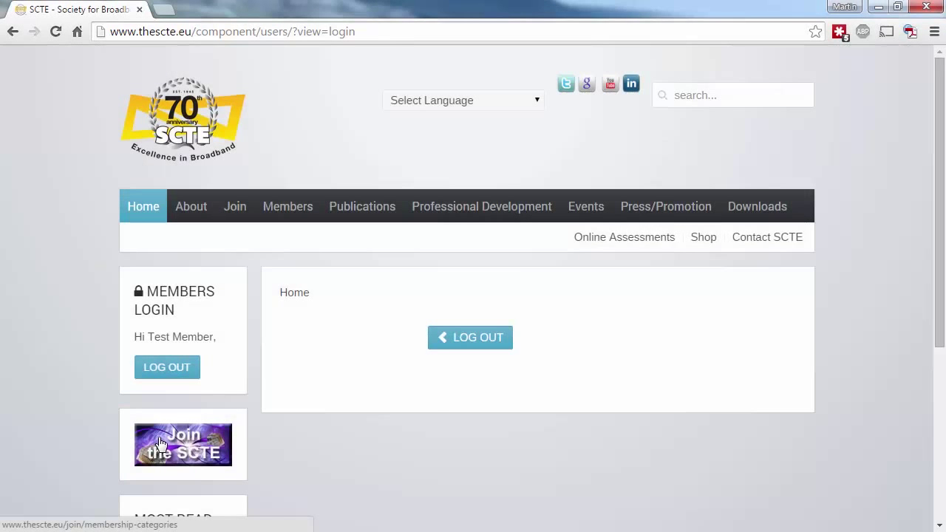
mouse_move(288, 206)
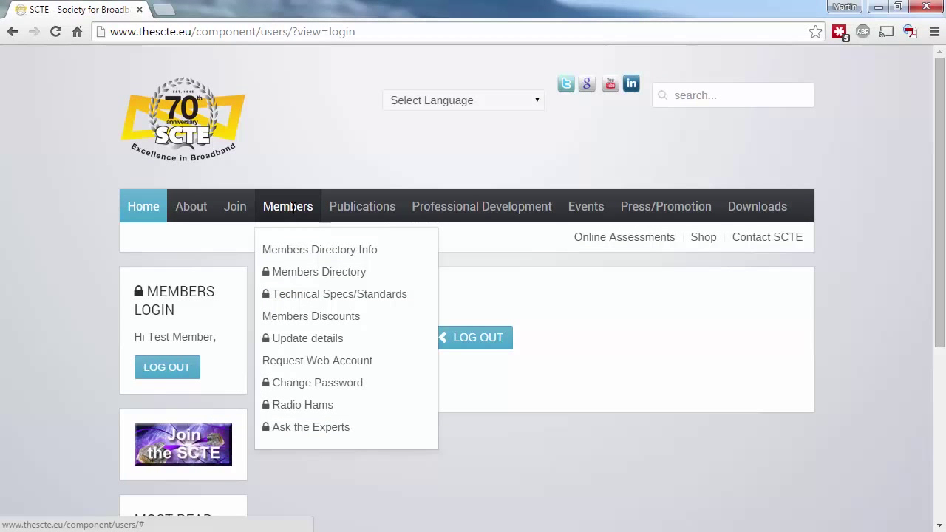
mouse_move(310, 316)
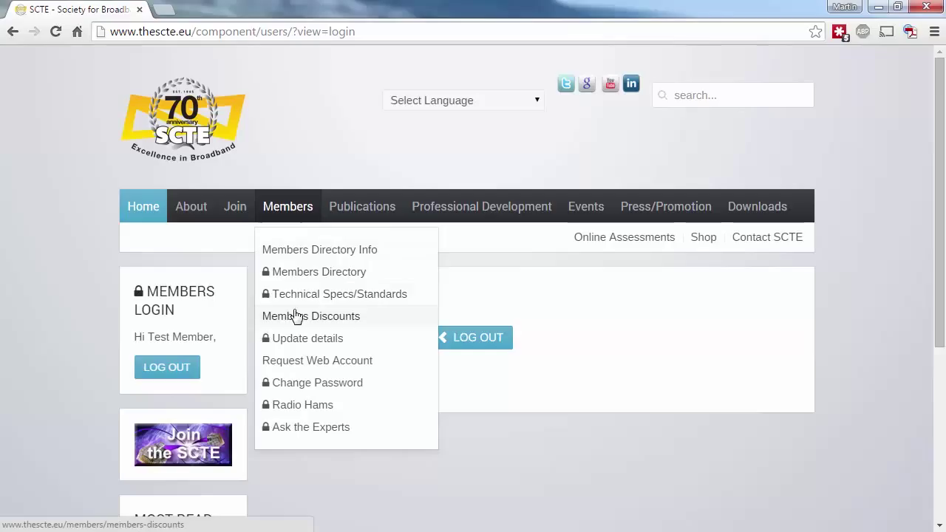
click(473, 337)
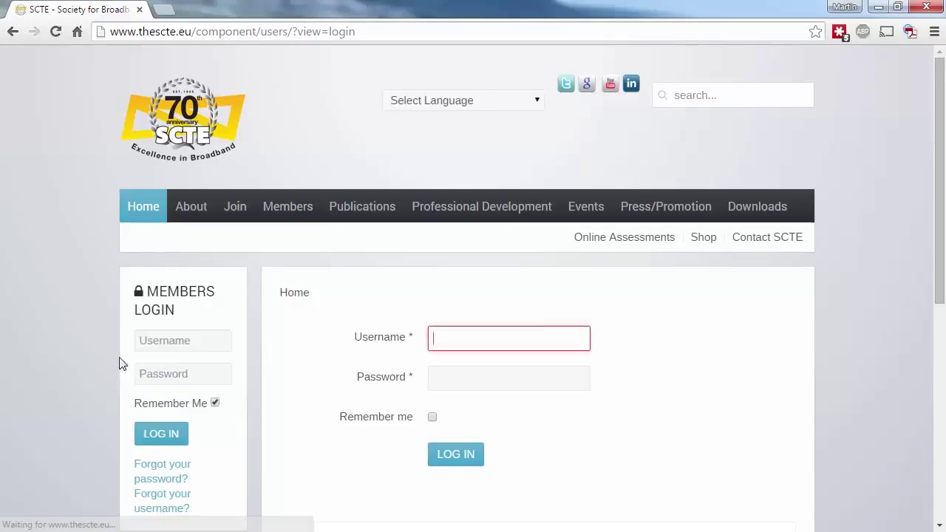
scroll(down, 3)
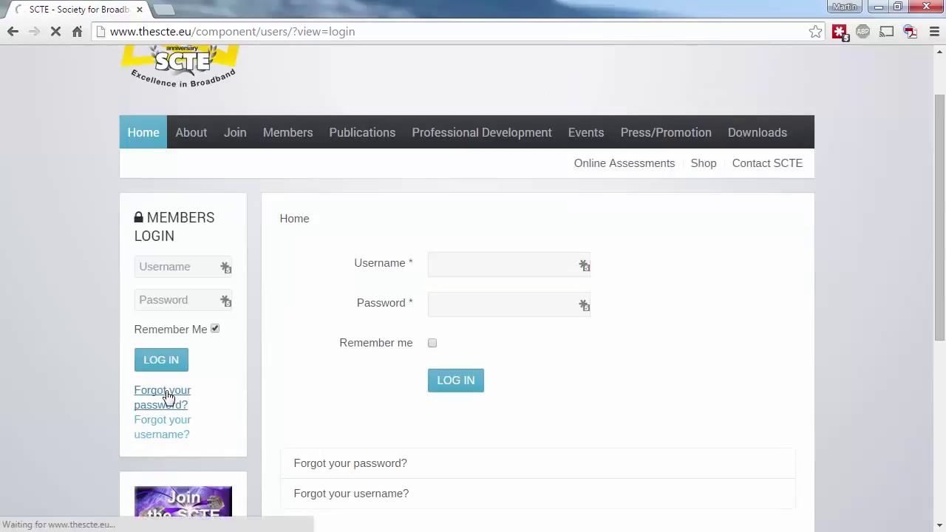
Show the 'Forgot your password?' and 'Forgot your username?' pages, then sign in to the home page
click(162, 390)
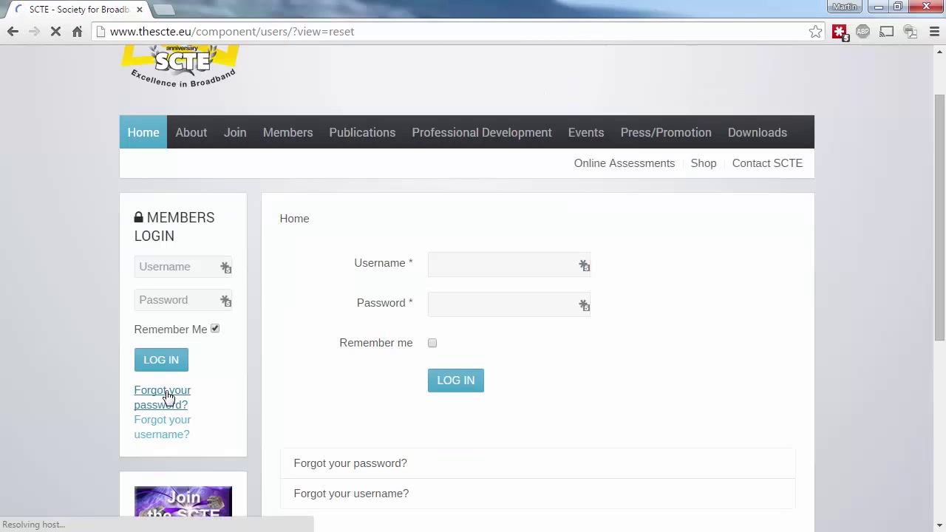
click(162, 427)
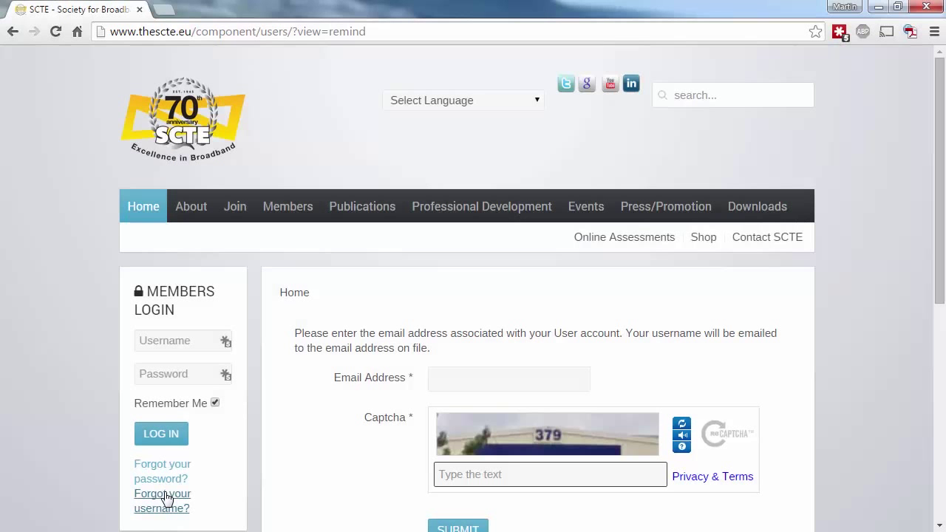
mouse_move(405, 451)
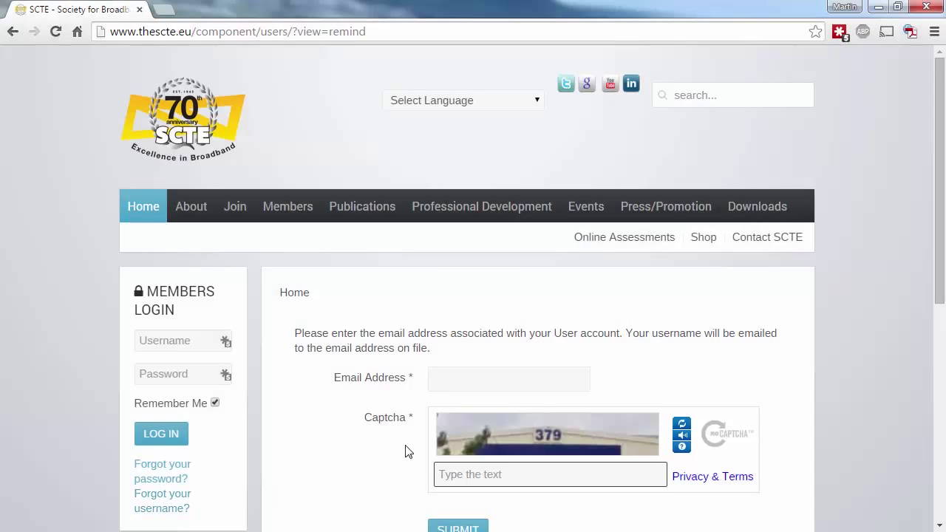
click(509, 378)
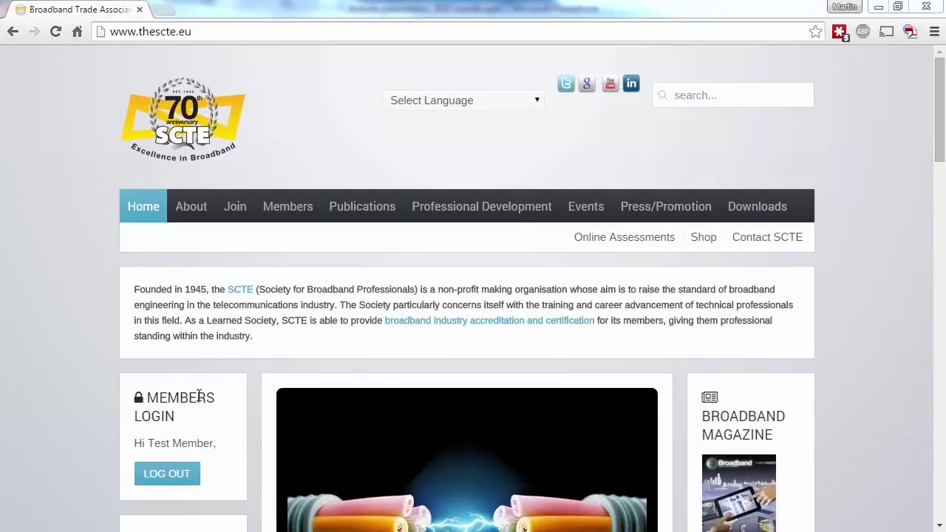
click(288, 206)
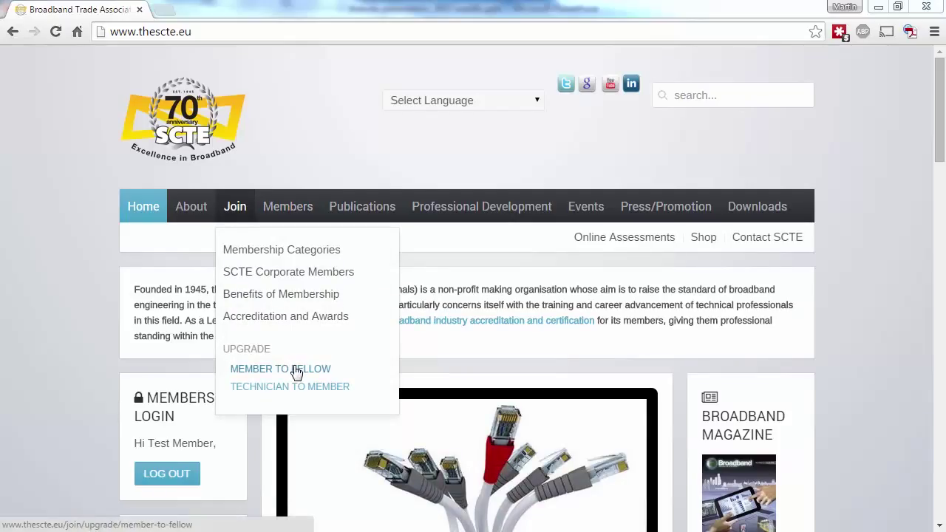
click(280, 369)
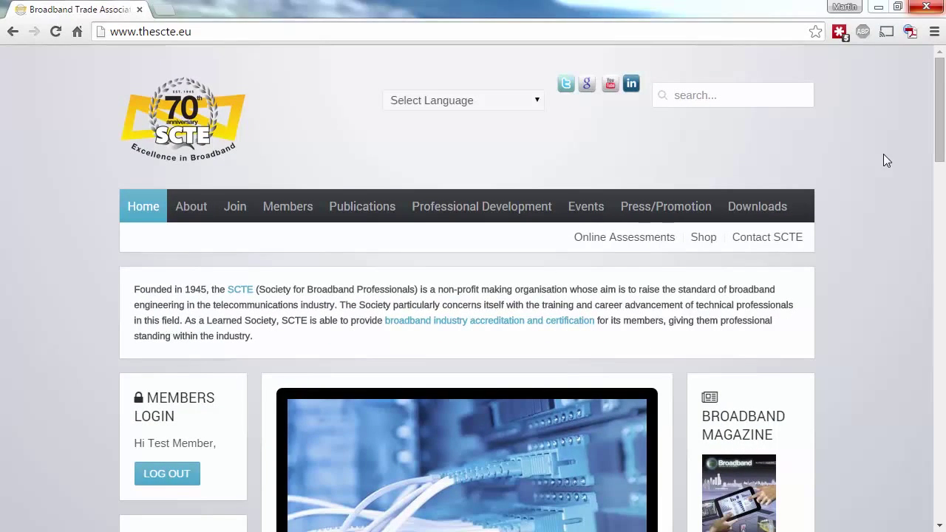
Run a quick site search for 'h.264' from the header search box
click(721, 95)
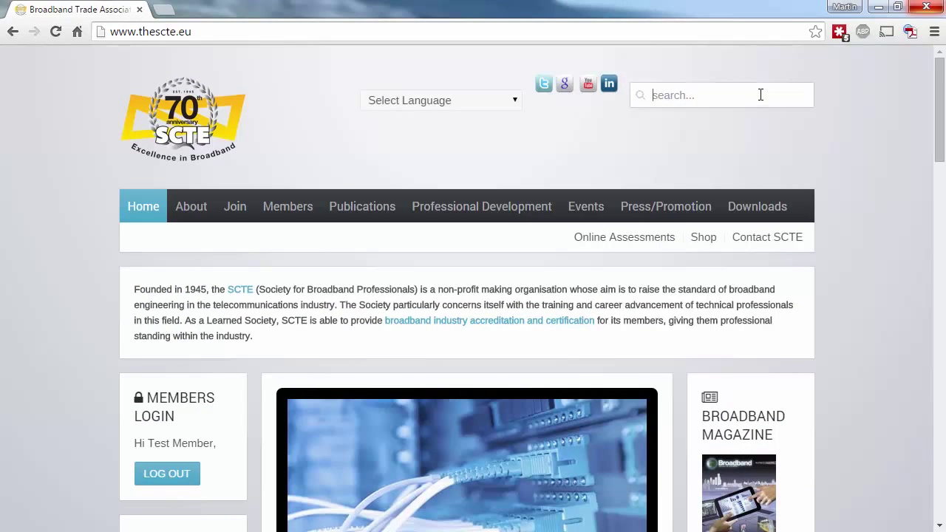
text(h.26)
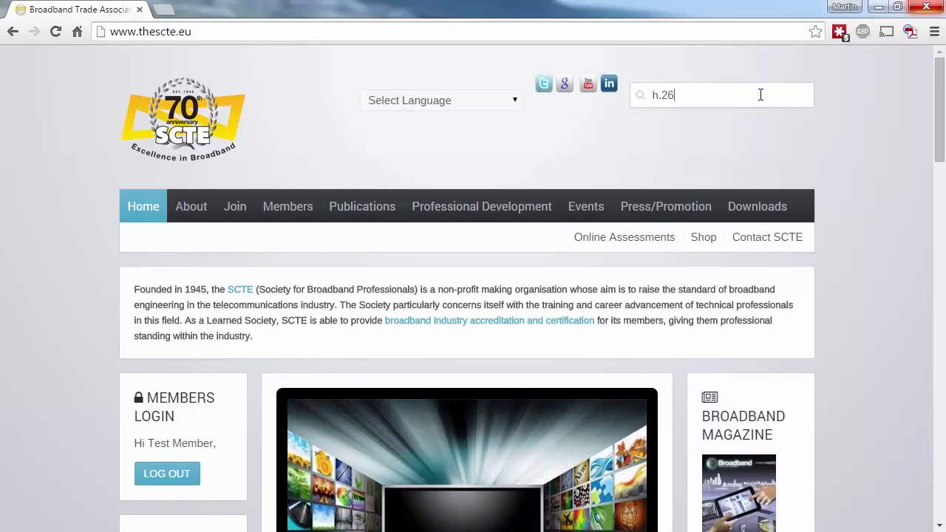
text(4)
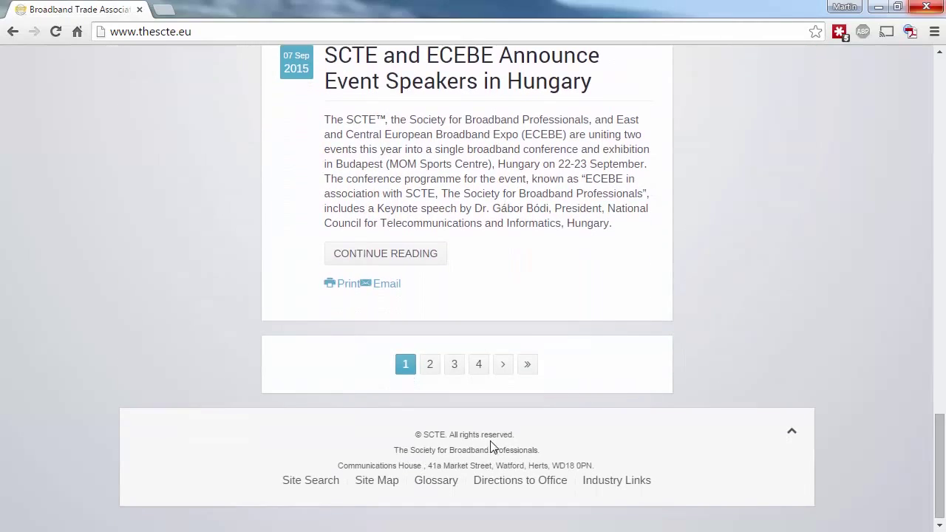
Search 'h.264' on the advanced Site Search page, showing 2 glossary results including H.264/MPEG-4 AVC
click(310, 480)
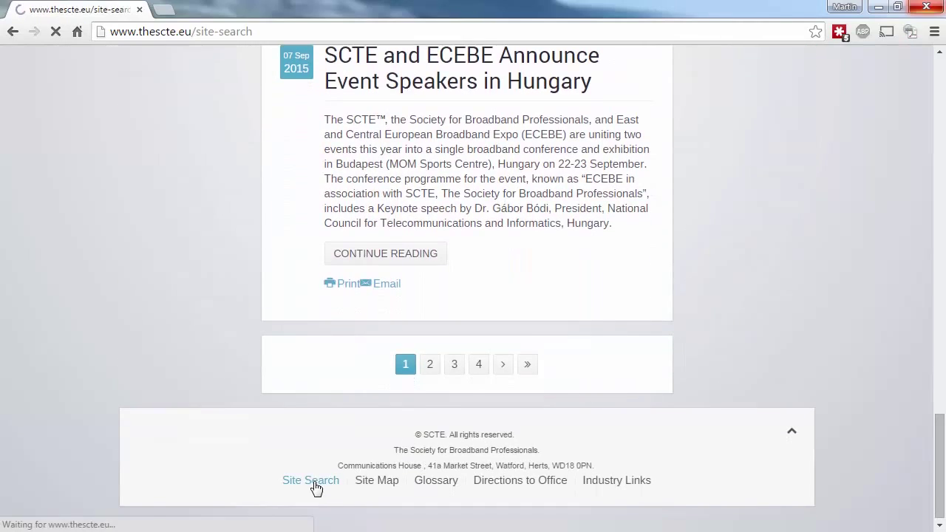
click(311, 480)
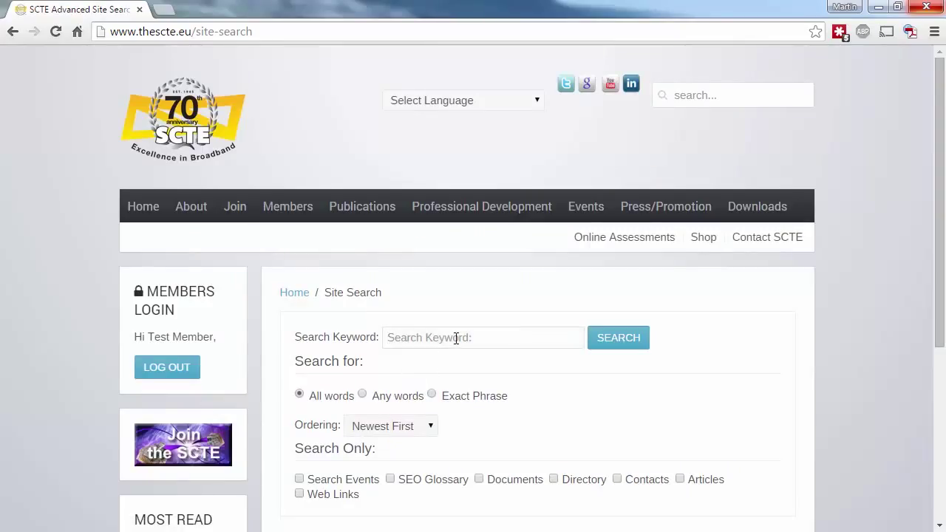
text(h.264)
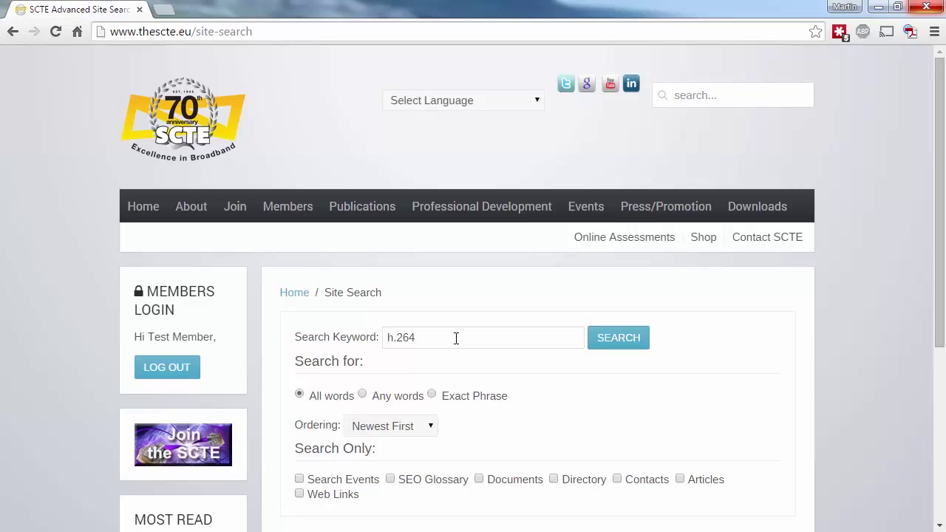
click(618, 337)
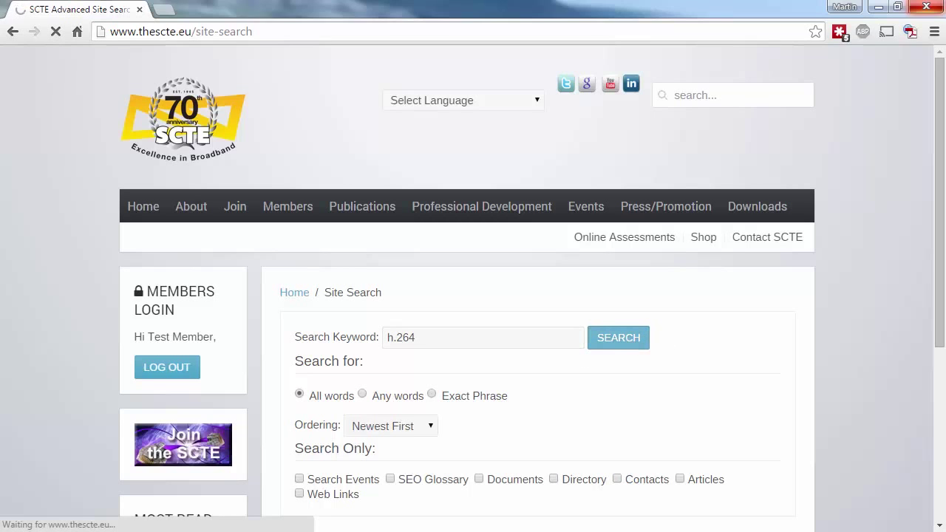
click(618, 338)
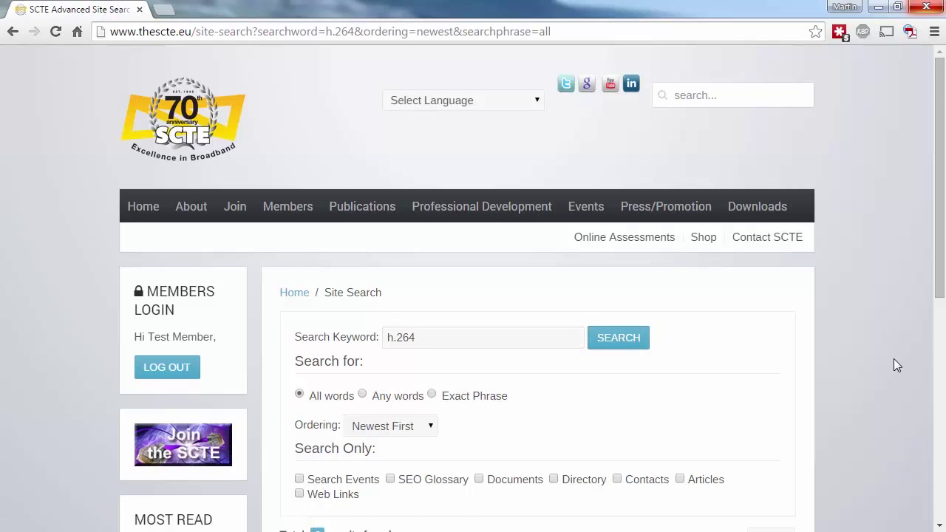
scroll(down, 3)
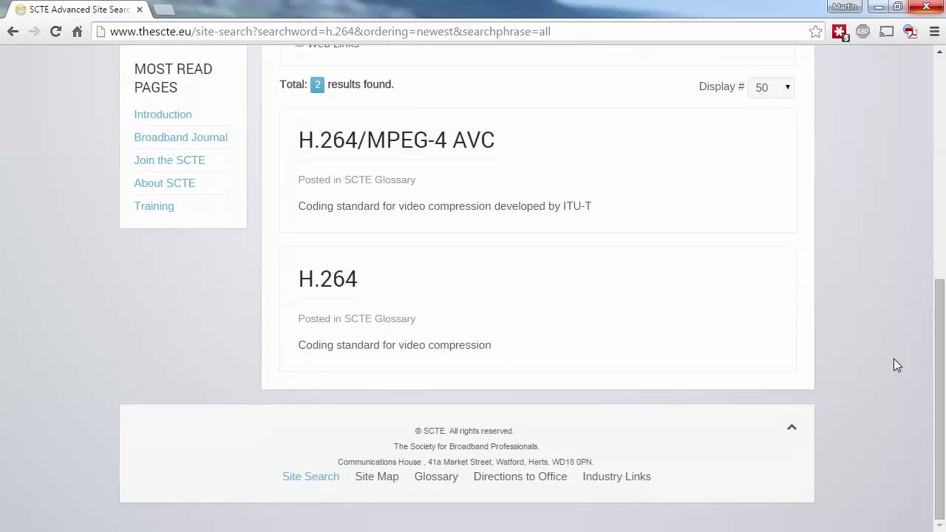
mouse_move(420, 462)
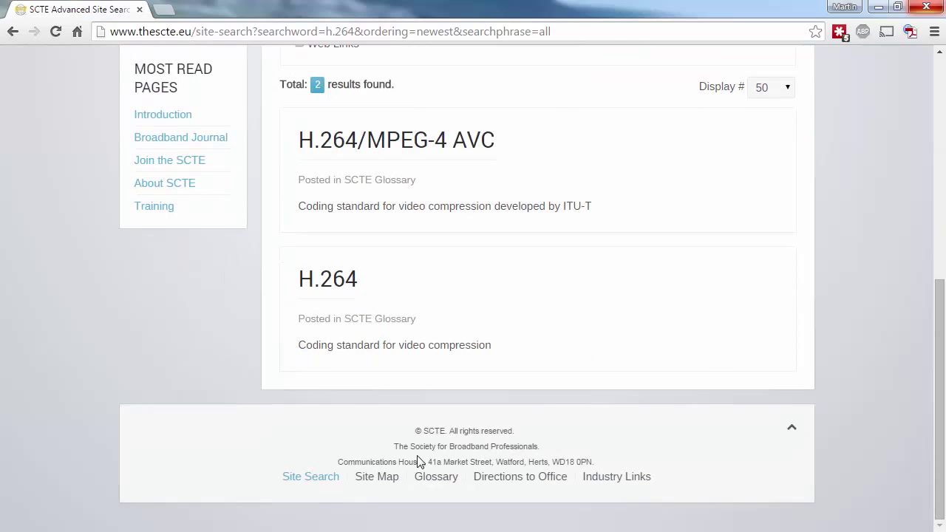
Show the Site Map from the footer and scroll through its list of sections and subpages
click(376, 476)
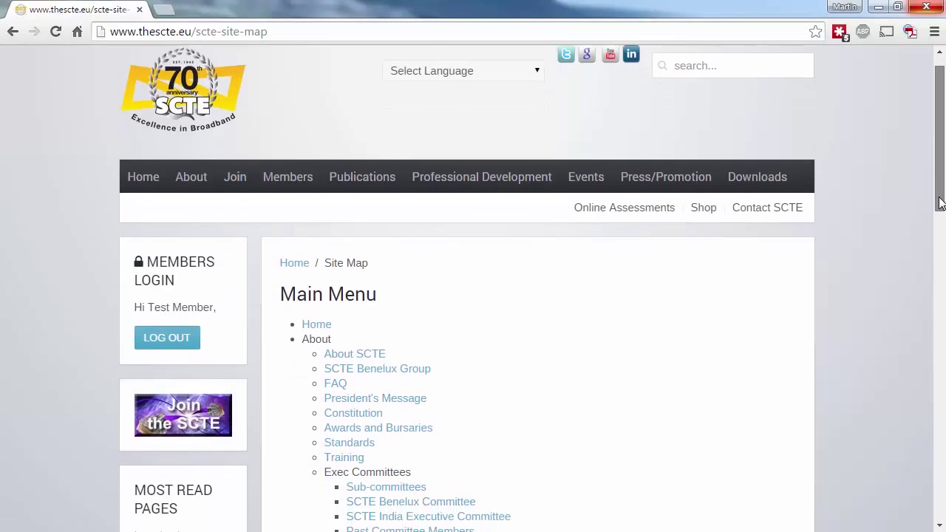
scroll(down, 3)
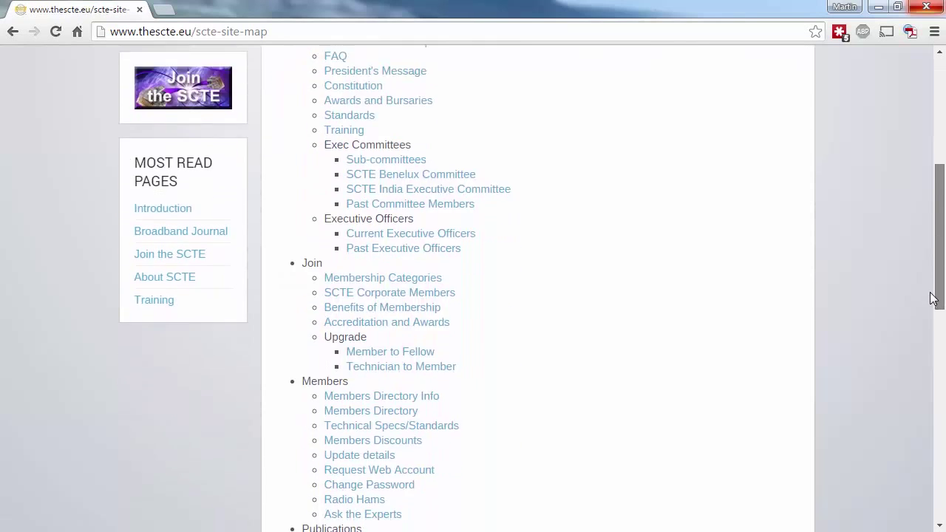
scroll(down, 3)
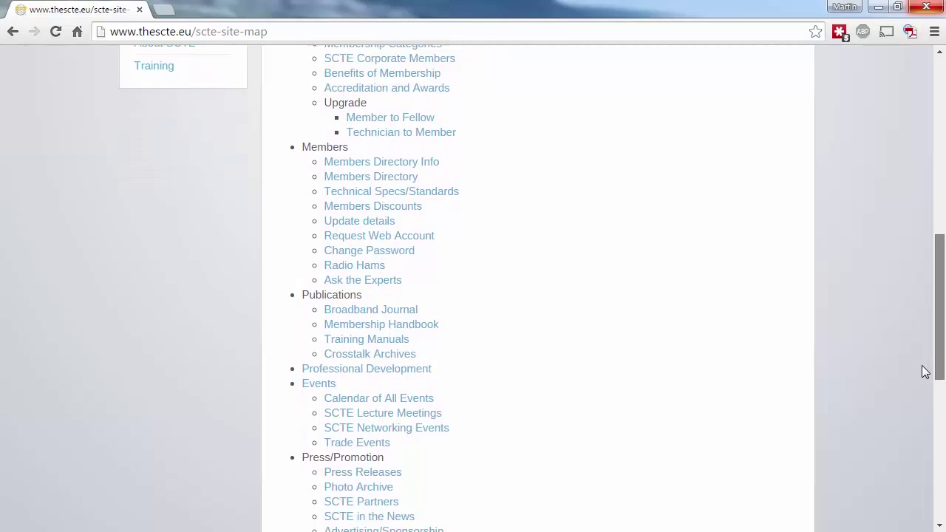
scroll(down, 3)
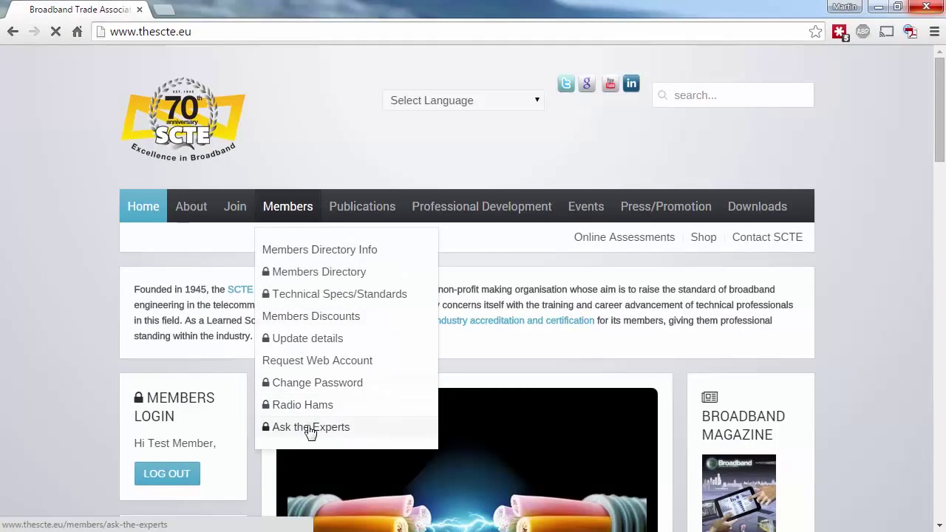
Show the members-only Ask The Experts technical question form
click(309, 427)
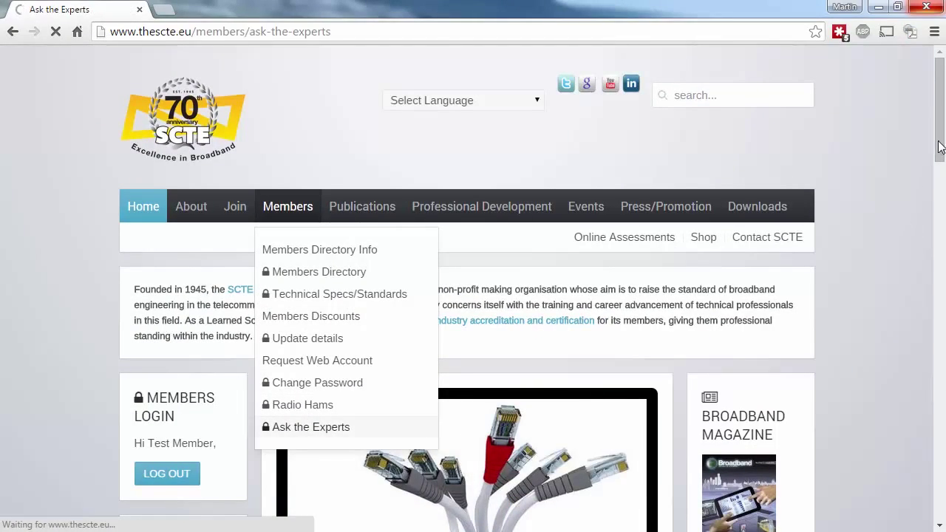
click(310, 426)
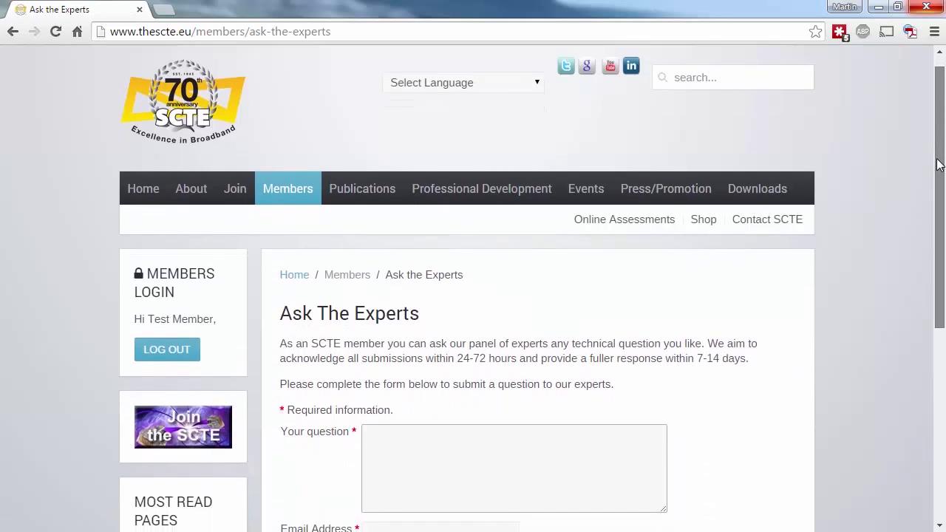
scroll(down, 3)
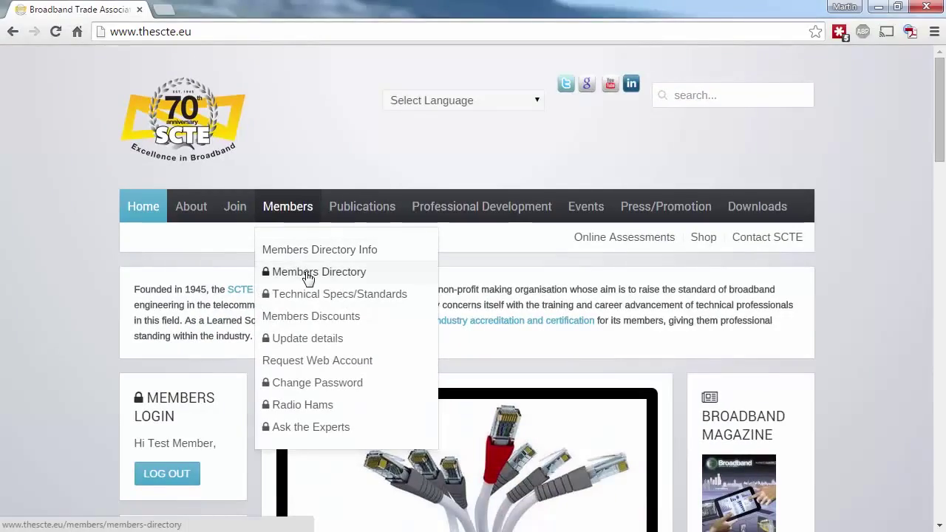
List all members in the Member category of the Members Directory, then go back
click(319, 271)
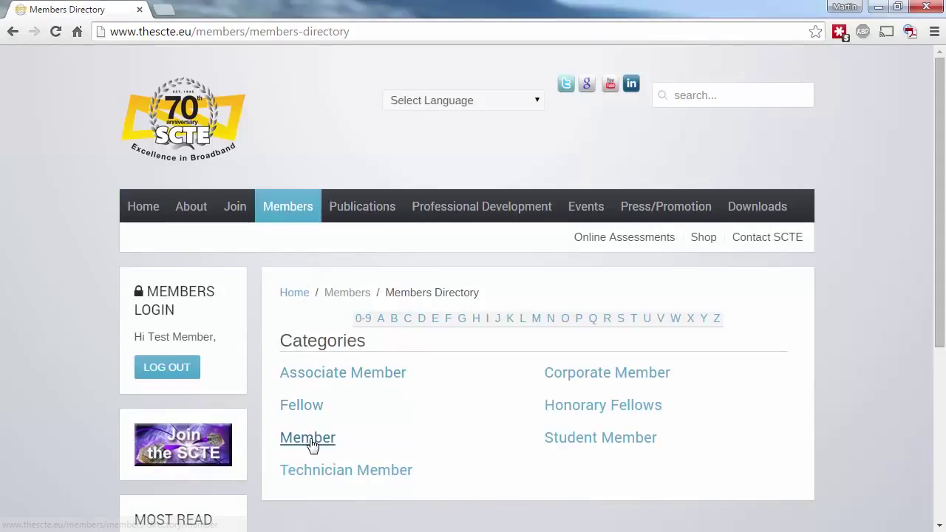
click(307, 438)
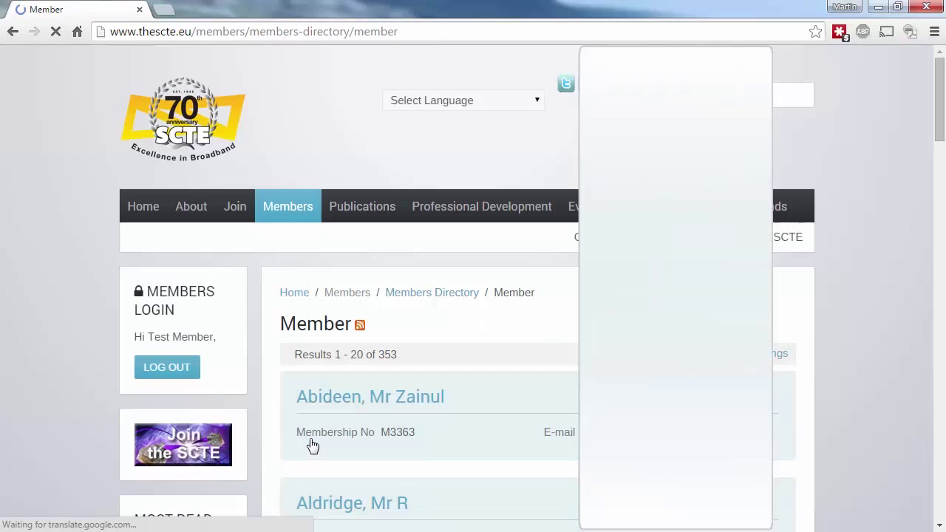
scroll(down, 3)
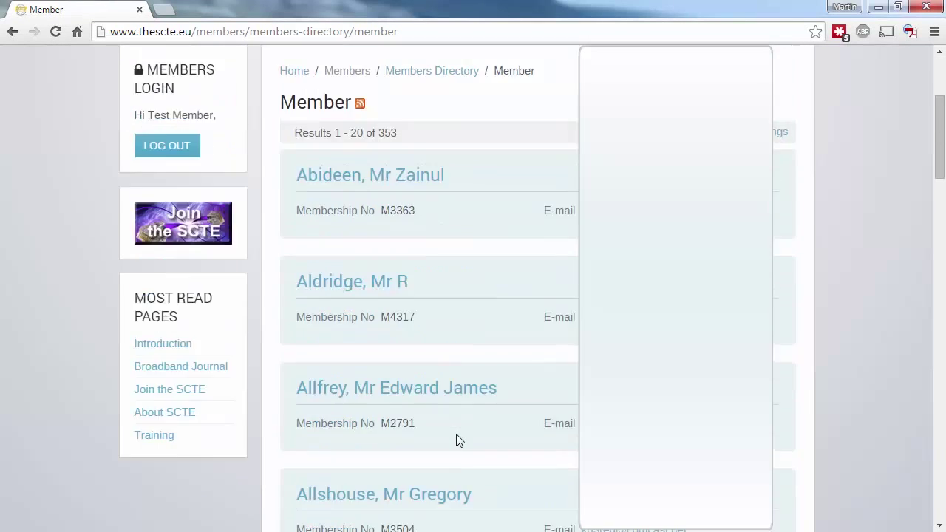
click(431, 70)
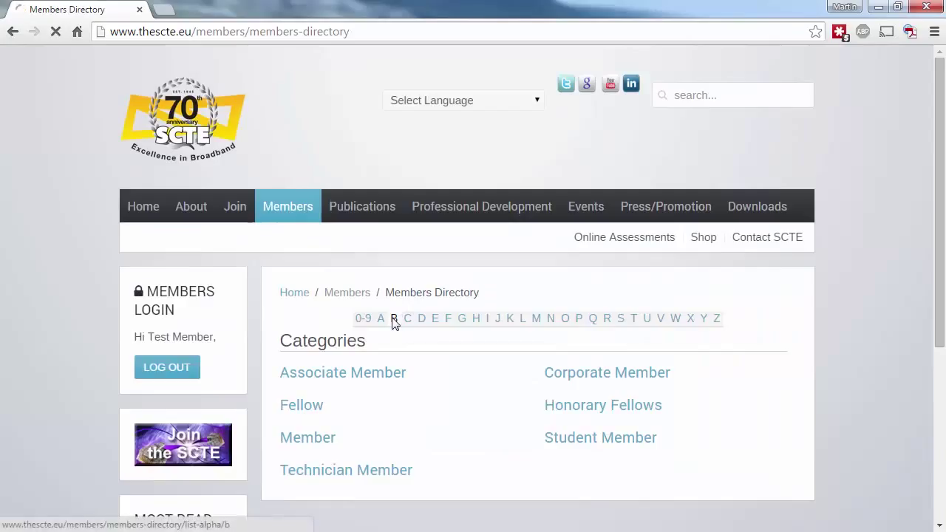
List the 81 members whose surnames begin with B from the A–Z index
click(394, 318)
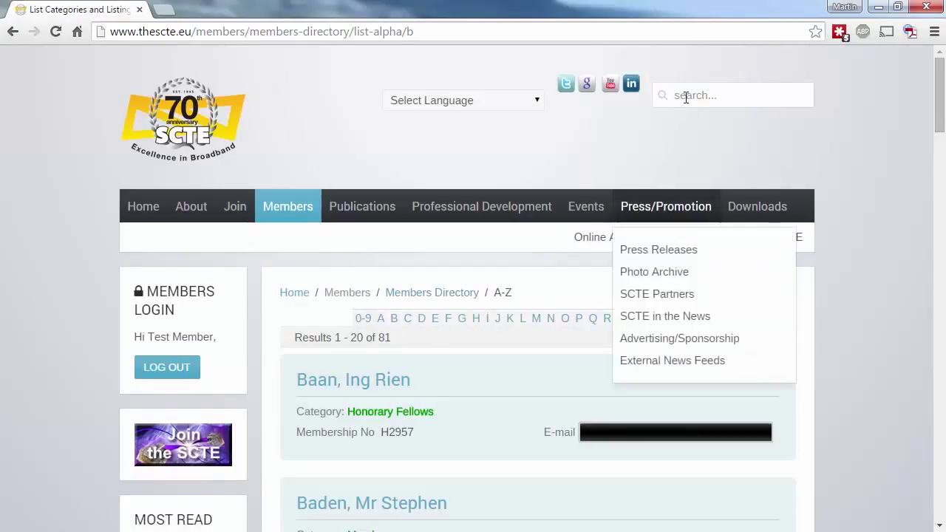
text(ba)
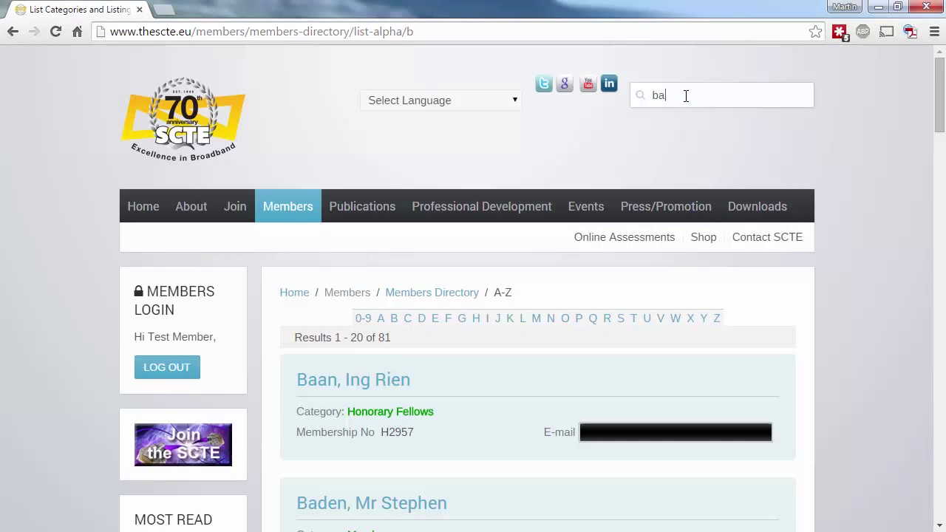
text(an)
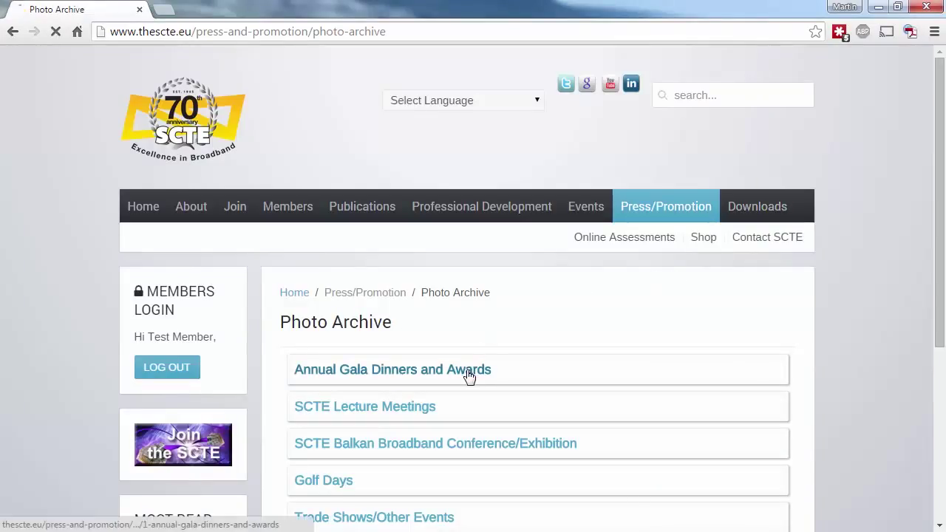
Browse Photo Archive > 2015 > 70th Anniversary Gala Award Dinner 27/6/2015 and download the first photo
click(392, 370)
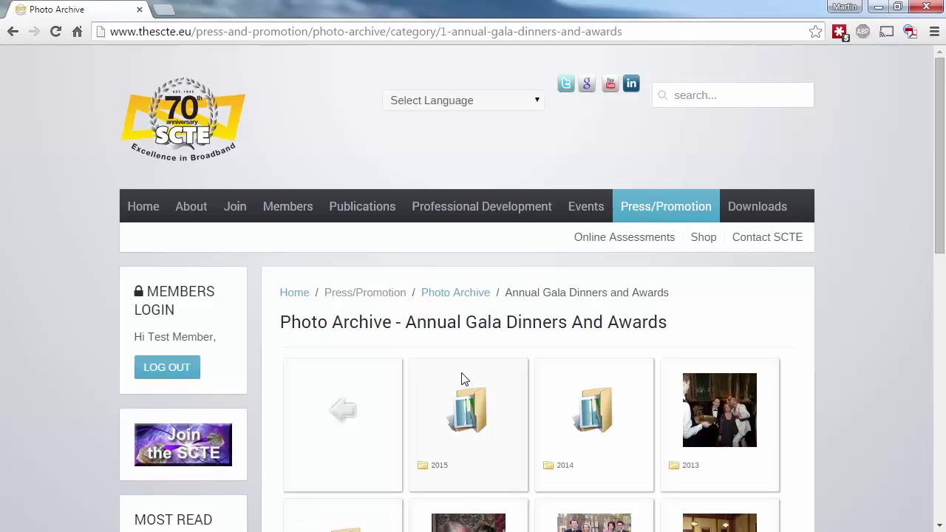
click(468, 414)
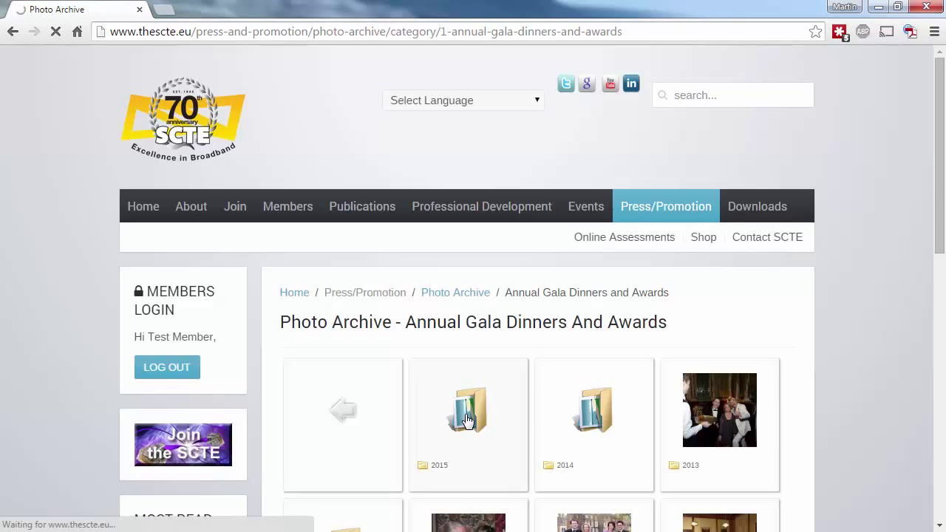
click(468, 410)
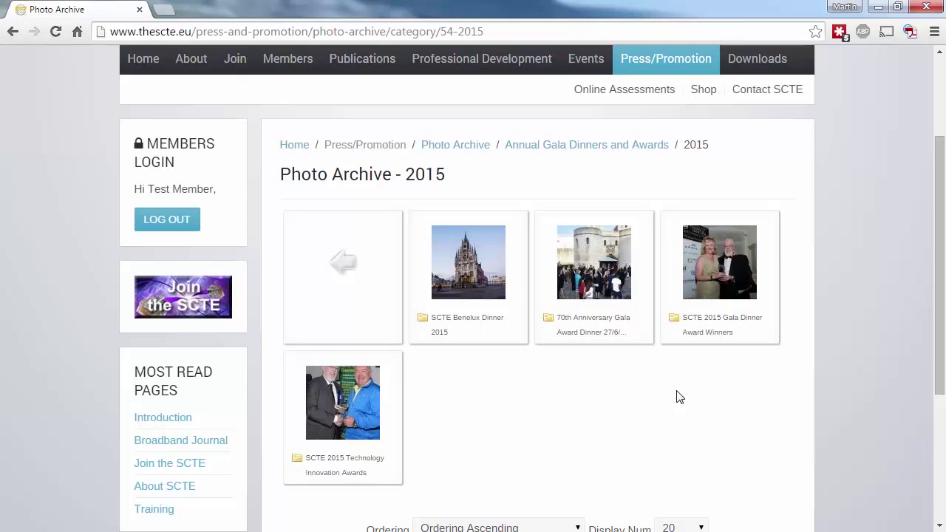
click(594, 261)
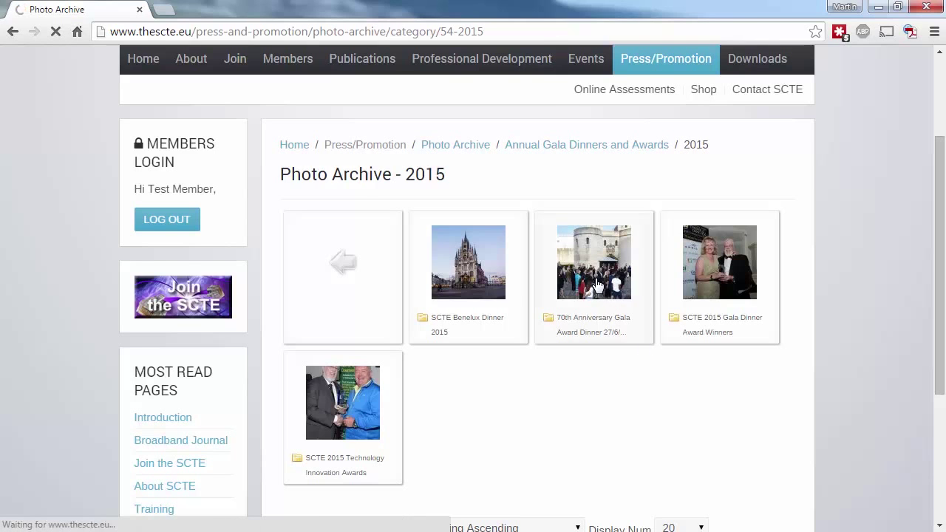
click(593, 262)
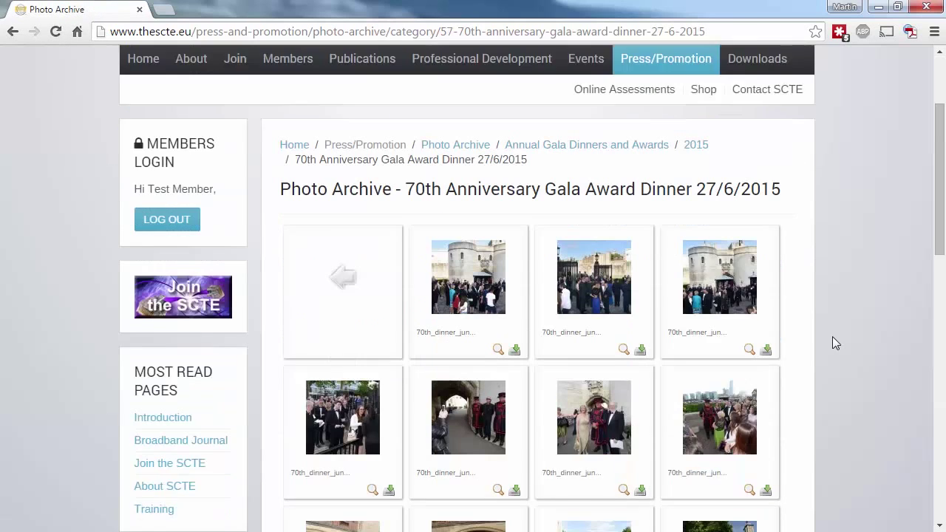
scroll(down, 3)
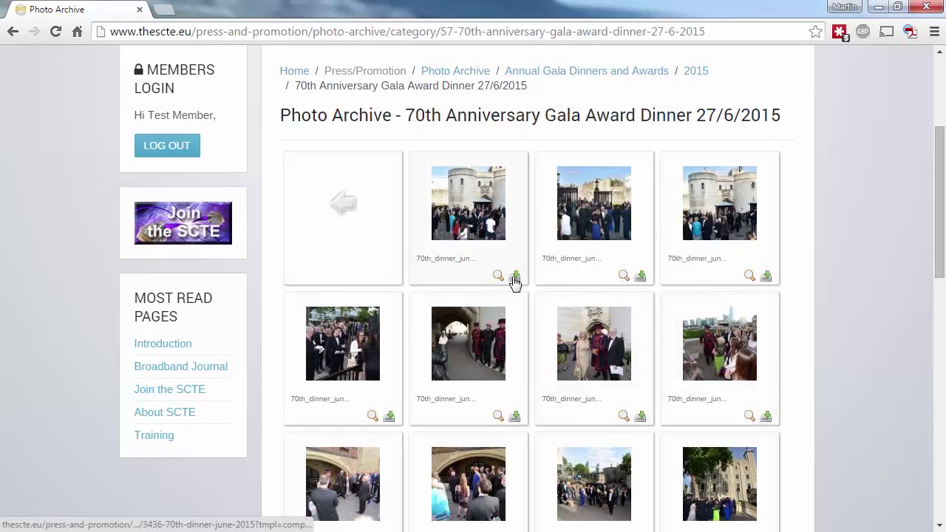
click(516, 275)
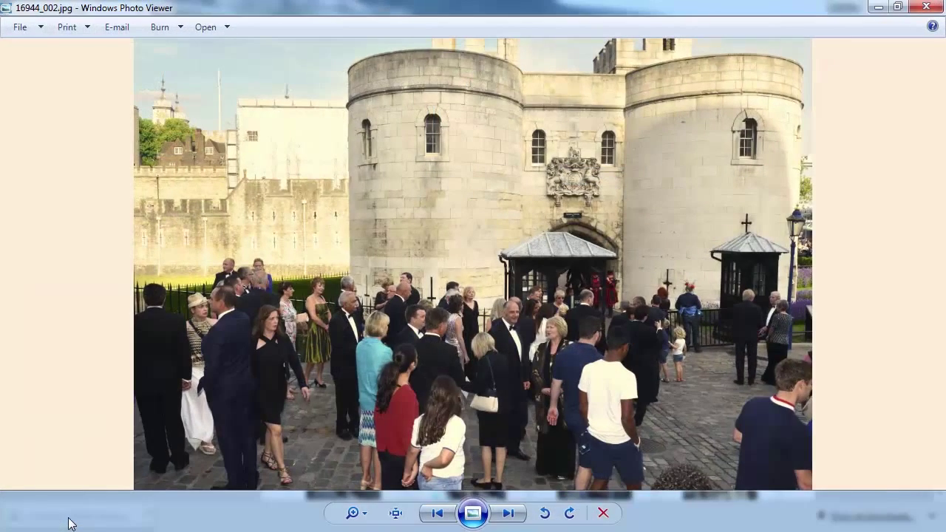
mouse_move(902, 78)
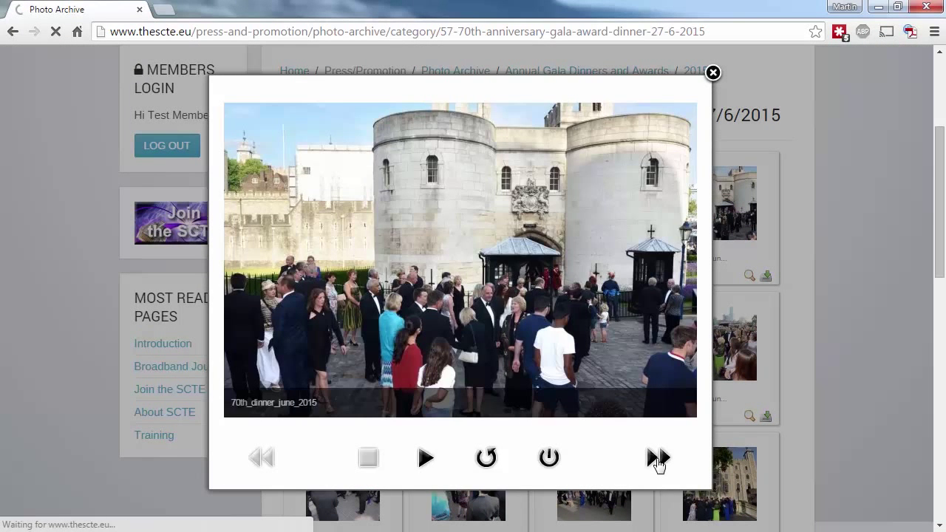
Advance to the next gala dinner photo in the website's slideshow overlay
click(657, 457)
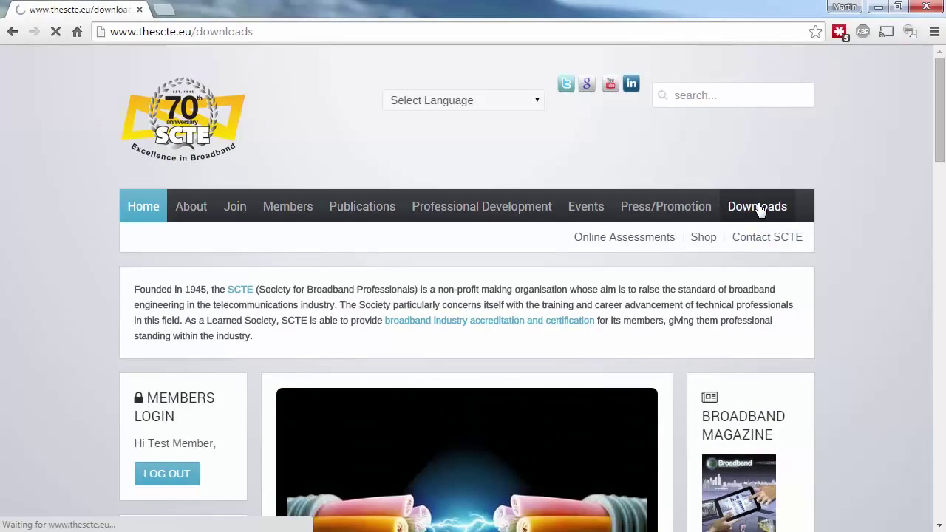
Browse Downloads > General Documents > Annual Dinner and Awards > 2015 SCTE Benelux Dinner, then return to Downloads
click(757, 207)
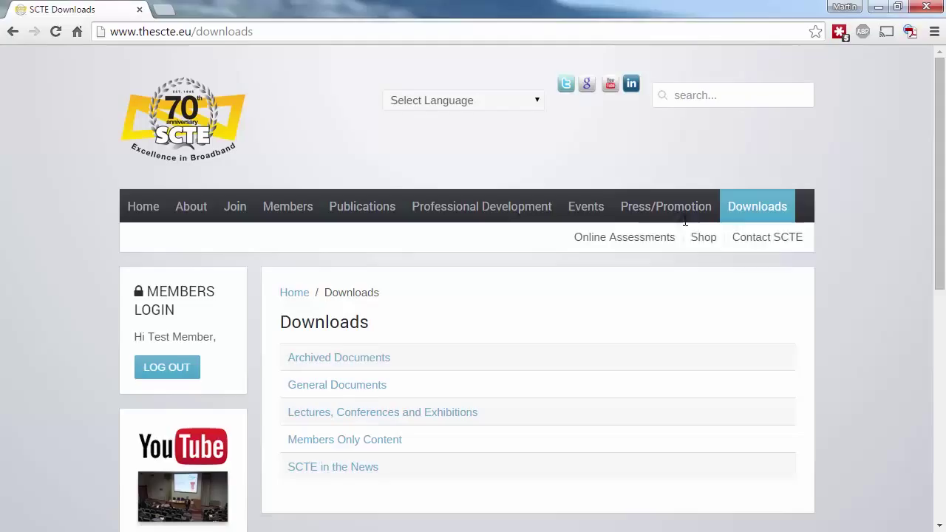
mouse_move(337, 384)
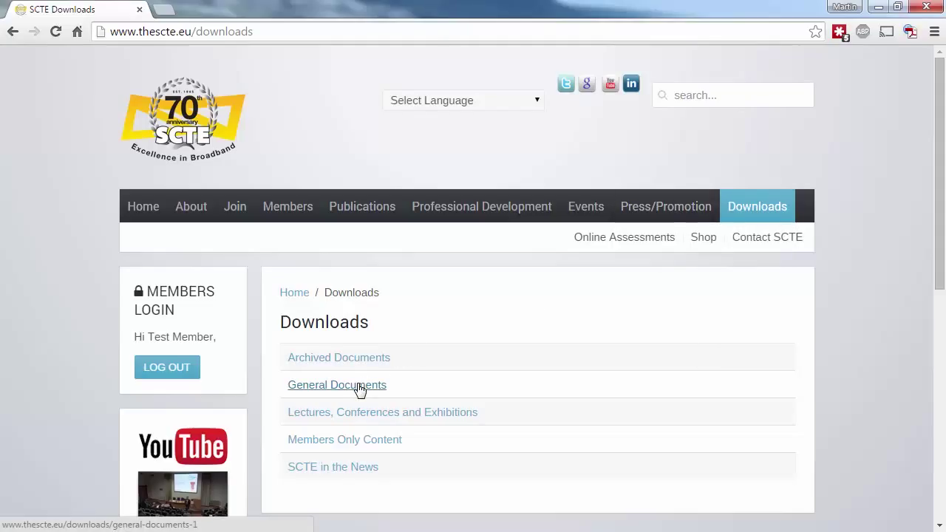
click(336, 384)
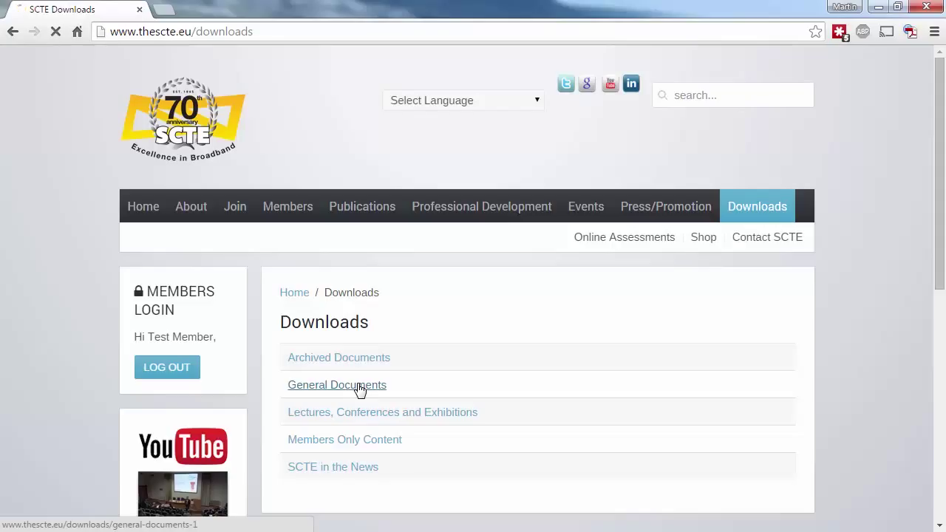
click(336, 385)
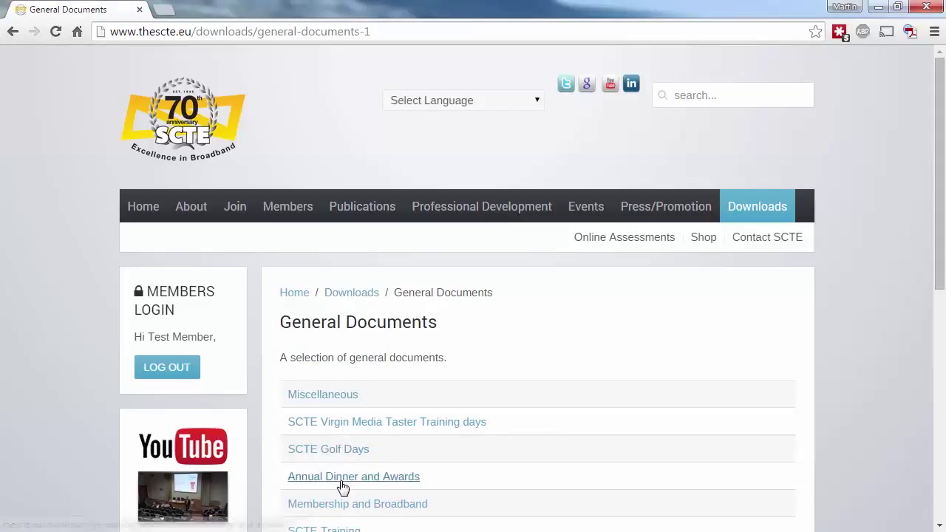
click(353, 476)
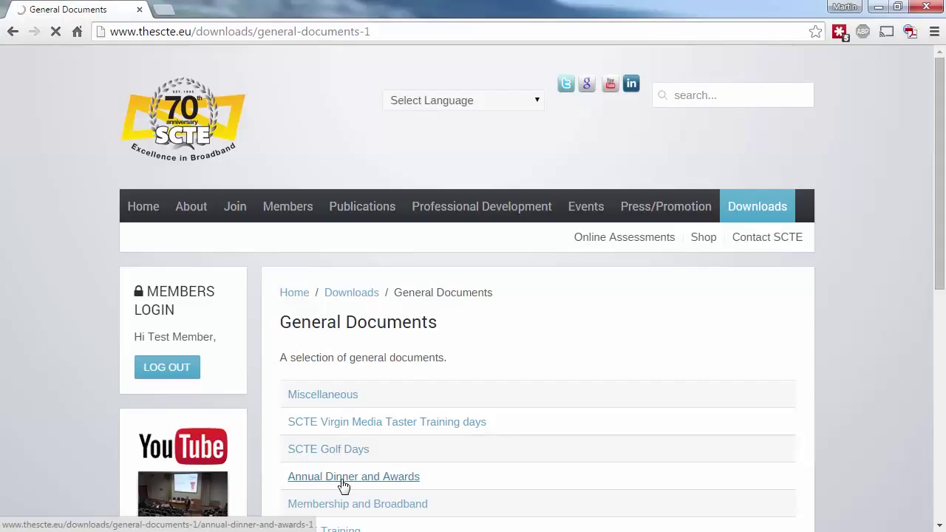
click(353, 476)
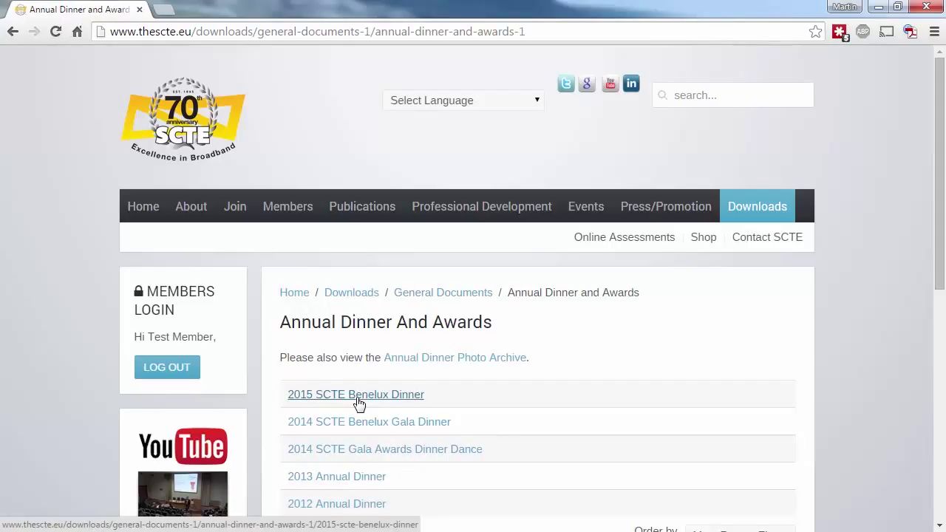
click(356, 394)
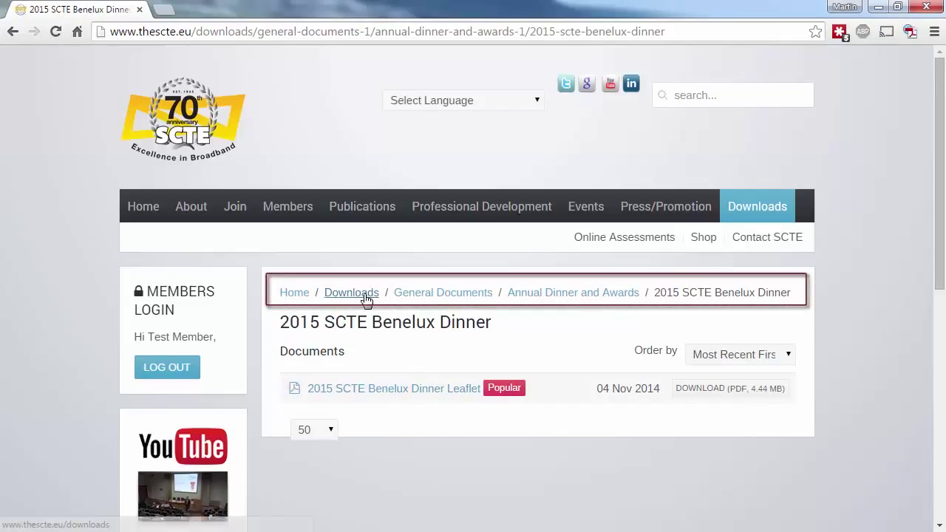
click(351, 292)
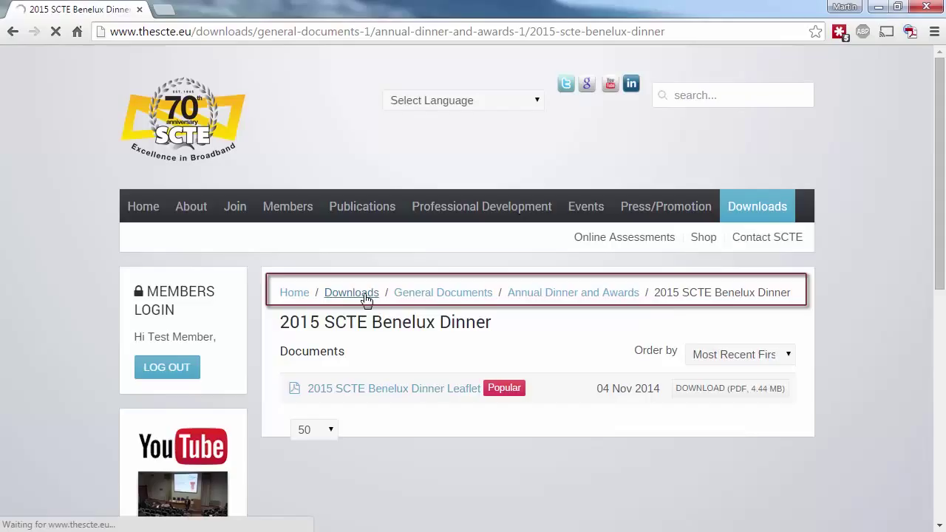
click(351, 292)
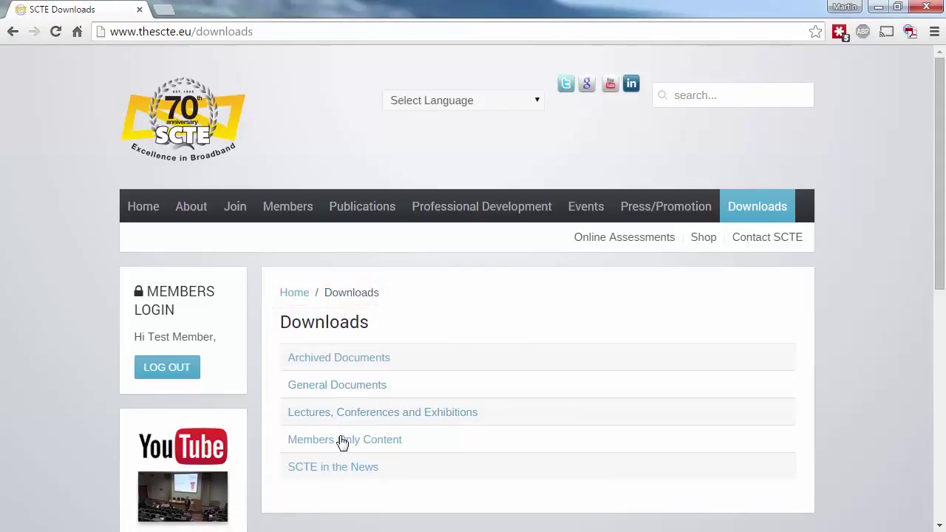
Browse Members Only Content > Lectures > Benelux Lectures > September 2015 IBC Lecture and scroll its four presentations
click(344, 439)
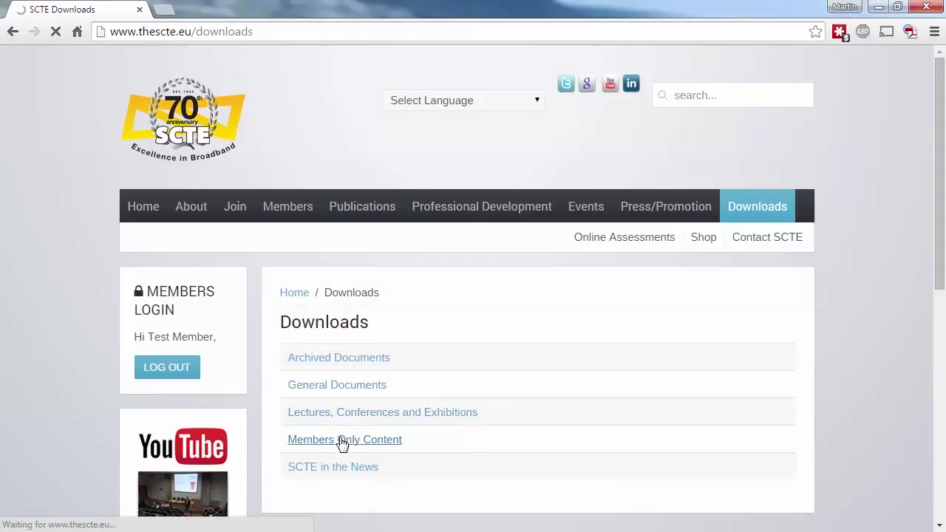
click(344, 439)
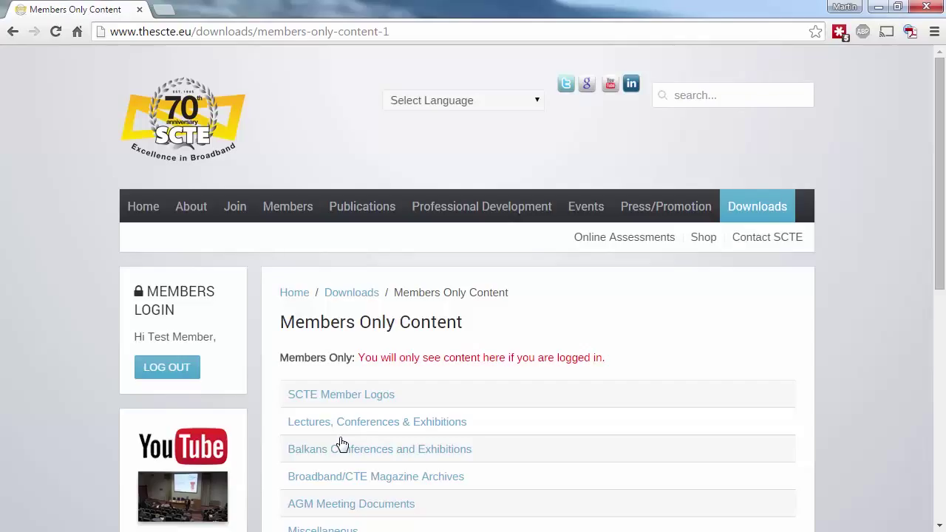
click(376, 421)
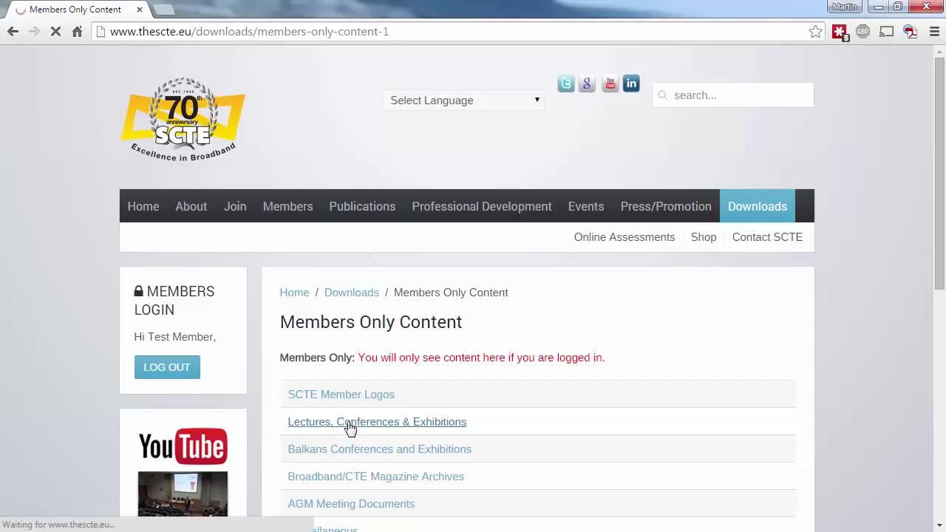
click(377, 422)
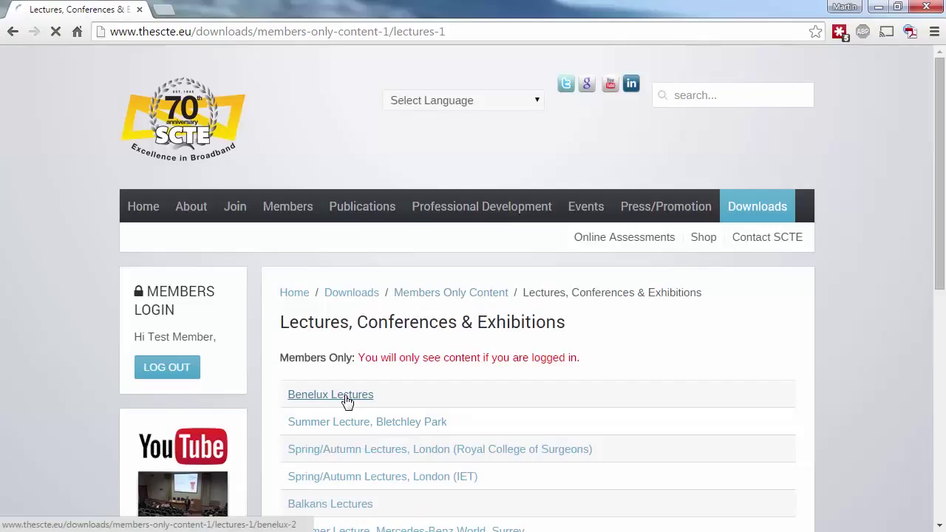
click(329, 394)
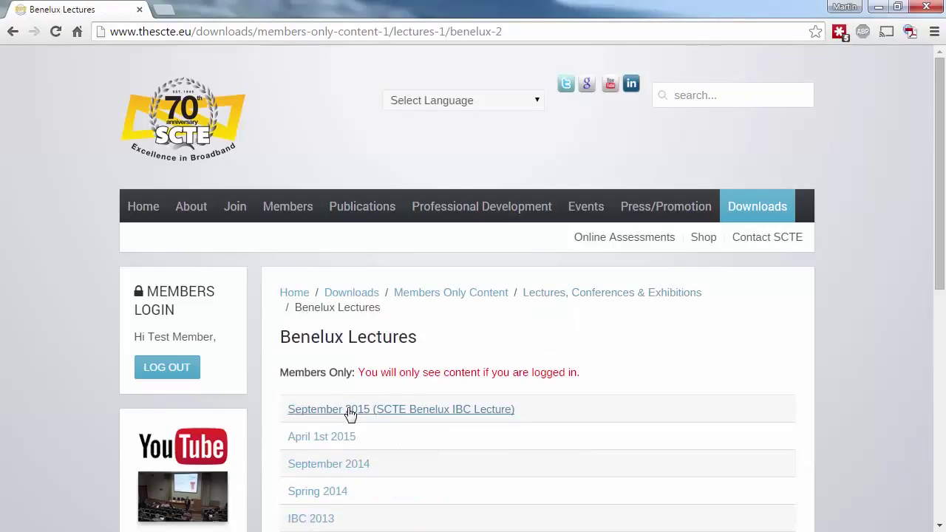
click(401, 408)
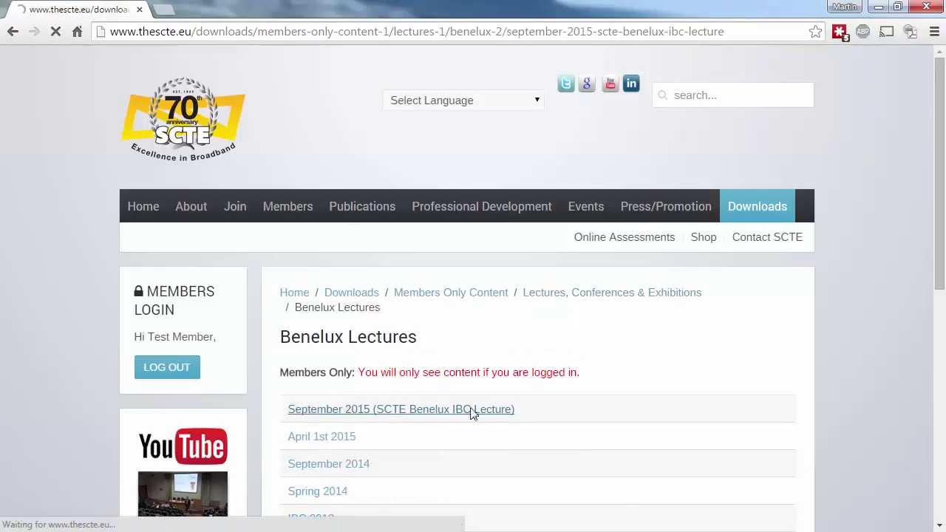
click(402, 409)
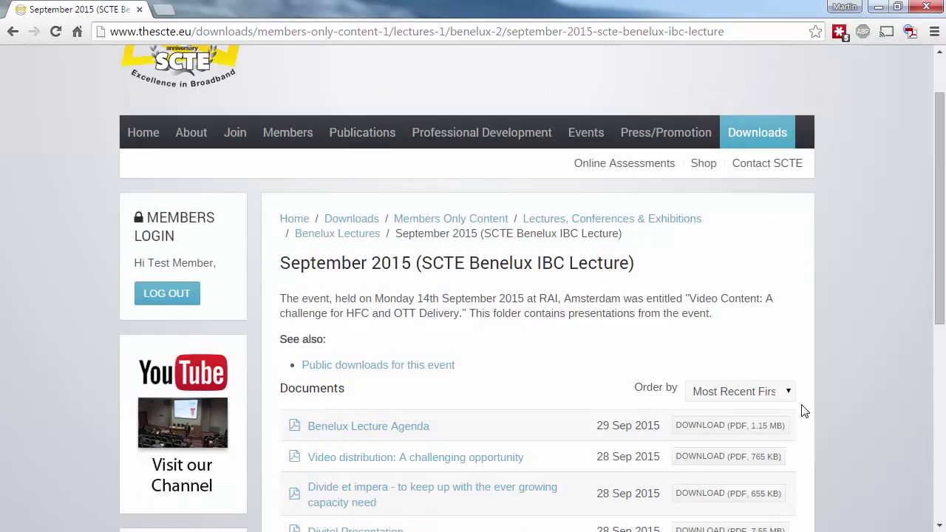
scroll(down, 3)
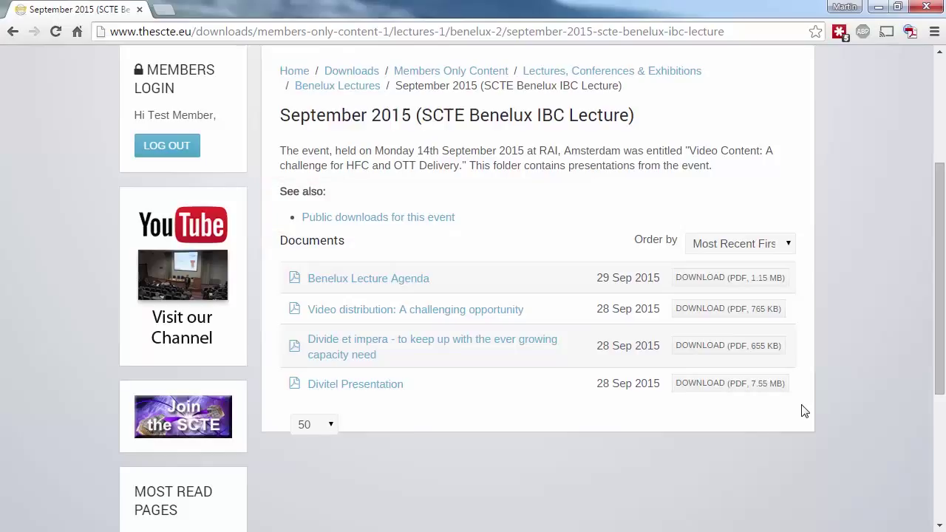
mouse_move(380, 232)
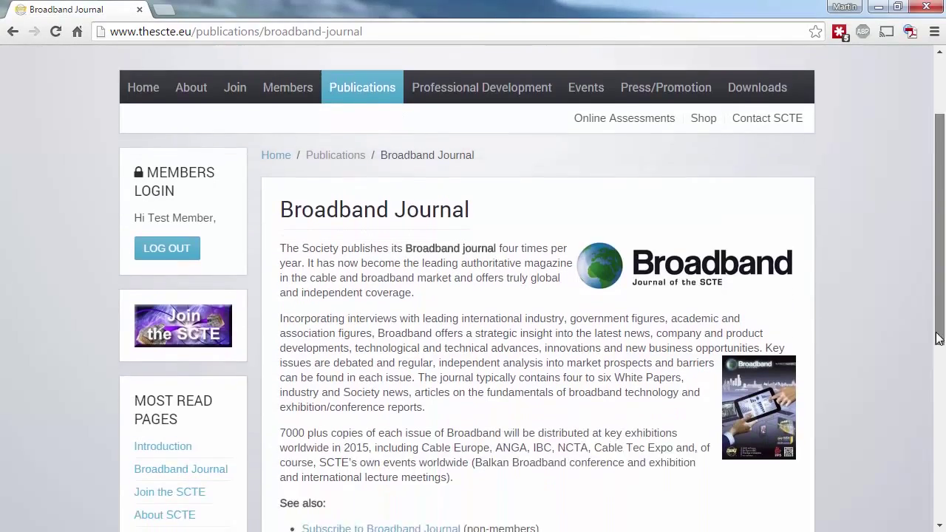
Launch the May 2015 Broadband Journal full edition as a flipbook in a new tab
scroll(down, 3)
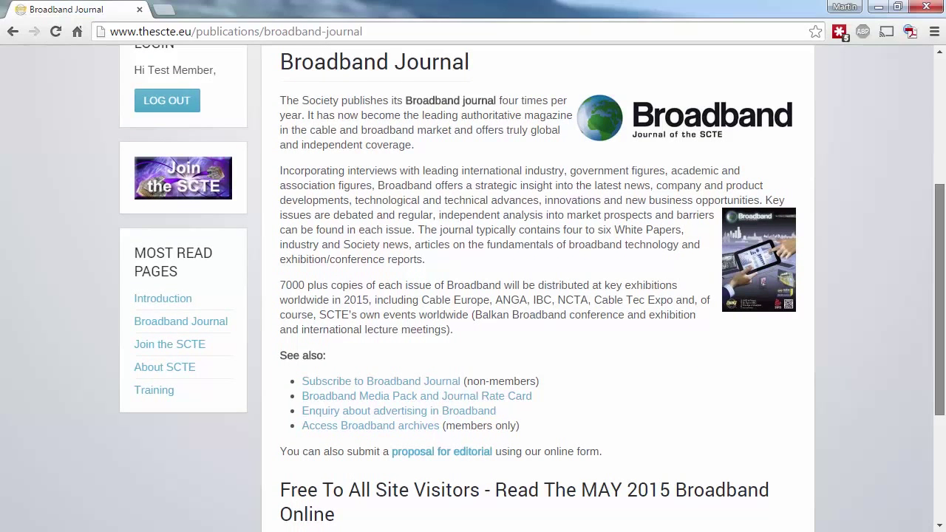
mouse_move(452, 369)
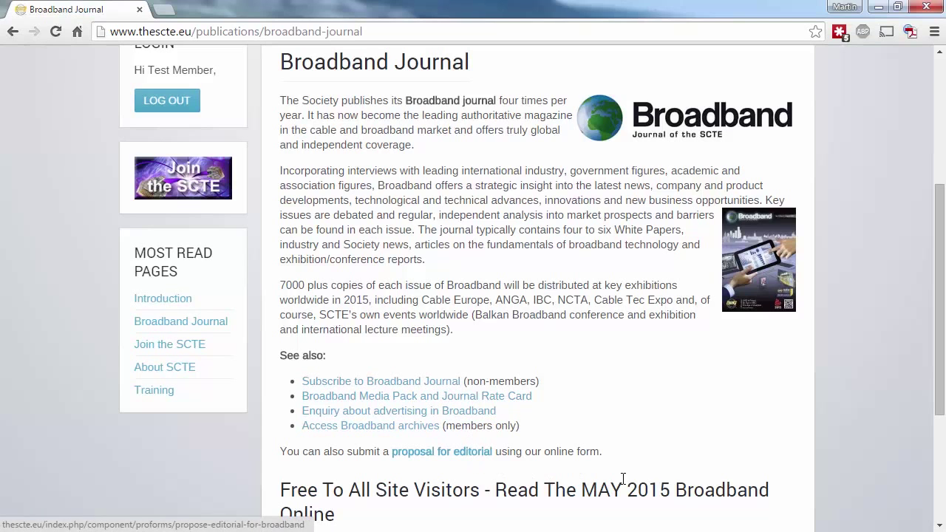
scroll(down, 3)
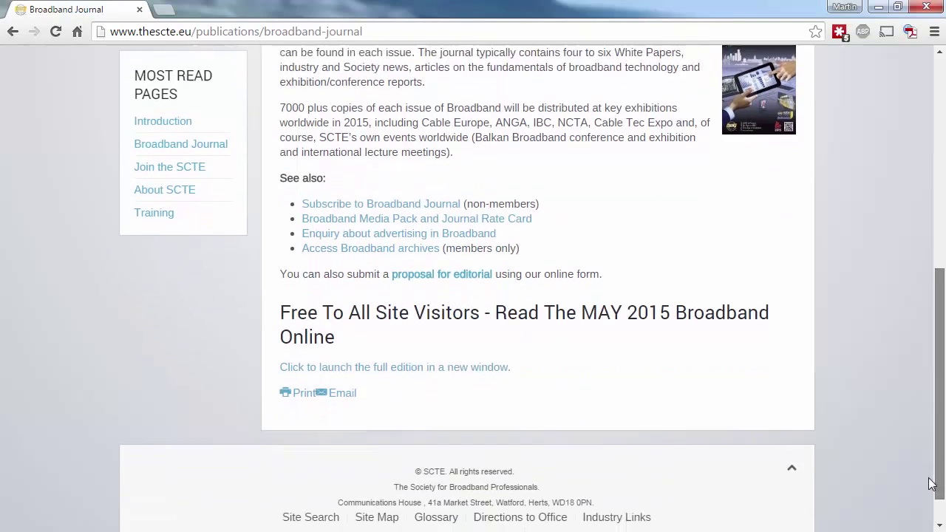
click(394, 367)
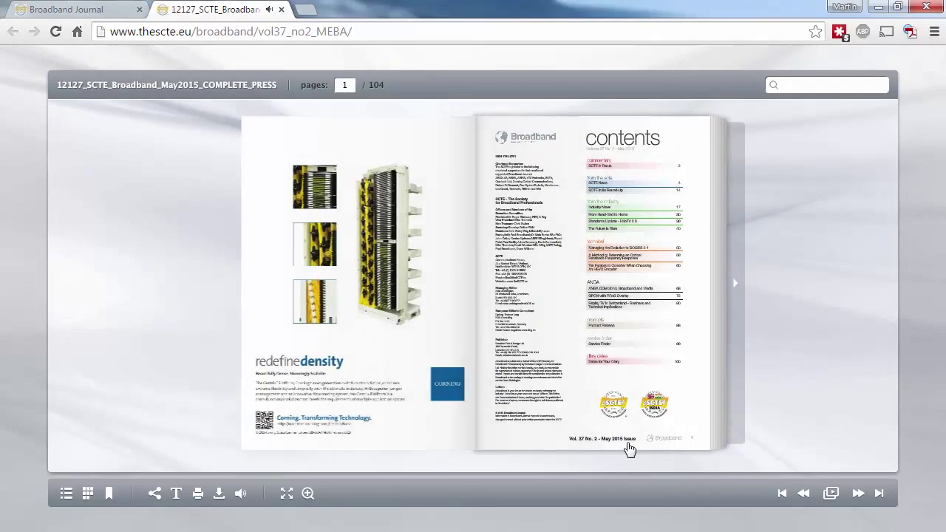
Turn to the 'SCTE in focus' editorial page and read it zoomed in
click(735, 283)
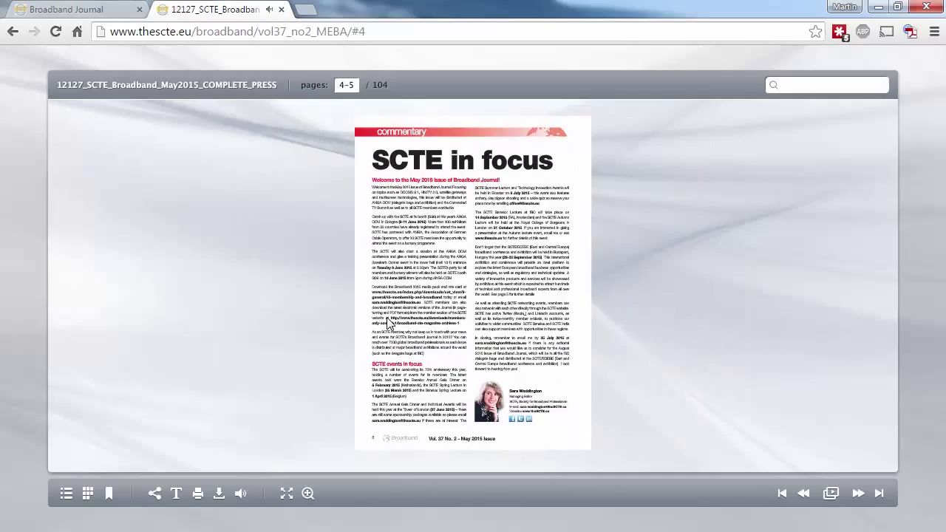
click(307, 493)
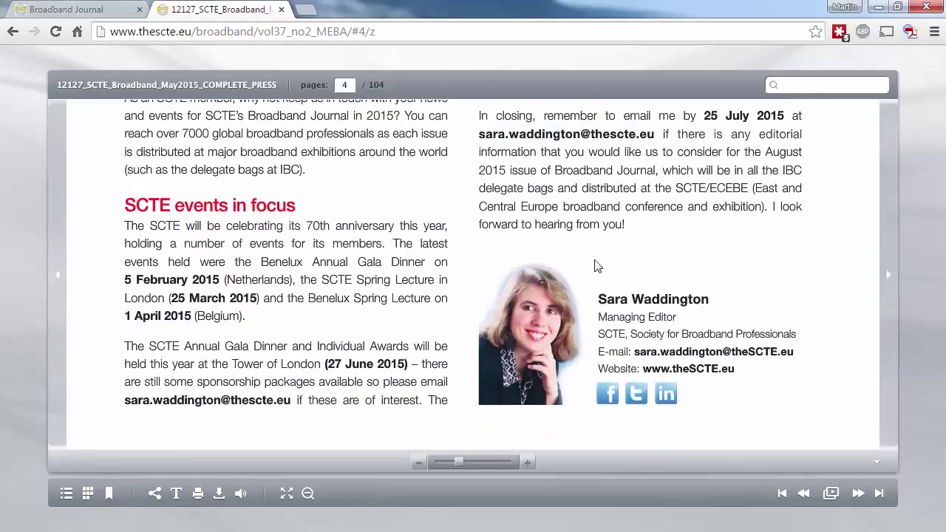
scroll(up, 3)
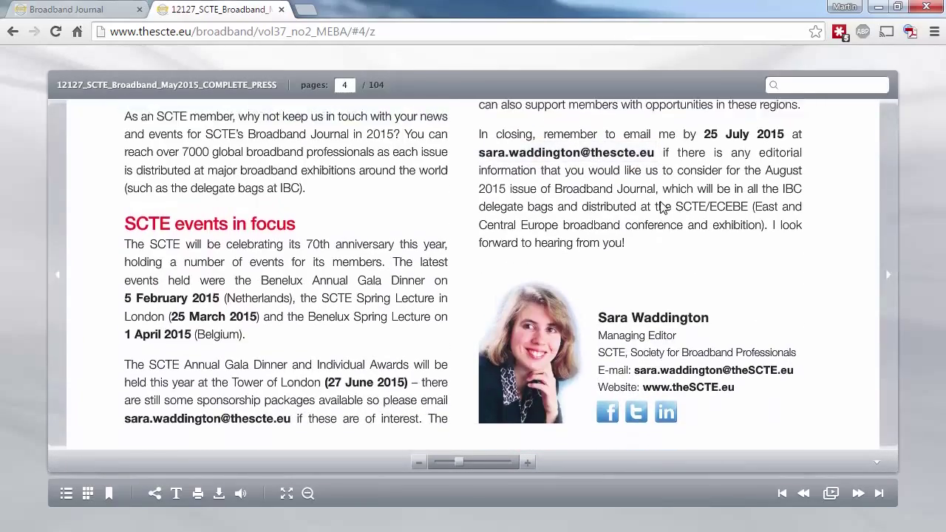
scroll(up, 3)
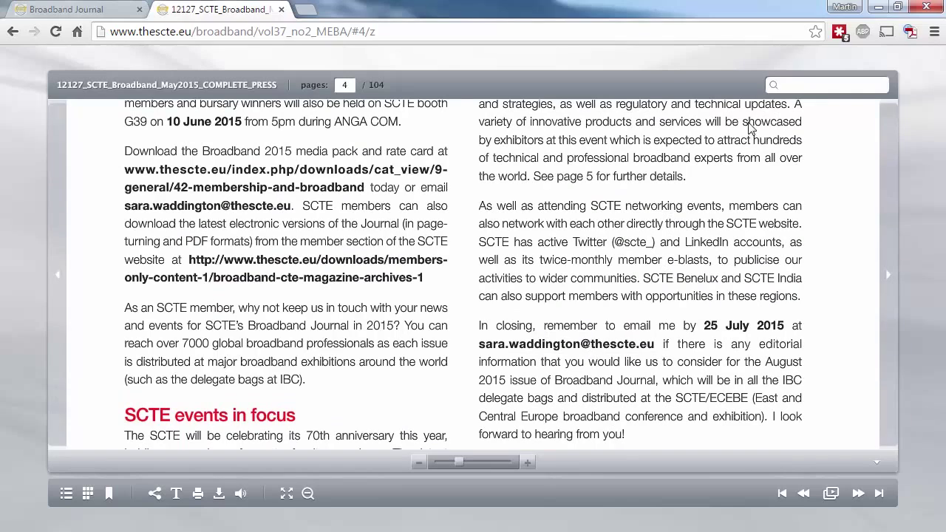
Bring up the flipbook's search box, then close the May 2015 edition tab
click(825, 84)
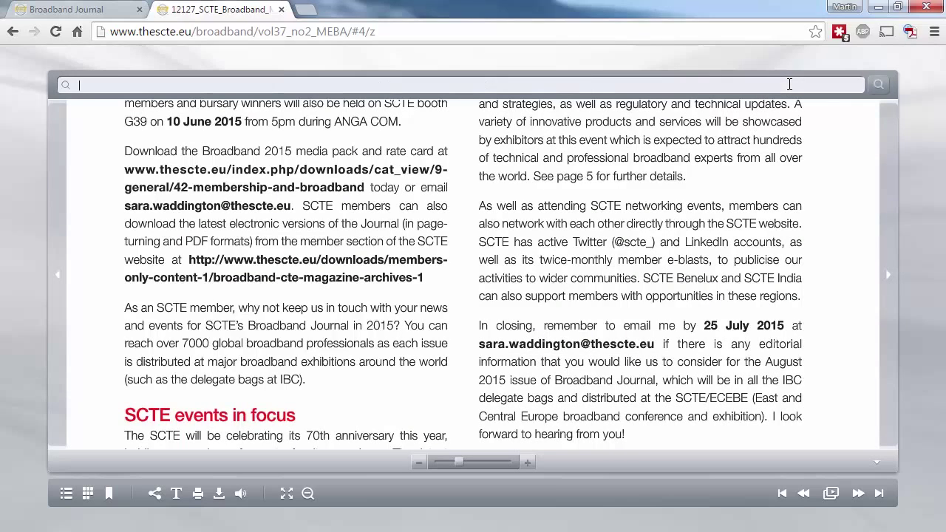
mouse_move(355, 6)
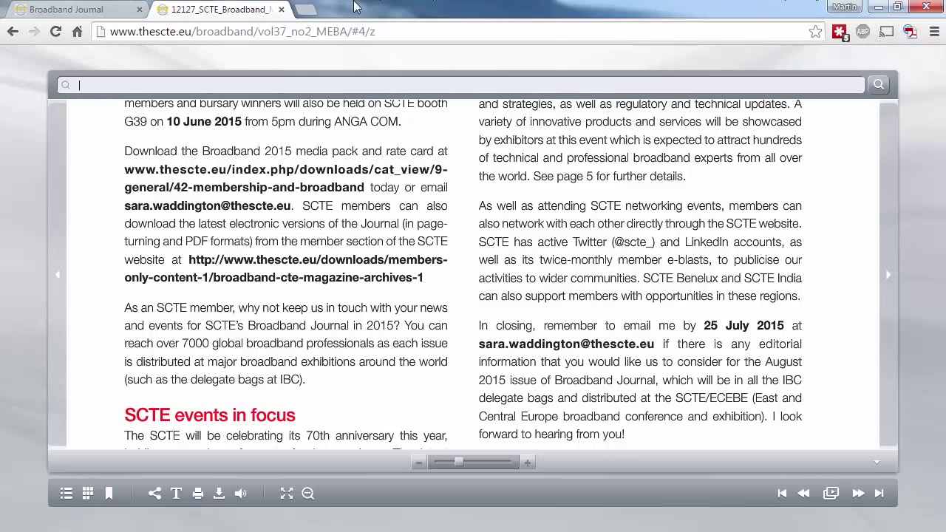
click(282, 9)
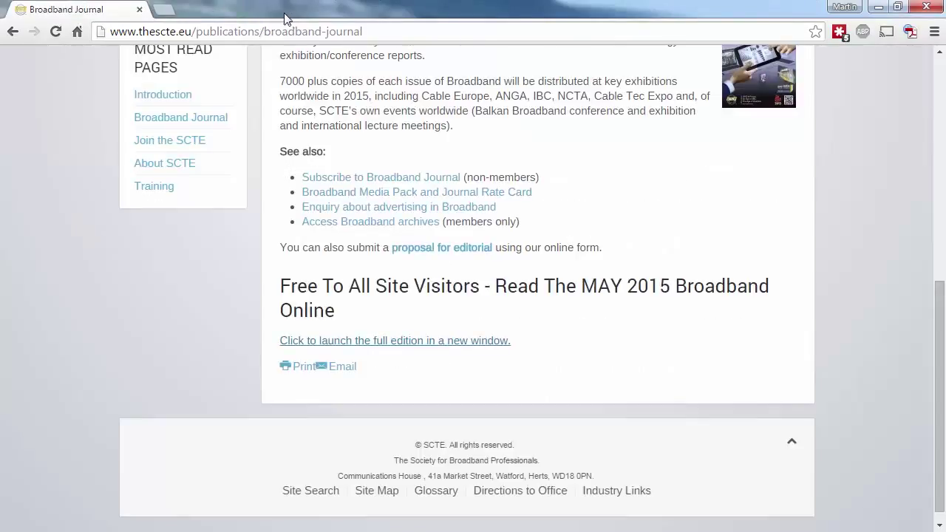
mouse_move(371, 221)
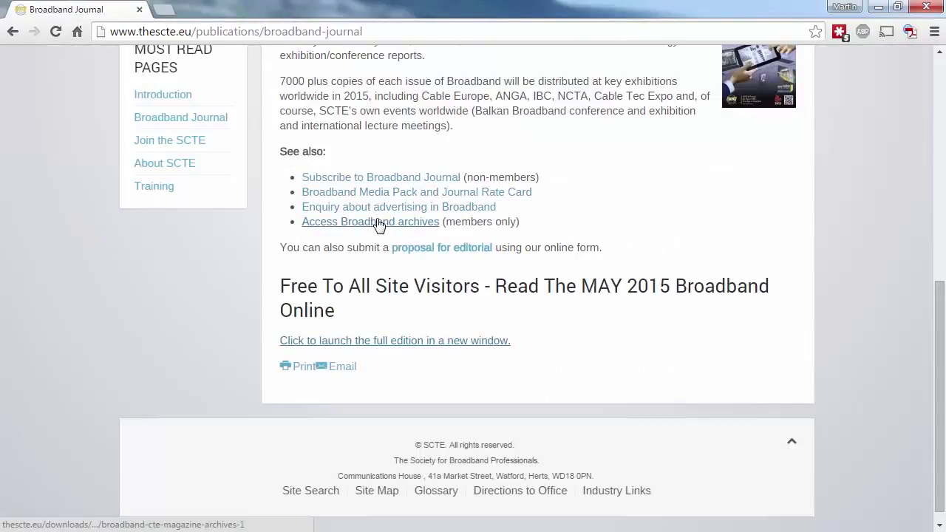
Enter the members-only Broadband archives and go into Volumes 31-40
click(370, 221)
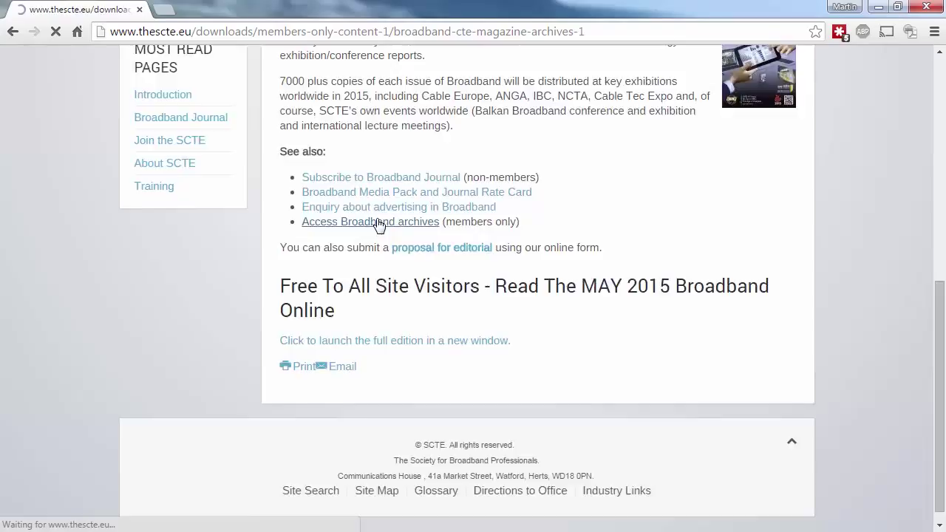
click(370, 222)
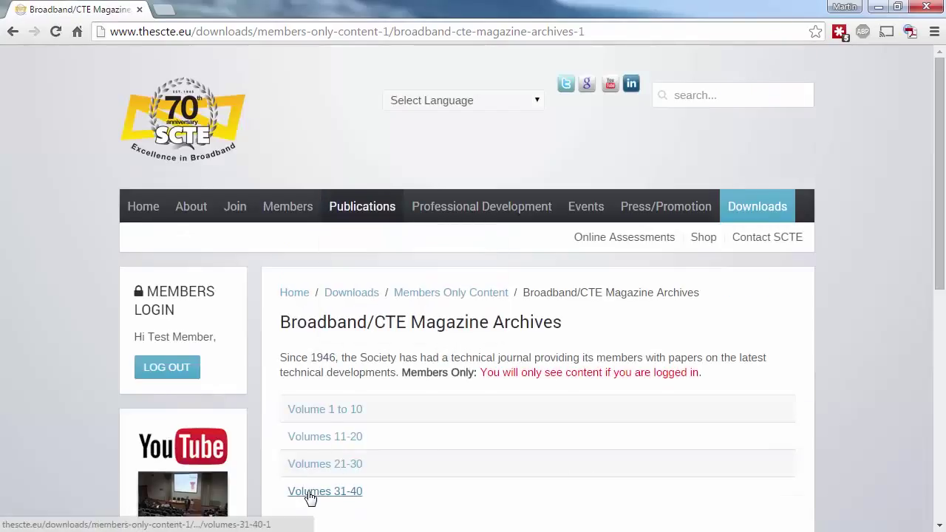
click(325, 491)
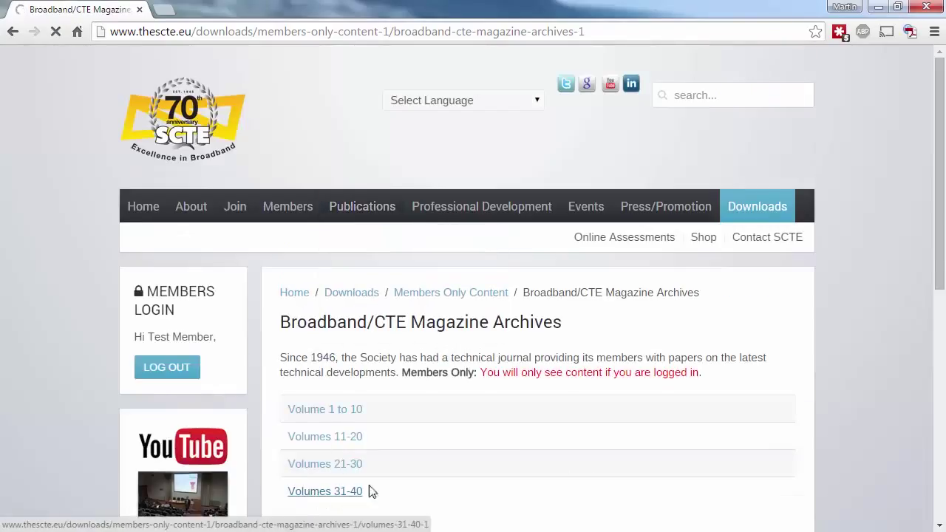
click(325, 491)
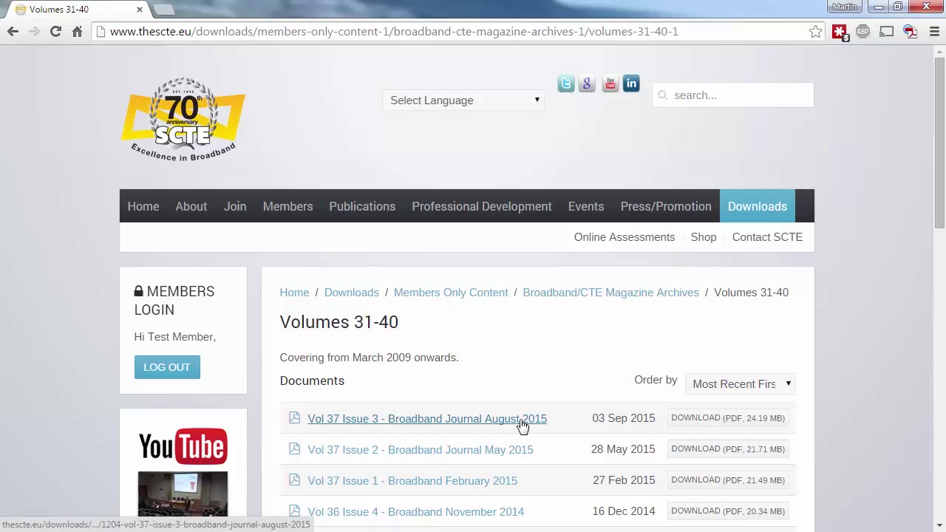
View the Vol 37 Issue 3 Broadband Journal August 2015 contents and download
click(427, 418)
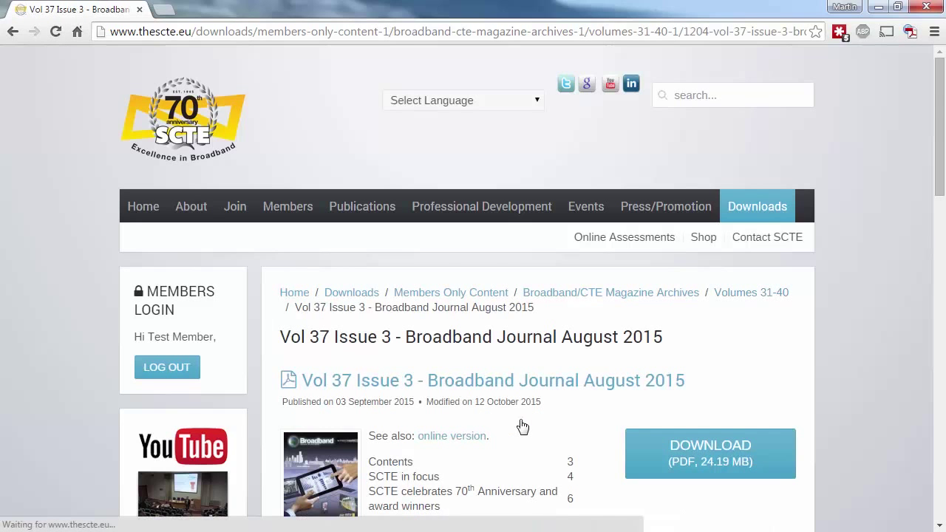
scroll(down, 3)
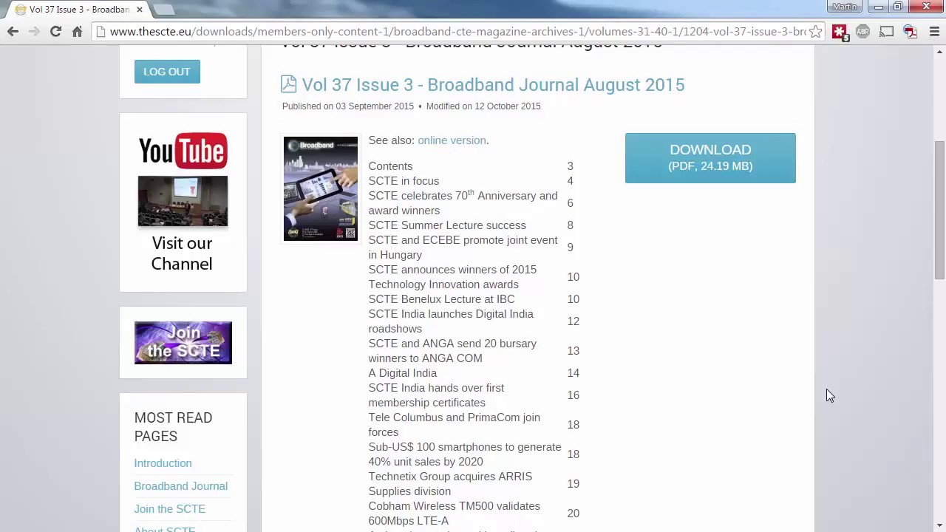
mouse_move(712, 334)
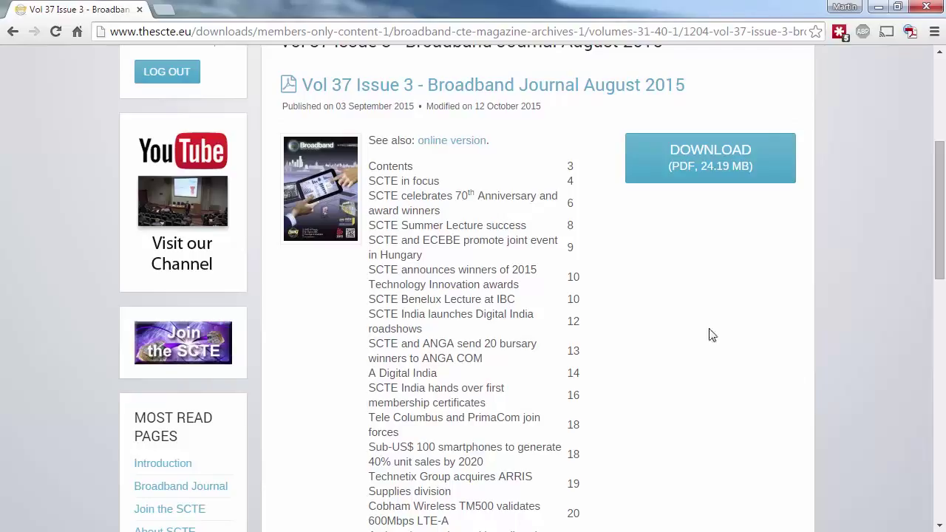
click(451, 140)
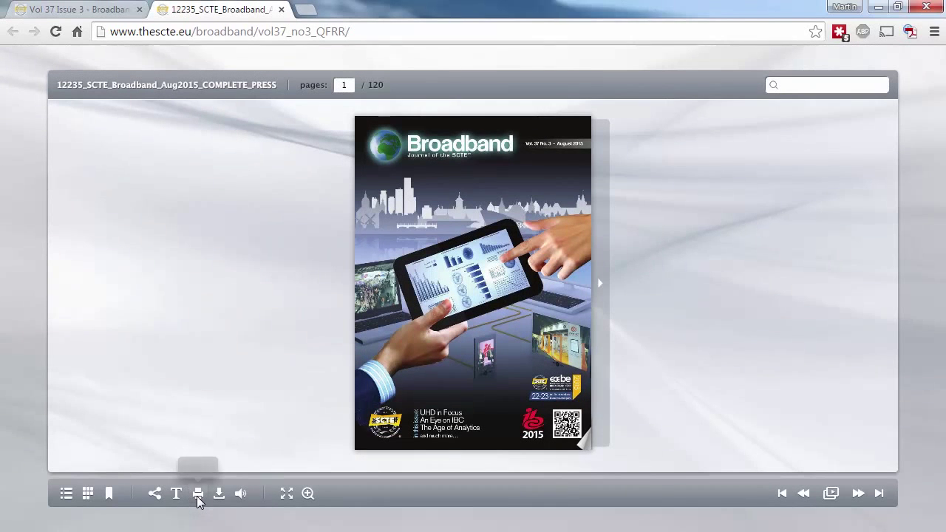
click(198, 493)
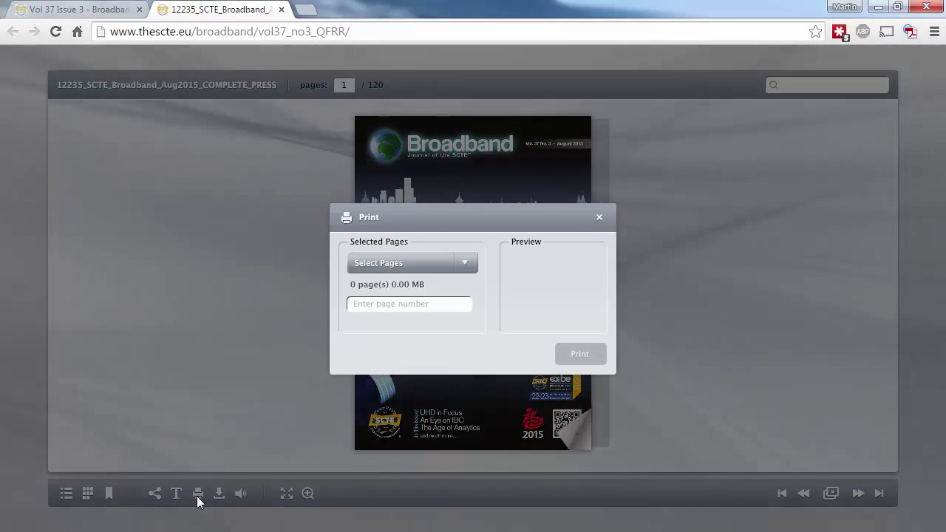
text(2)
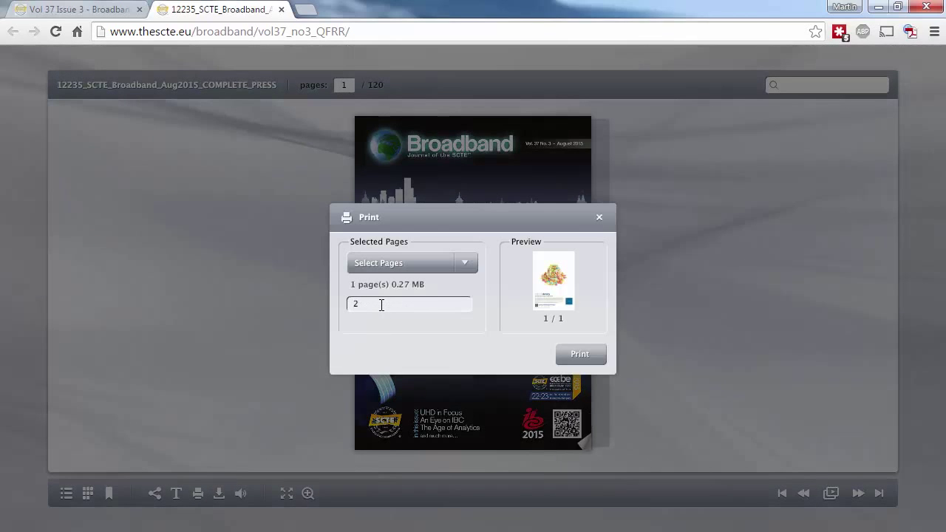
text(,3)
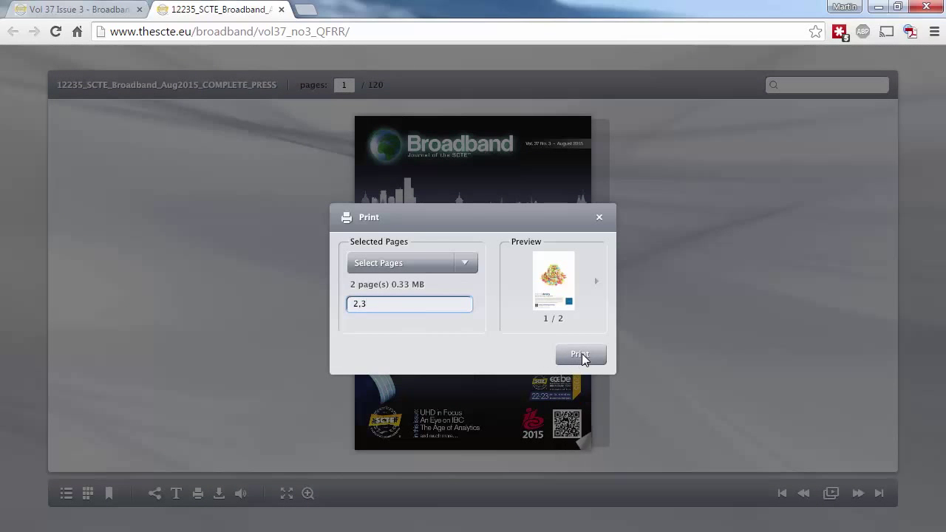
click(580, 354)
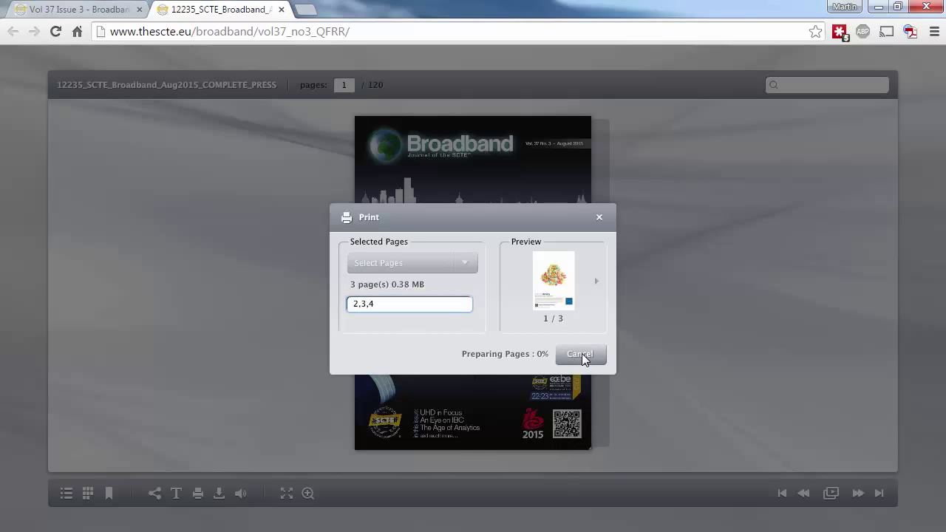
click(581, 354)
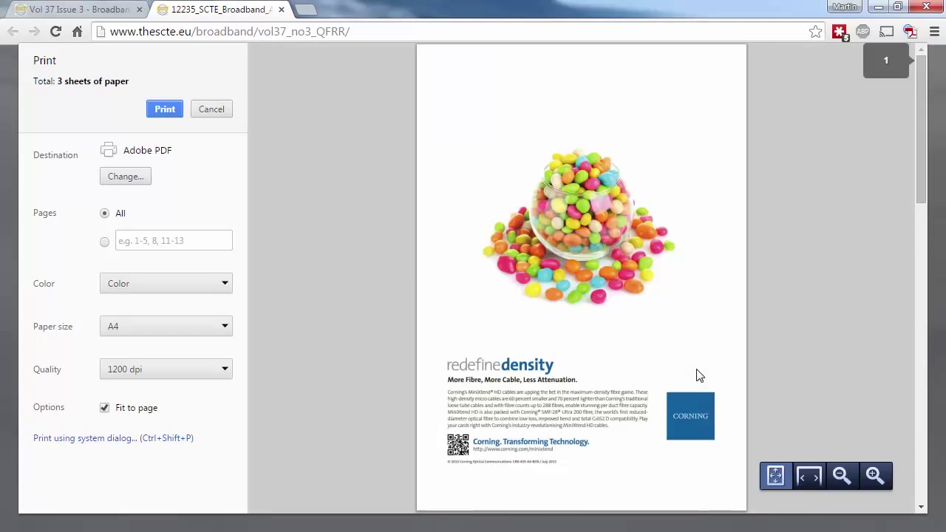
scroll(down, 3)
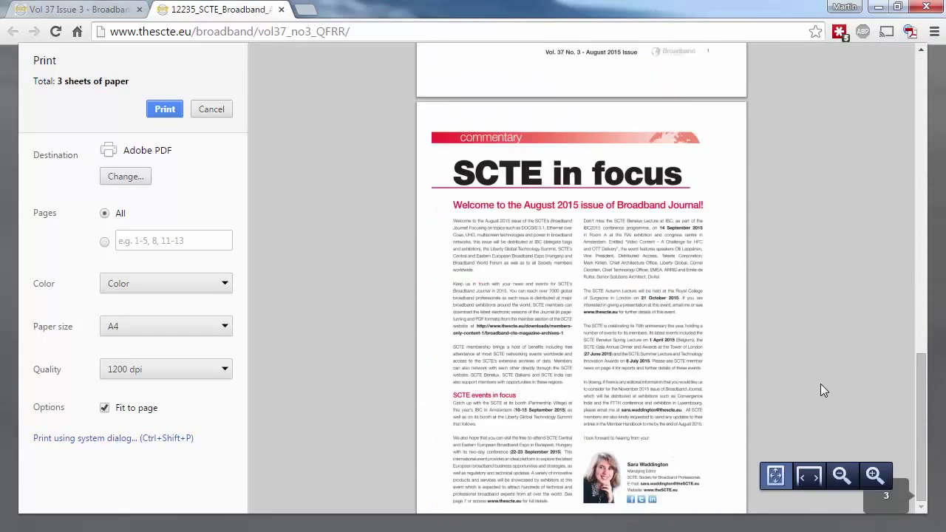
scroll(up, 3)
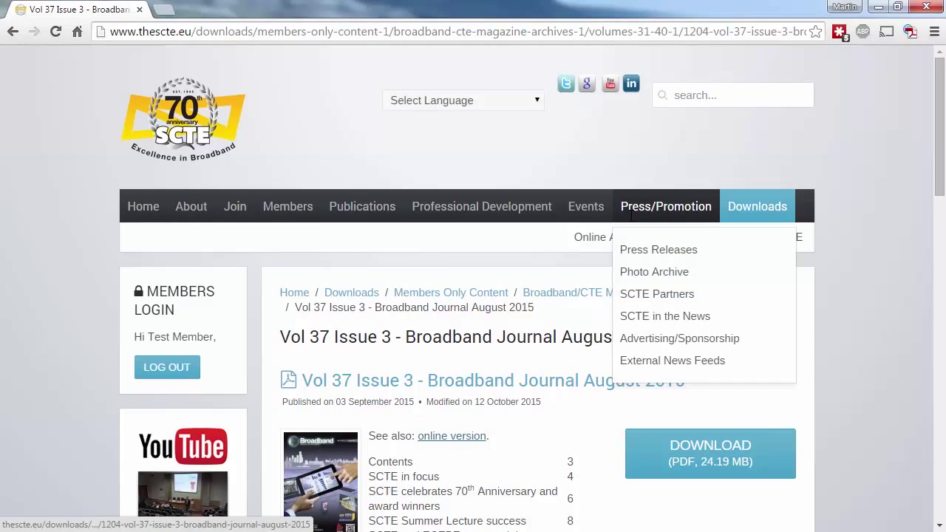
mouse_move(425, 357)
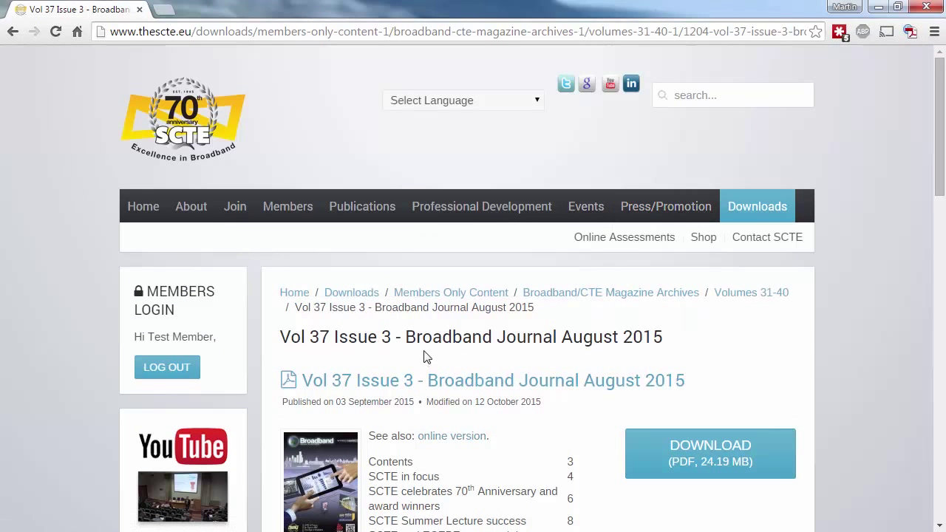
Go up to Members Only Content and browse the Crosstalk newsletter archives listing
click(450, 292)
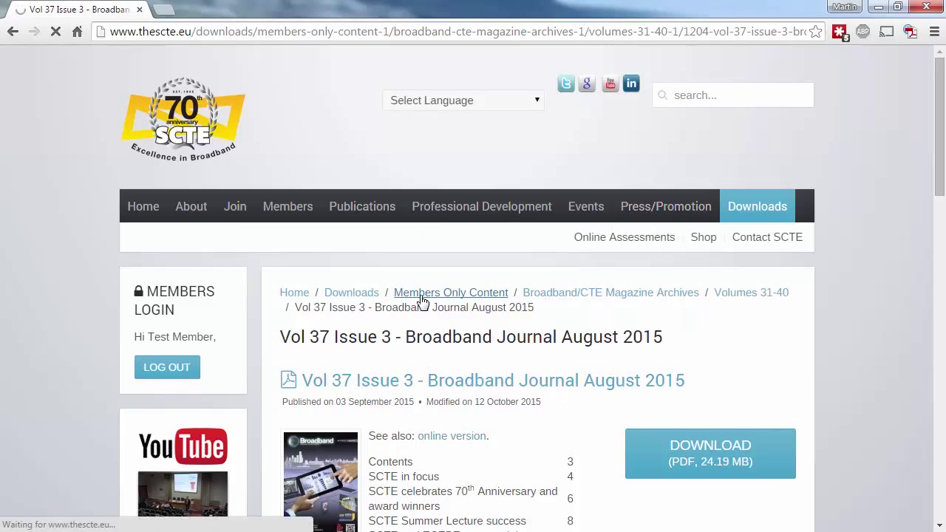
click(450, 292)
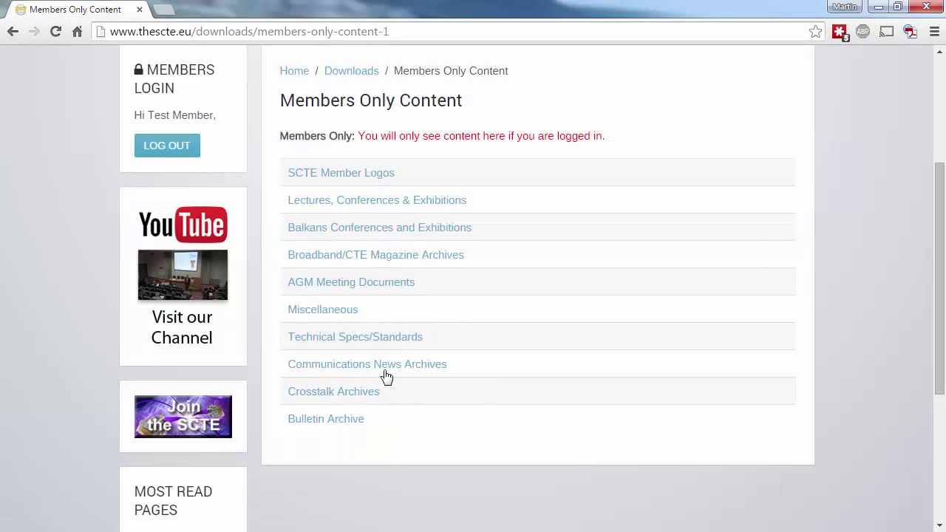
click(333, 391)
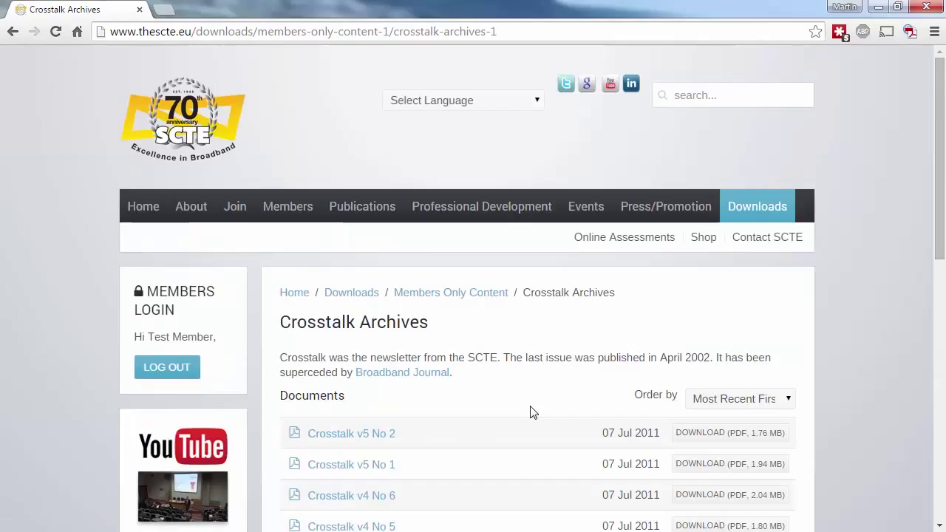
scroll(down, 3)
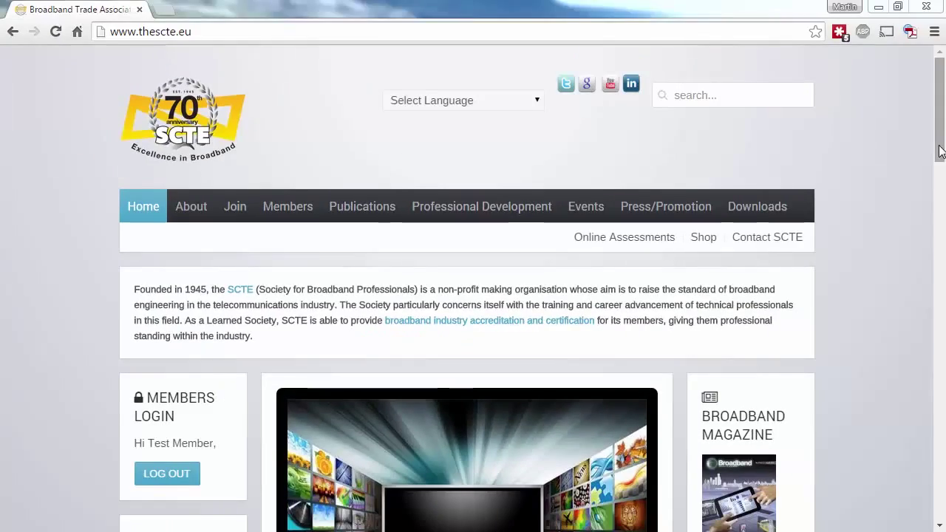
Reach the Glossary from the footer and browse its list of broadband terms
scroll(down, 3)
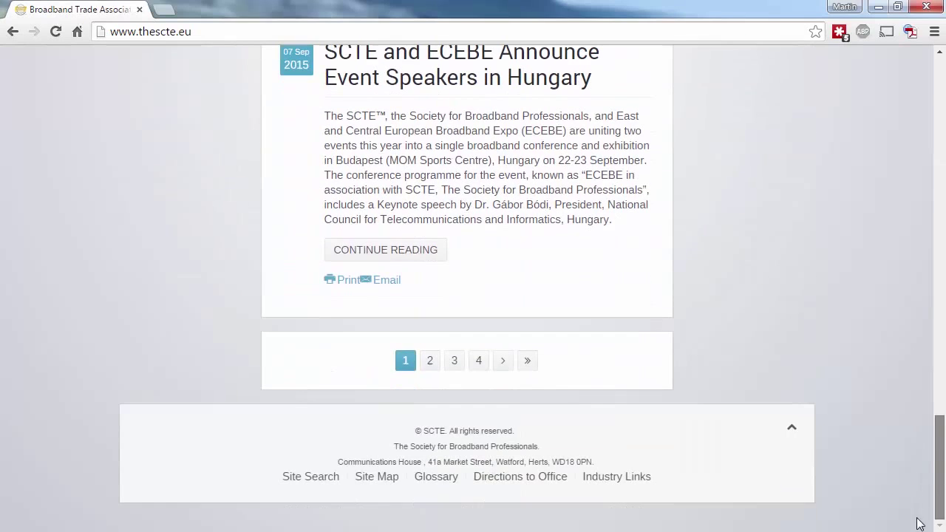
click(435, 476)
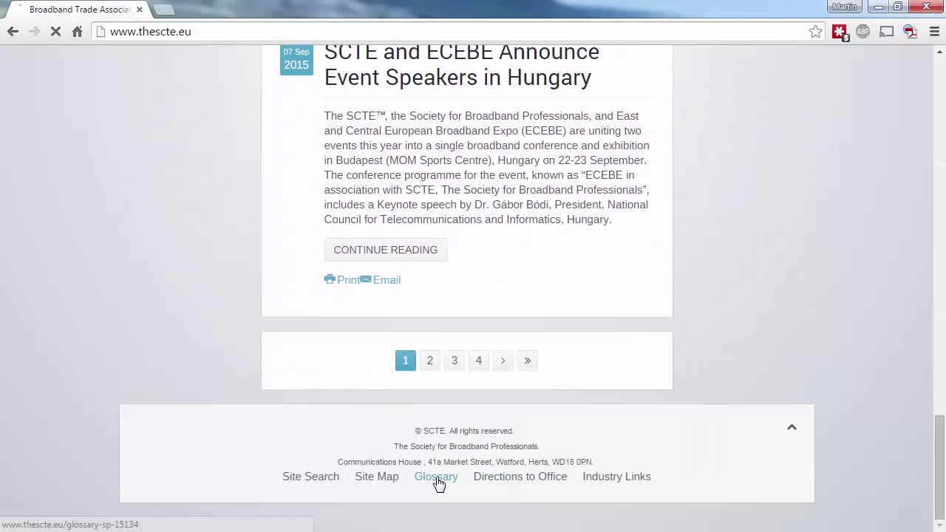
click(436, 476)
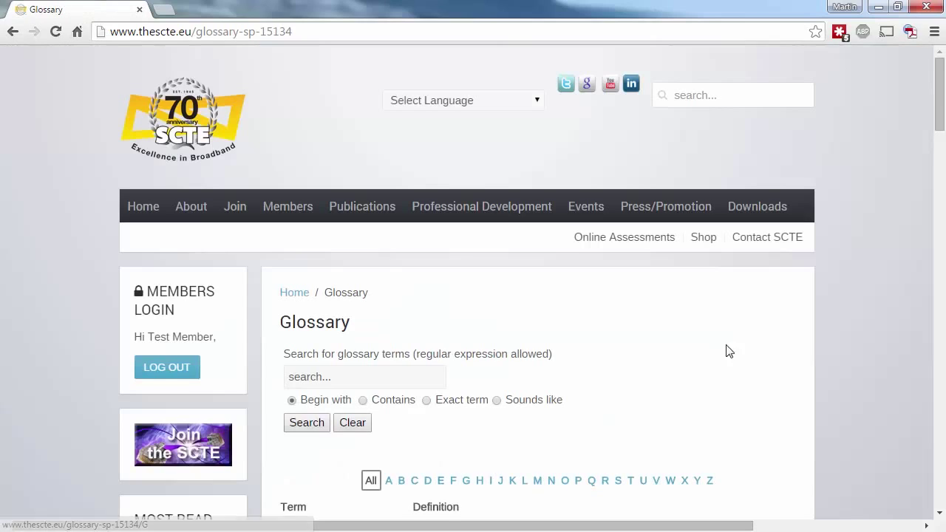
scroll(down, 3)
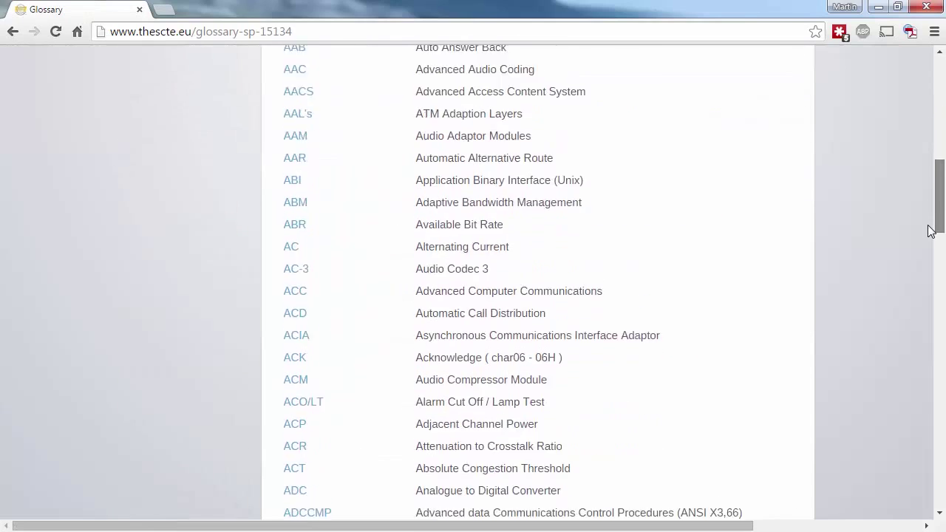
scroll(up, 3)
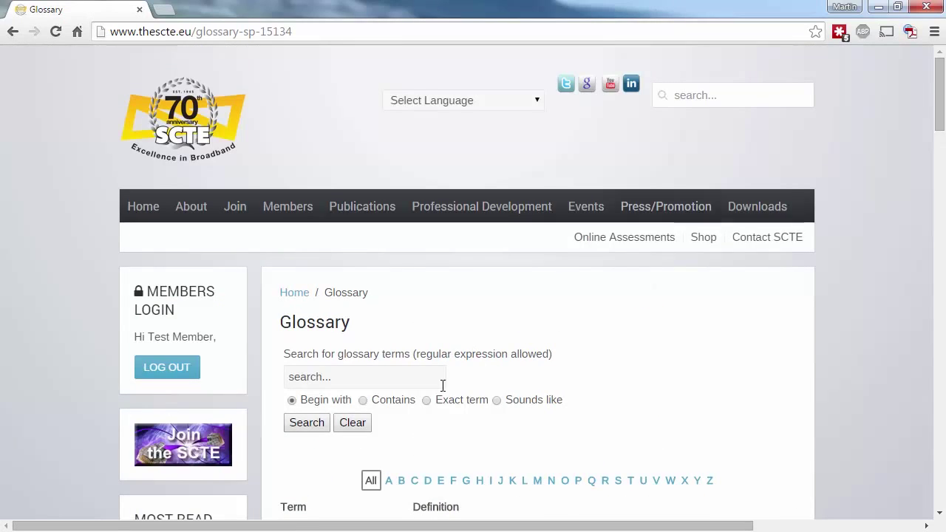
Filter the glossary to terms beginning with Q, such as Quadrature and QAM
click(592, 481)
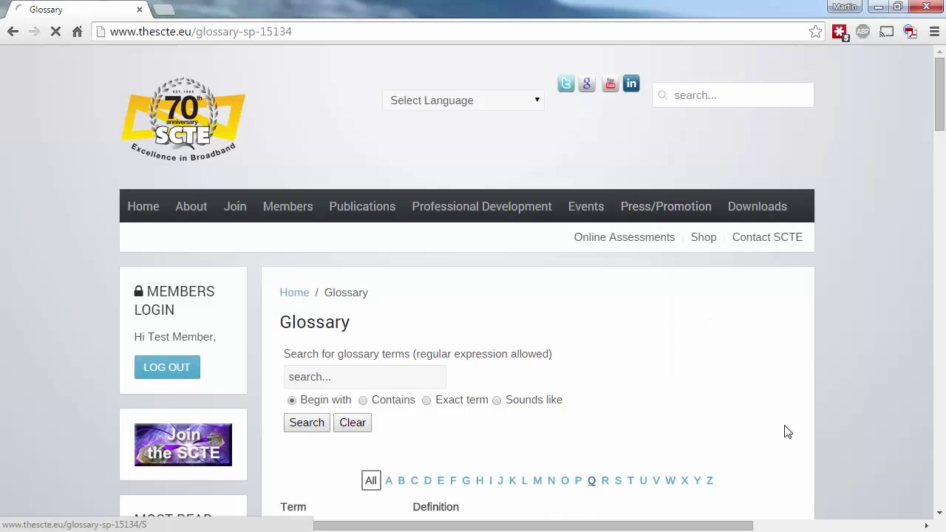
click(592, 480)
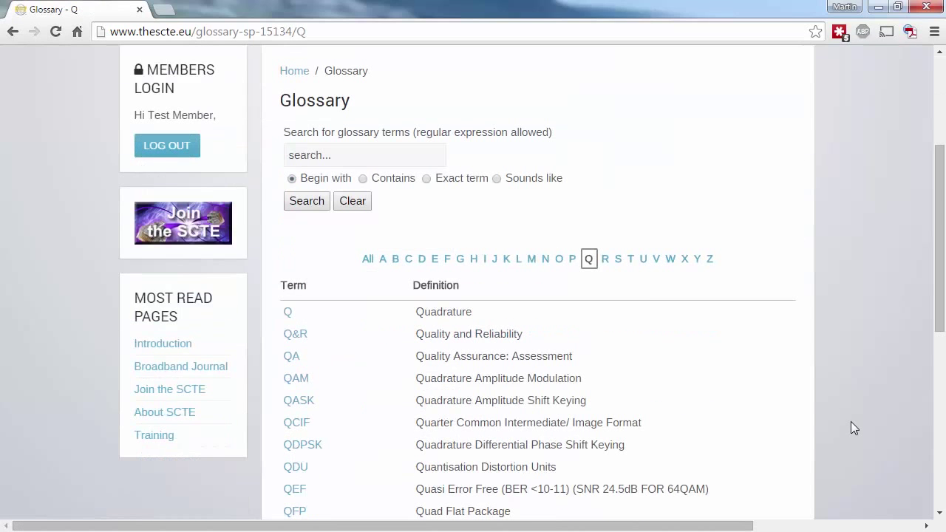
click(617, 259)
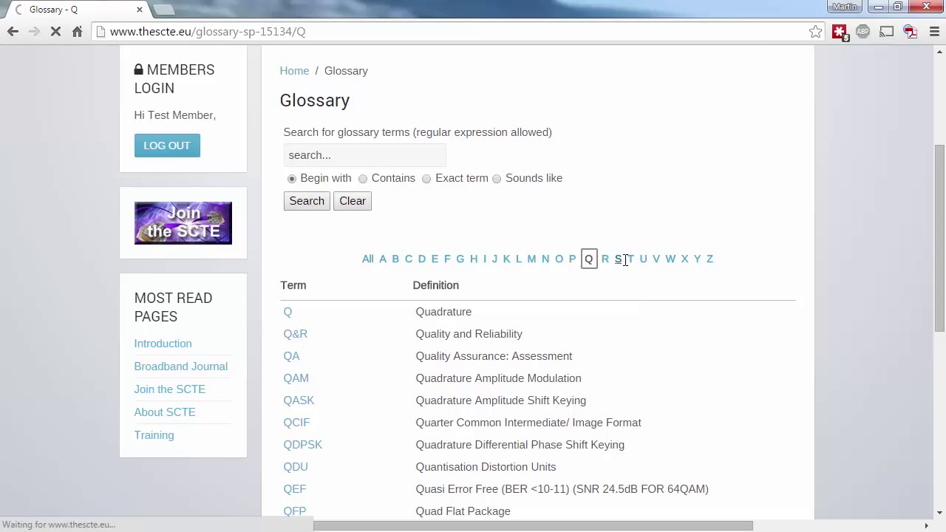
Run a site search for 'aam', finding the AAM Audio Adaptor glossary entry, and return home
click(622, 259)
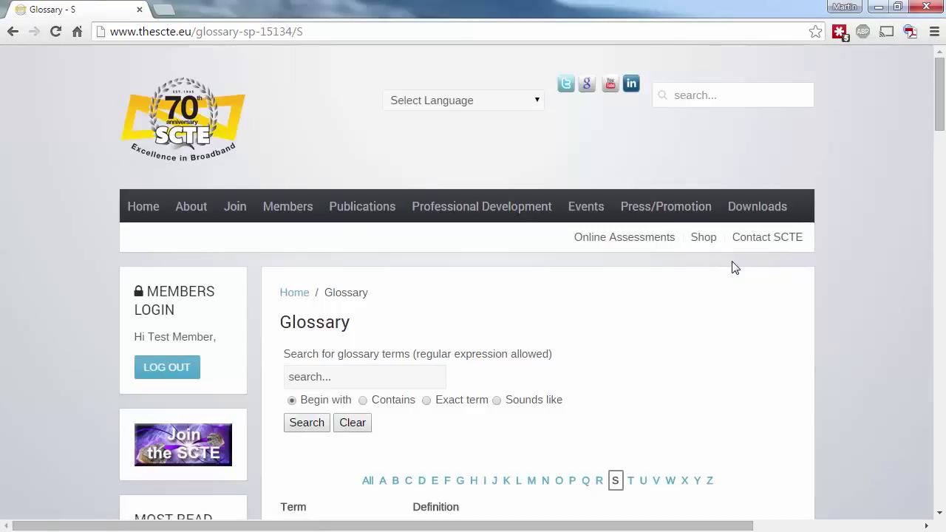
click(721, 95)
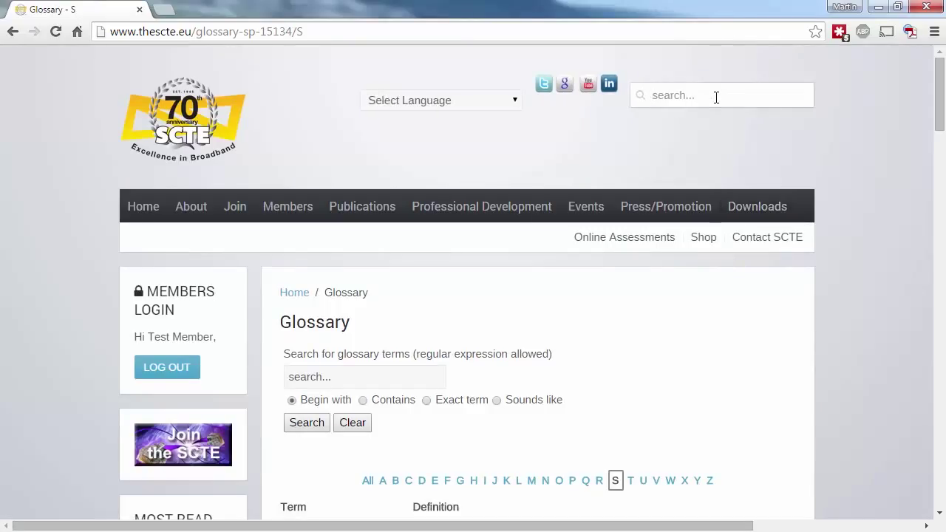
text(aam)
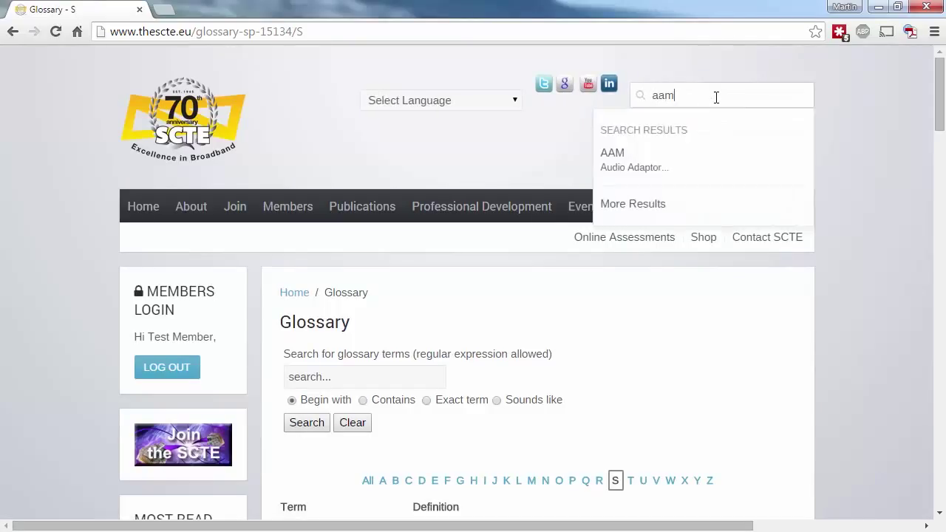
click(612, 152)
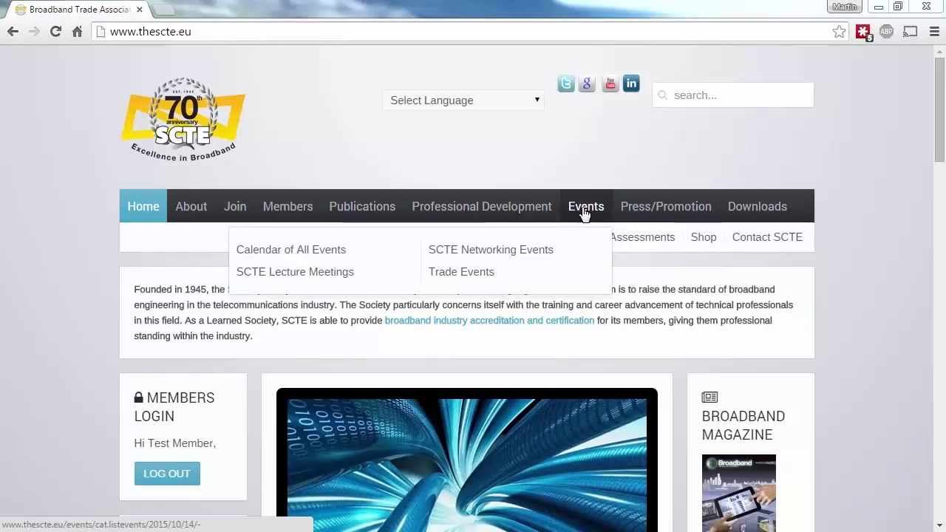
mouse_move(573, 240)
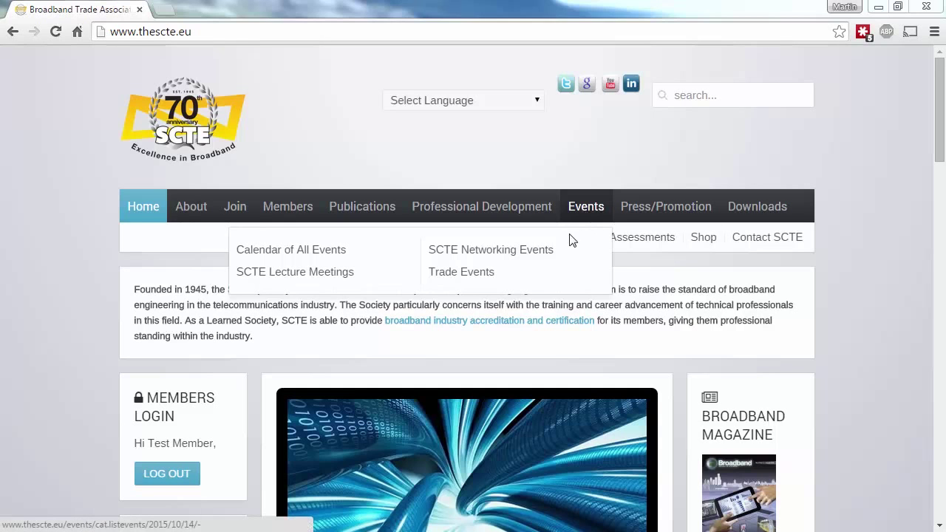
From Trade Events, view the Broadband World Forum details, 20–22 October 2015 at Excel, London
click(461, 272)
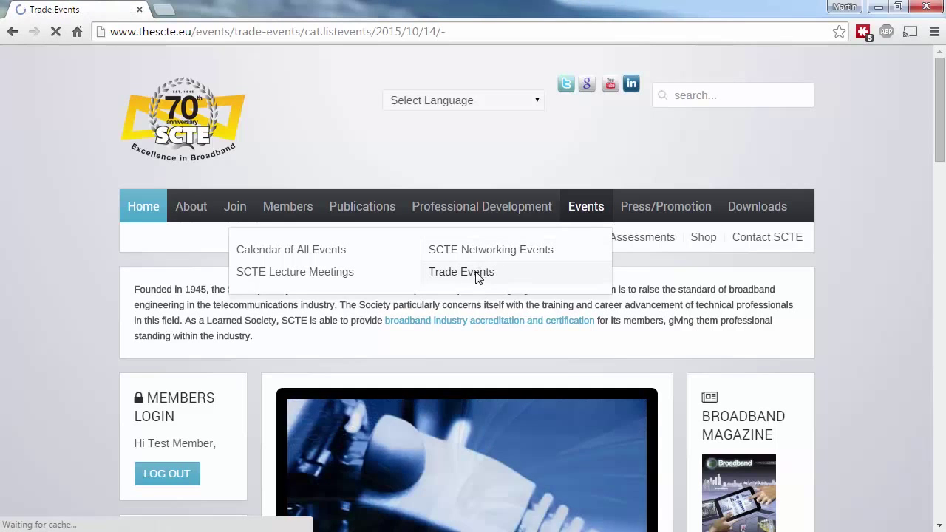
click(460, 272)
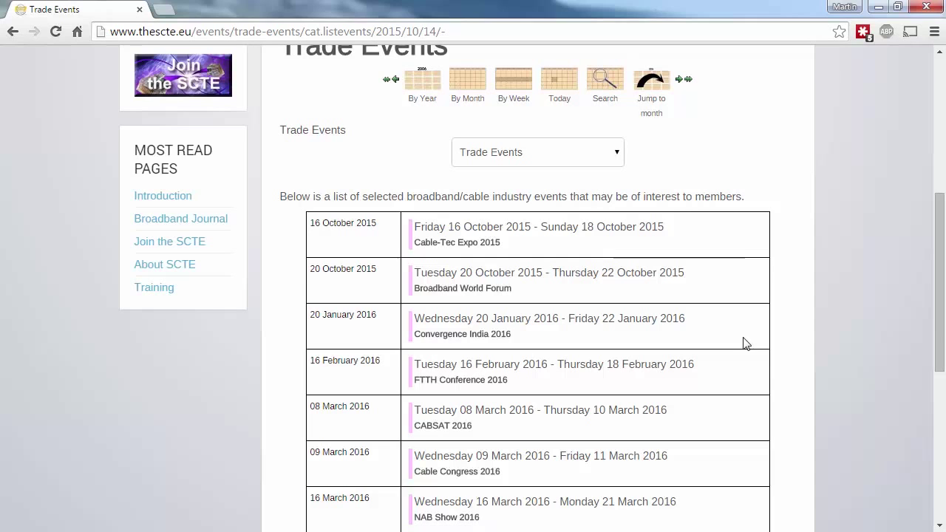
click(462, 288)
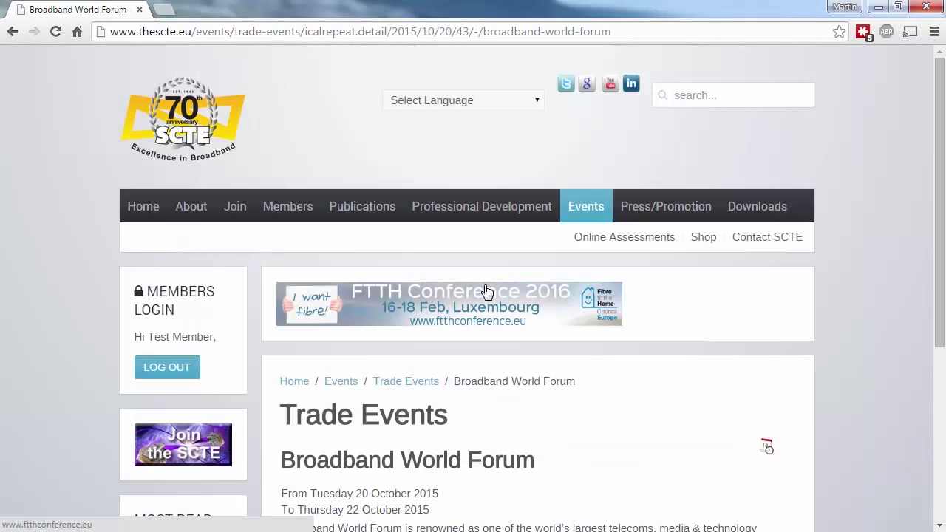
scroll(down, 3)
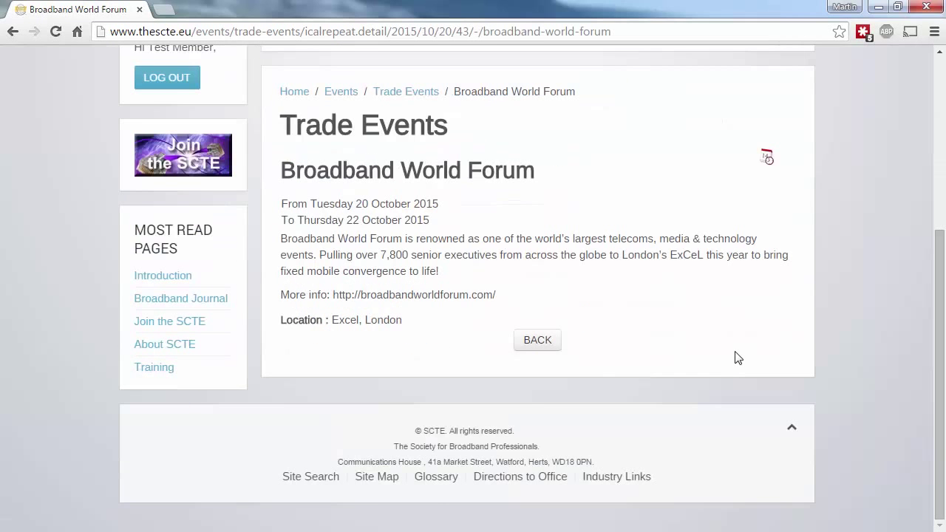
scroll(up, 3)
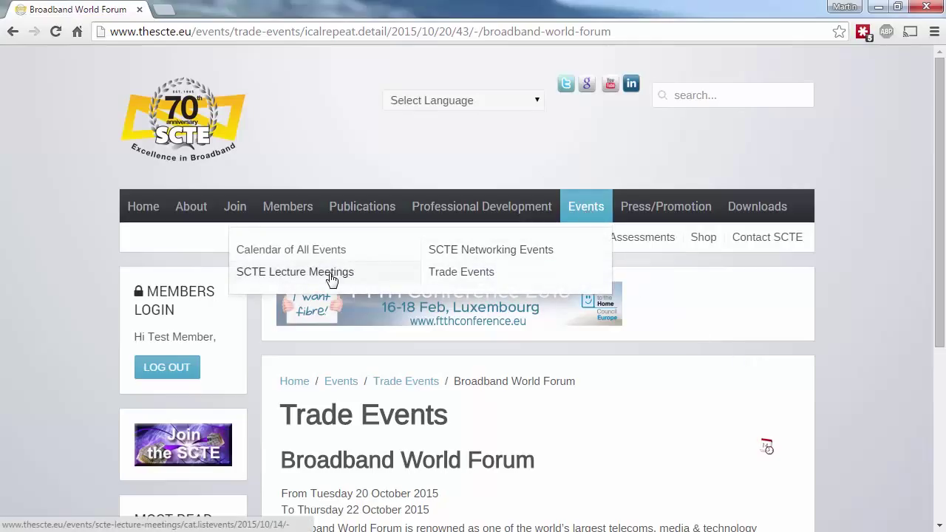
Browse the SCTE Lecture Meetings list and the archive of past lecture presentations
click(294, 272)
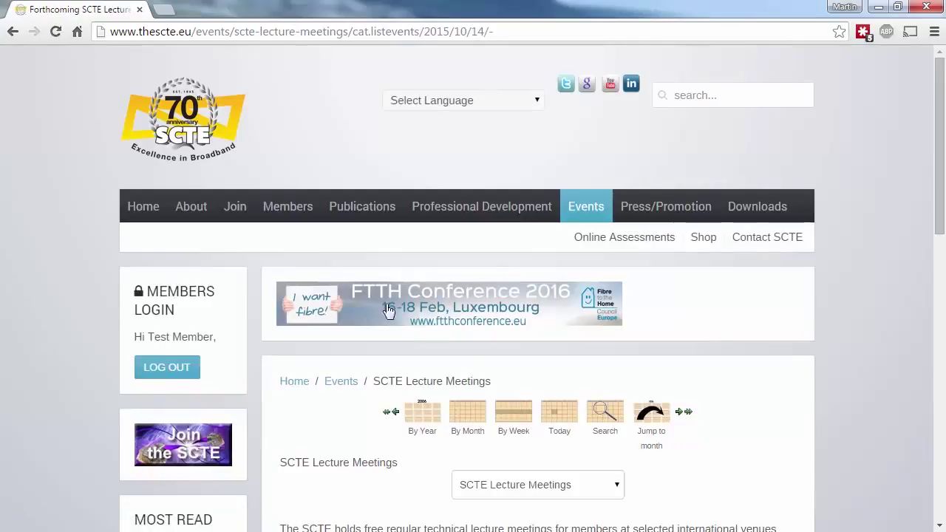
scroll(down, 3)
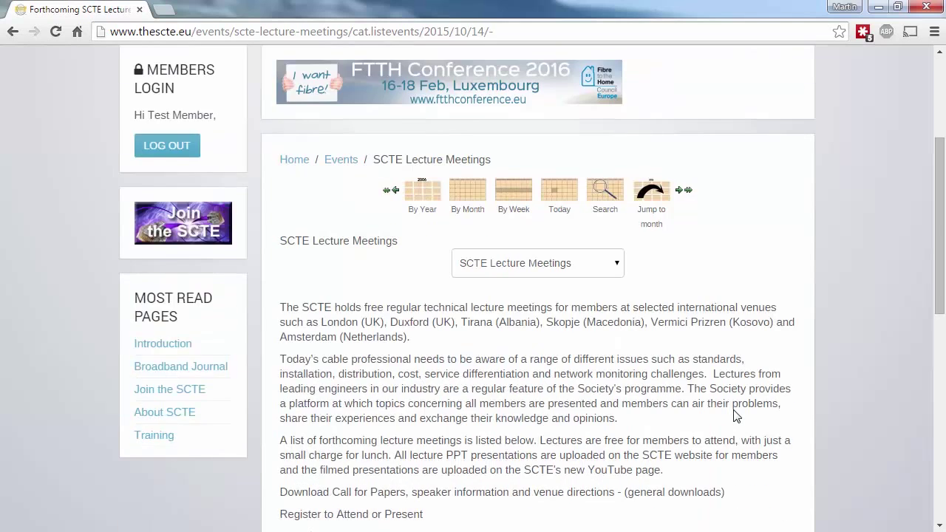
scroll(down, 3)
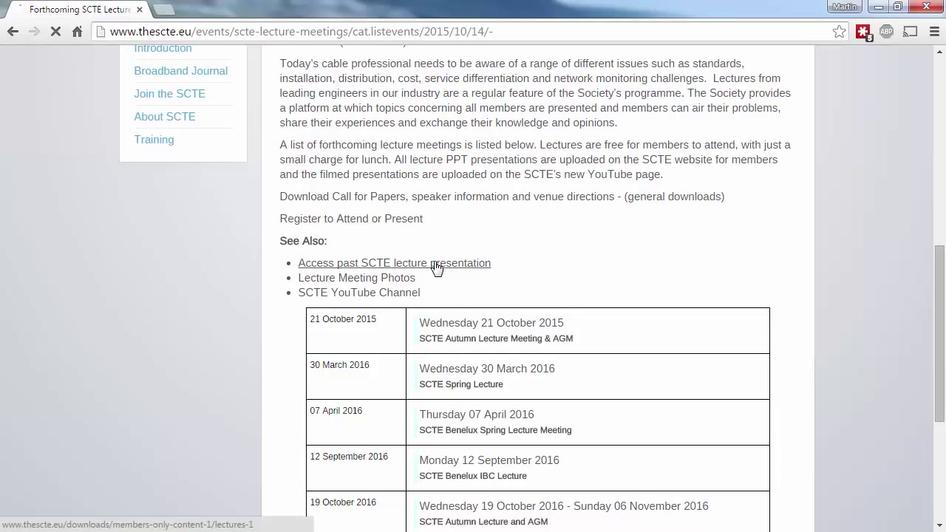
click(394, 263)
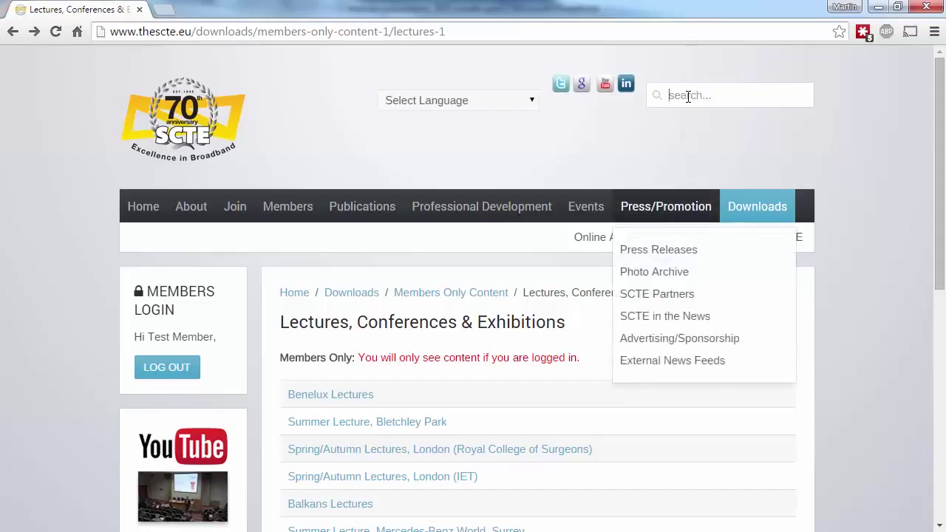
Run a site search for 'divitel' and return to the home page
text(divi)
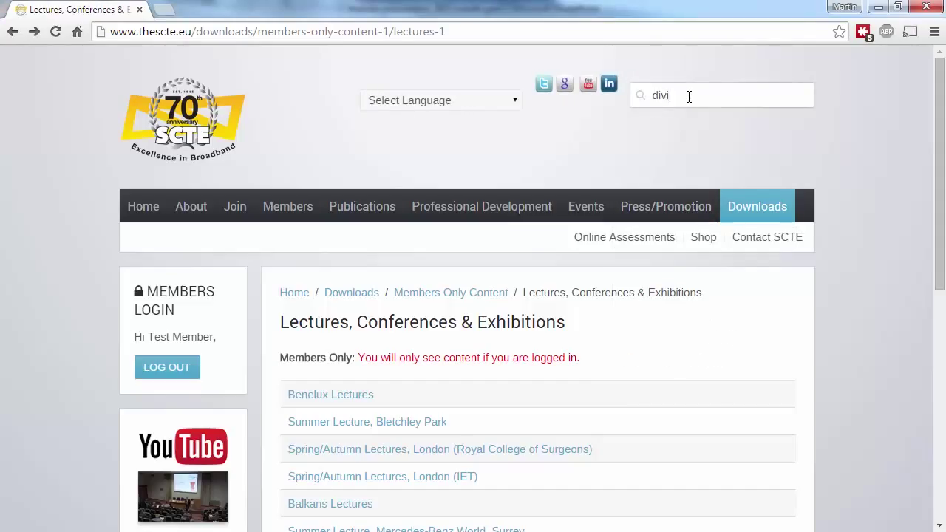
text(tel)
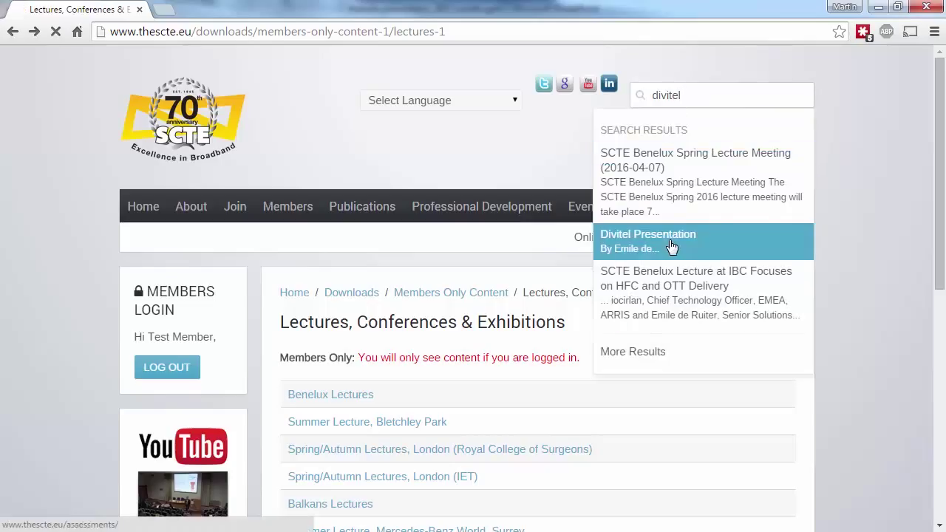
click(647, 240)
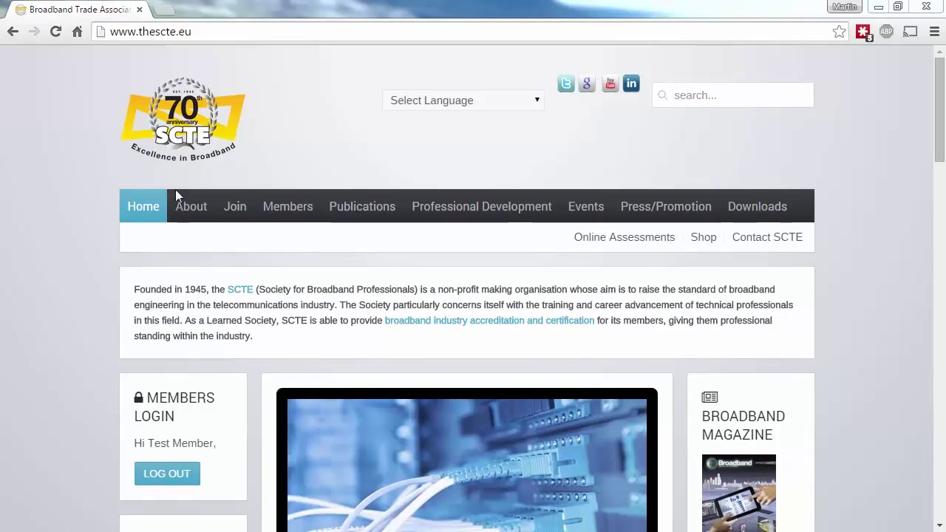
click(191, 206)
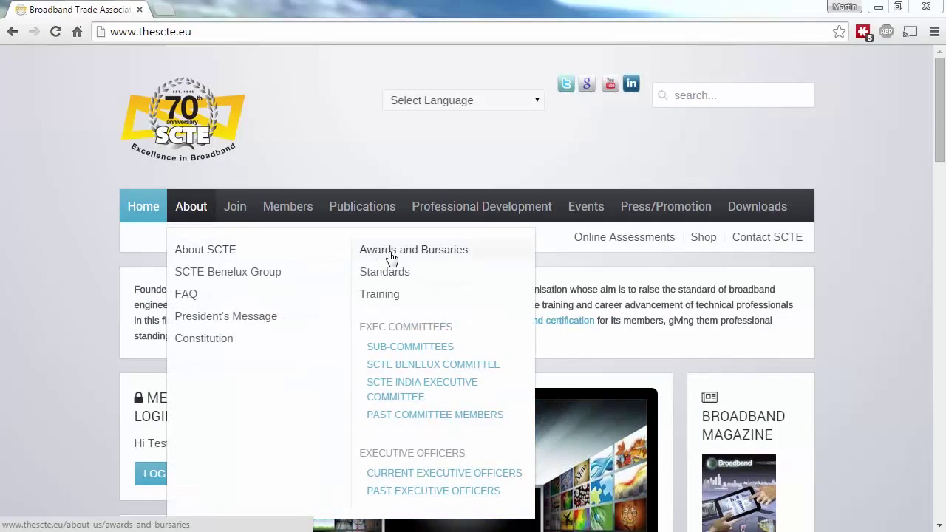
click(413, 249)
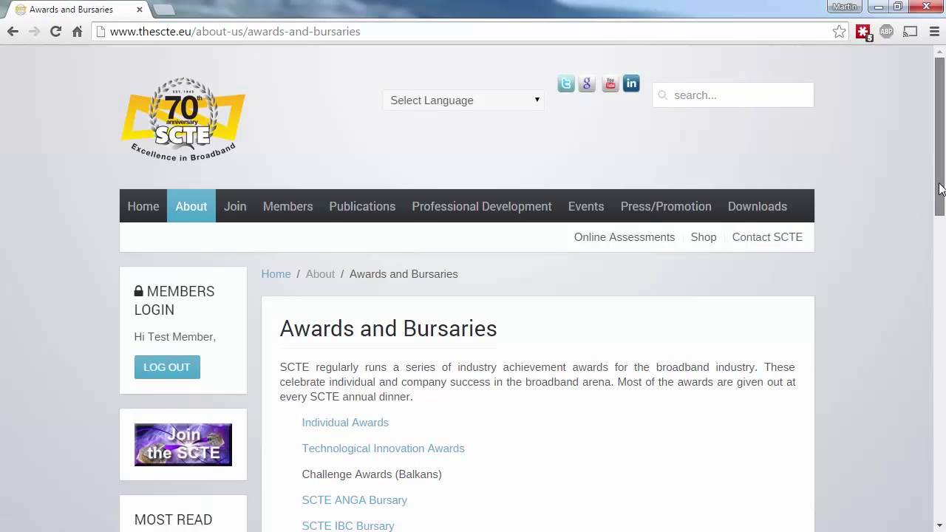
scroll(down, 3)
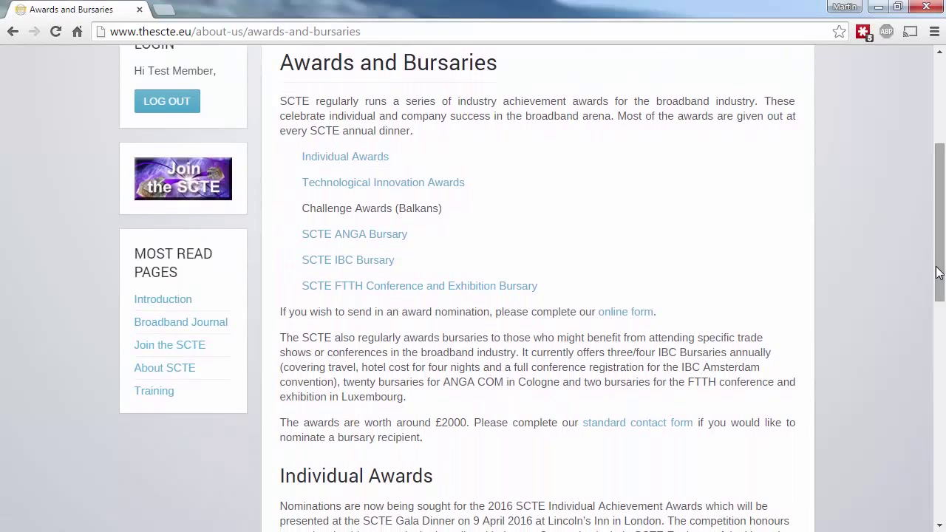
scroll(down, 3)
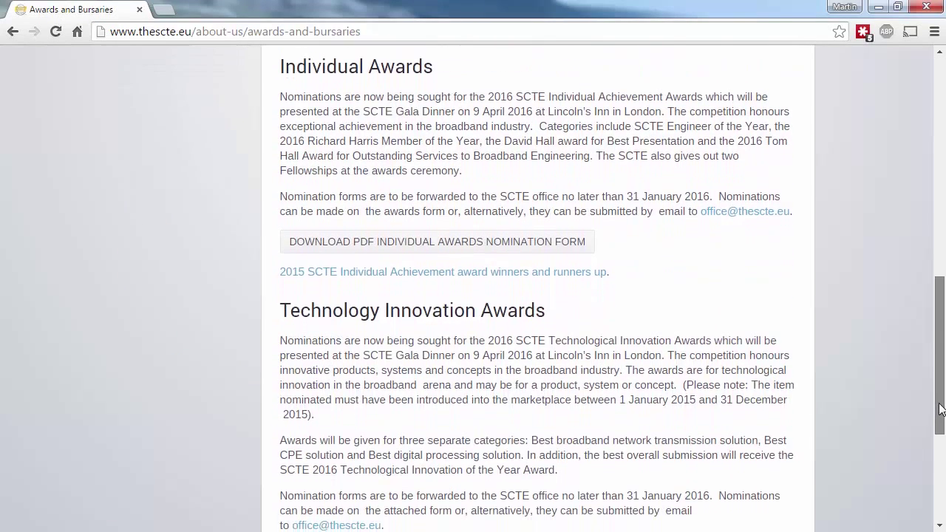
scroll(down, 3)
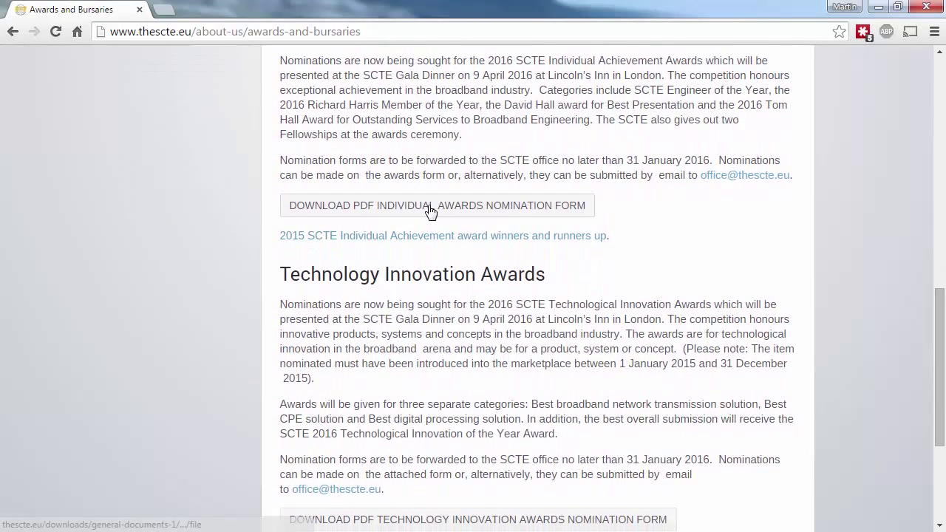
click(436, 206)
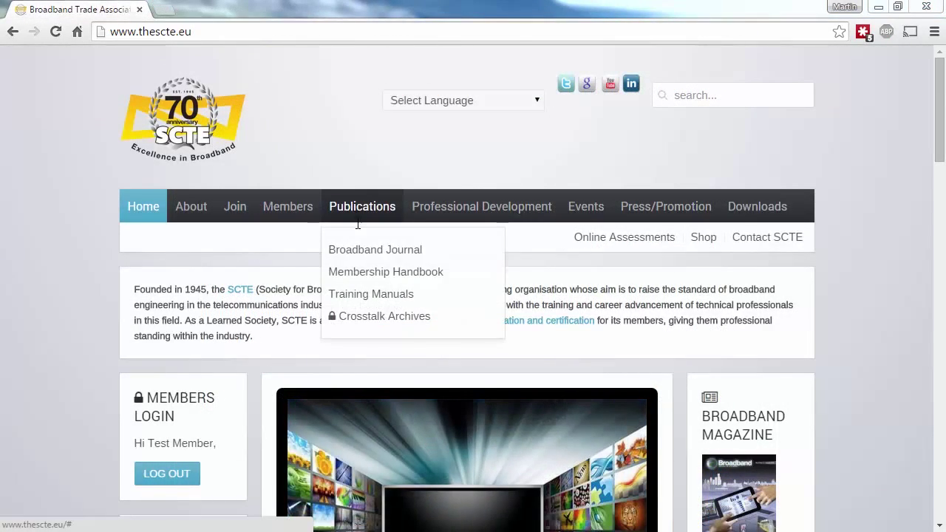
View the Membership Handbook page and go to its Downloads section
click(386, 272)
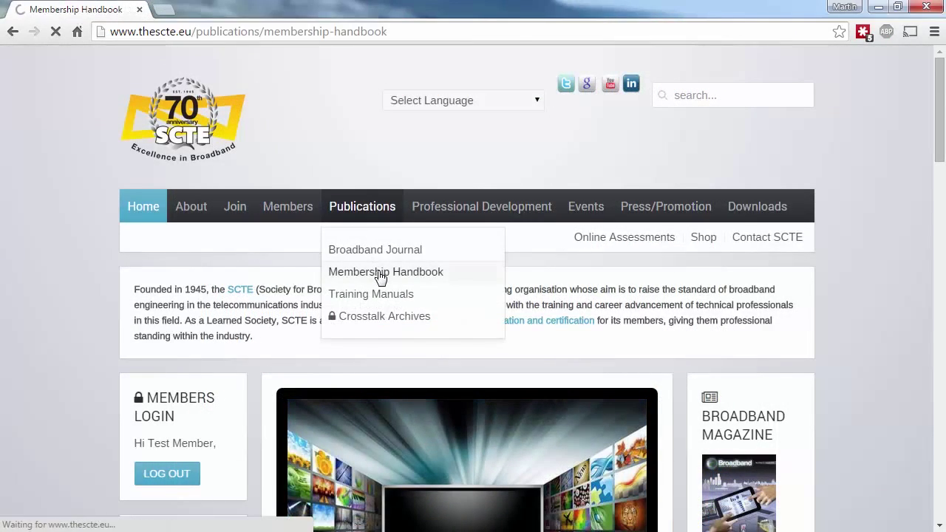
click(385, 272)
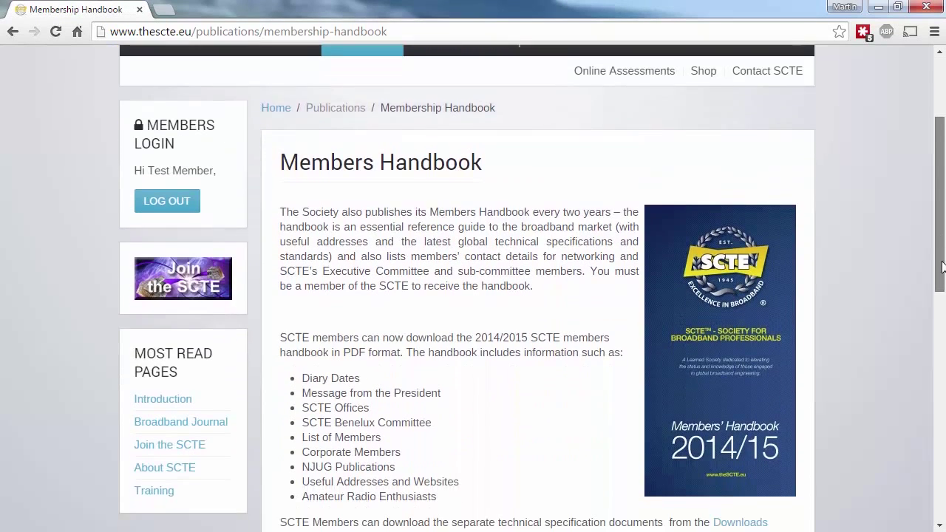
scroll(down, 3)
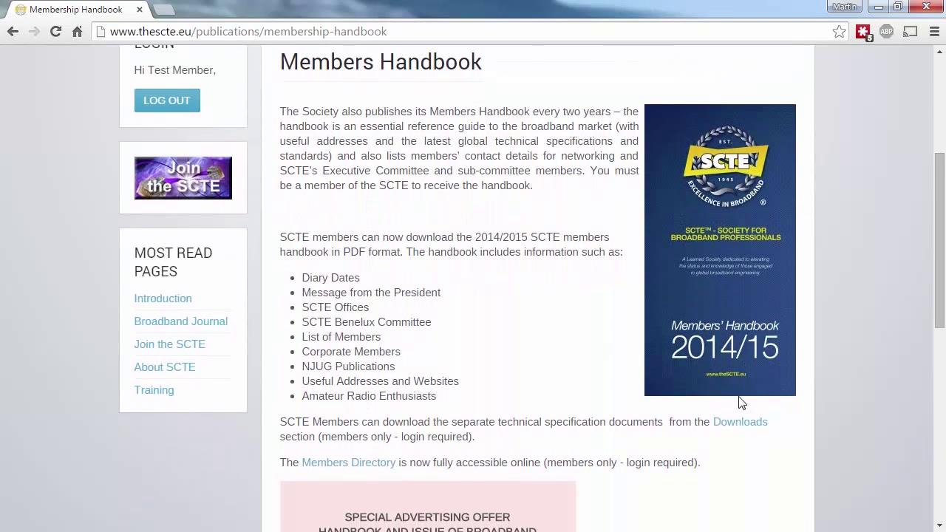
click(740, 422)
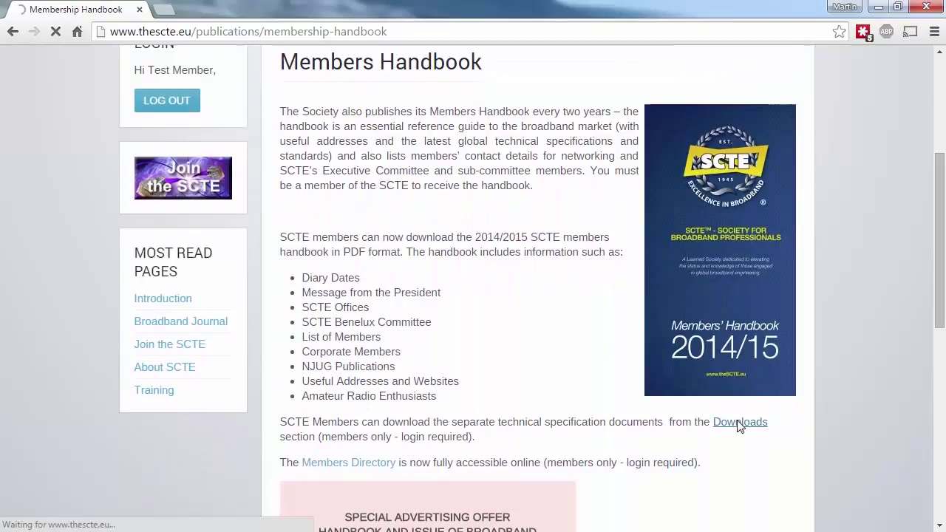
click(739, 421)
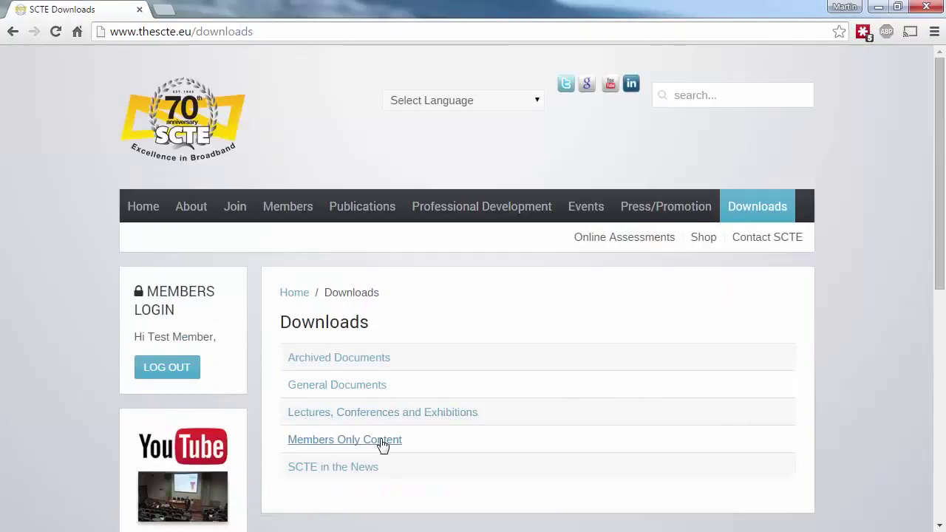
Through Members Only Content and Technical Specs/Standards, view the MoCA HPNA specification PDF
click(344, 439)
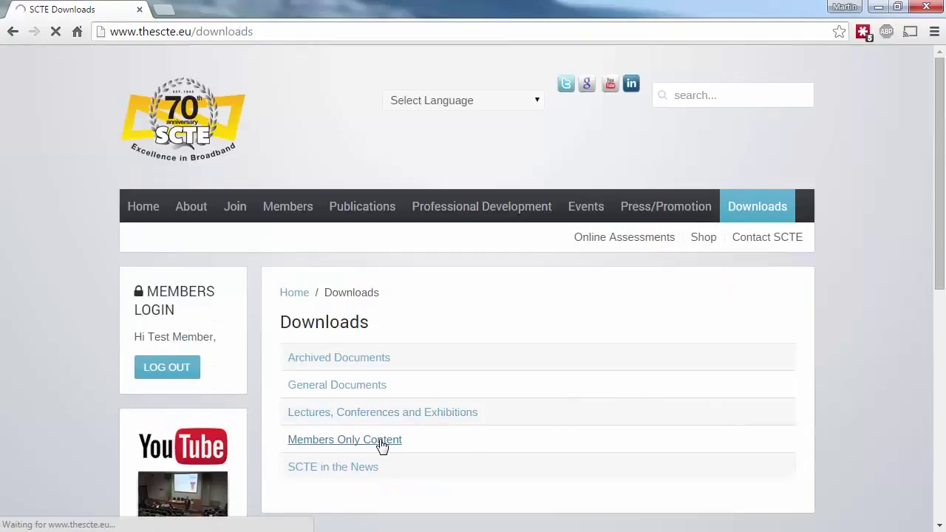
click(345, 439)
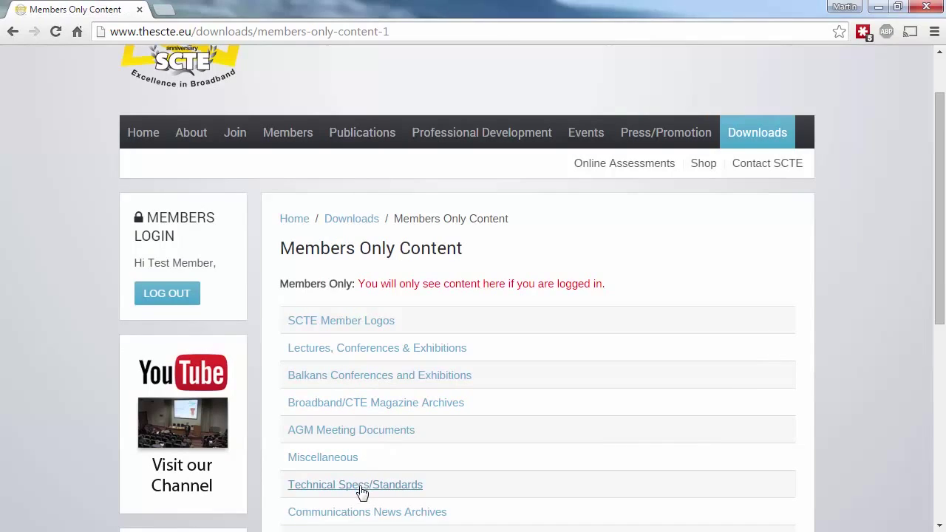
click(355, 484)
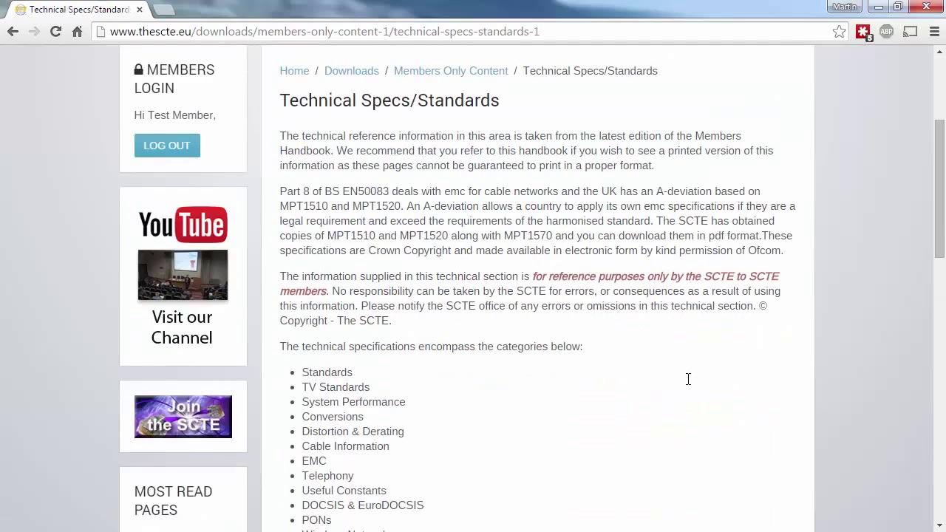
scroll(down, 3)
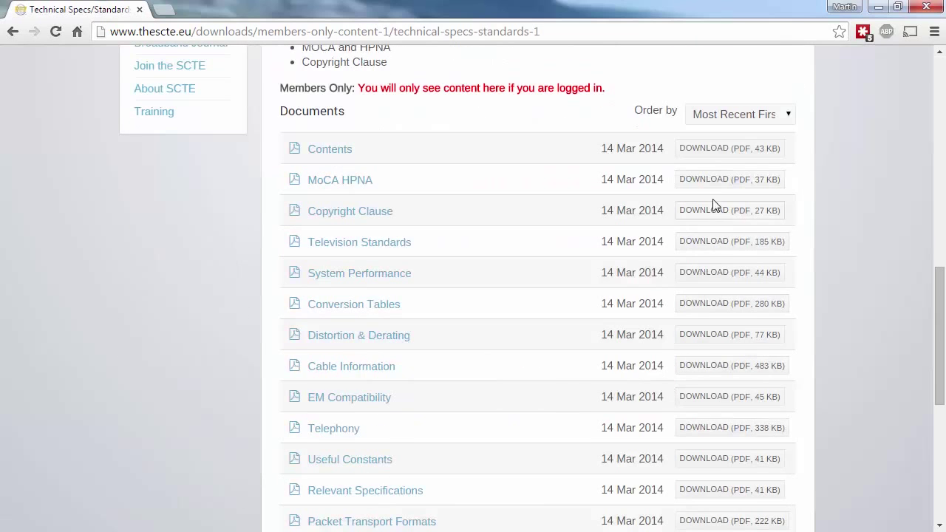
click(729, 179)
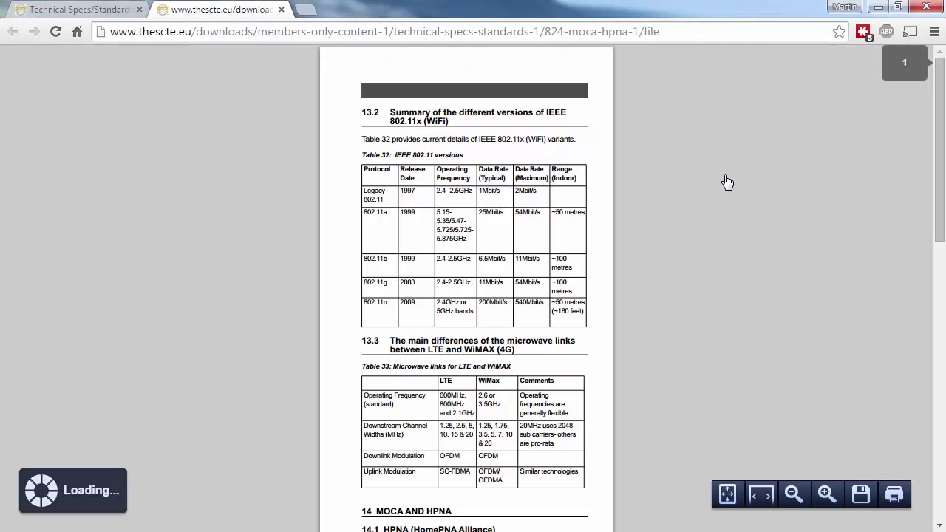
scroll(down, 3)
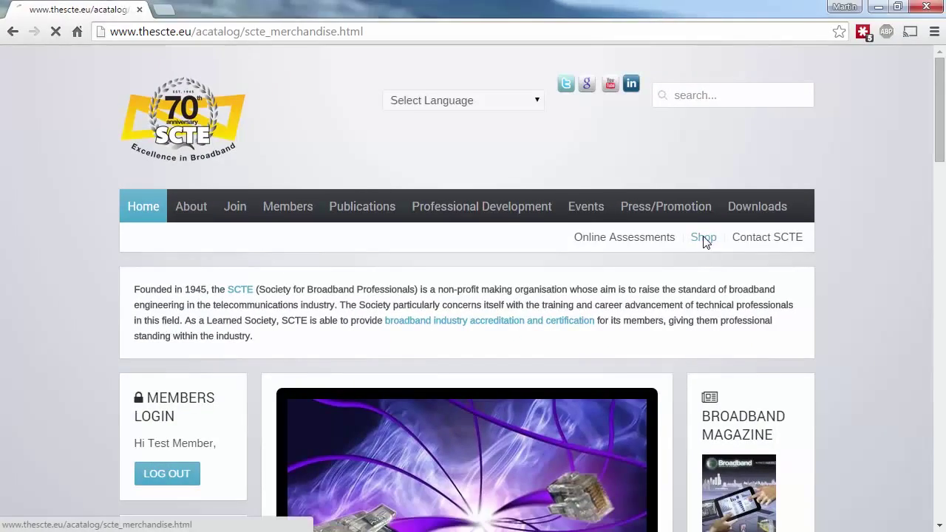
Browse the shop's Renewal Subscriptions, Lecture Meetings, Training Courses and Books/IBC Proceedings sections, then return home
click(703, 237)
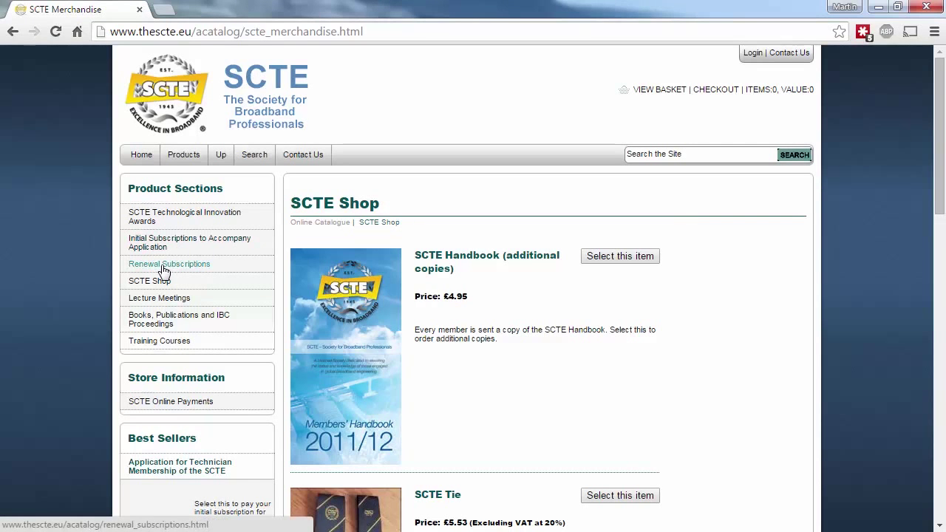
click(170, 264)
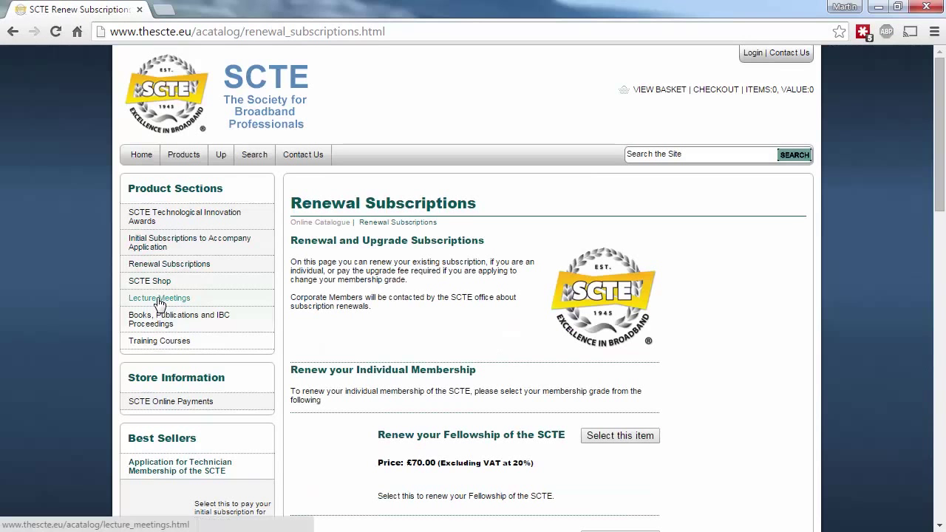
click(159, 298)
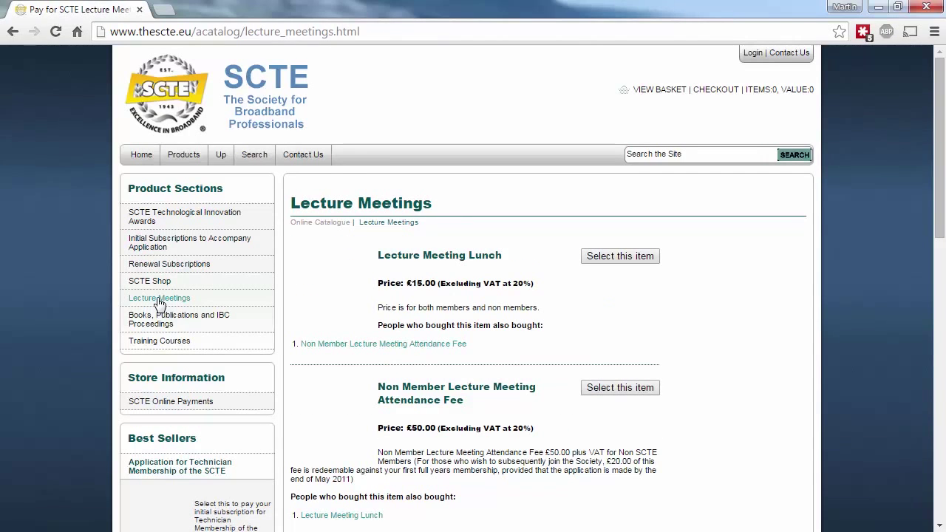
click(158, 340)
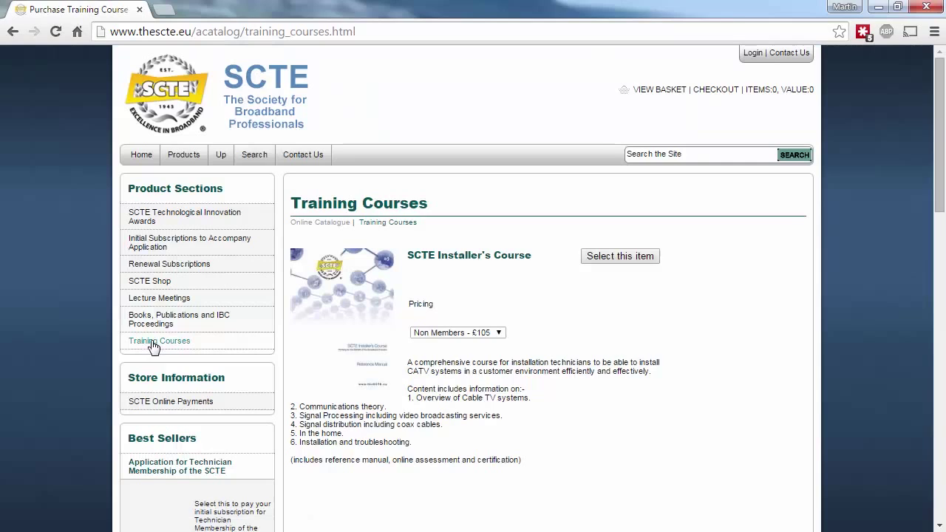
click(178, 319)
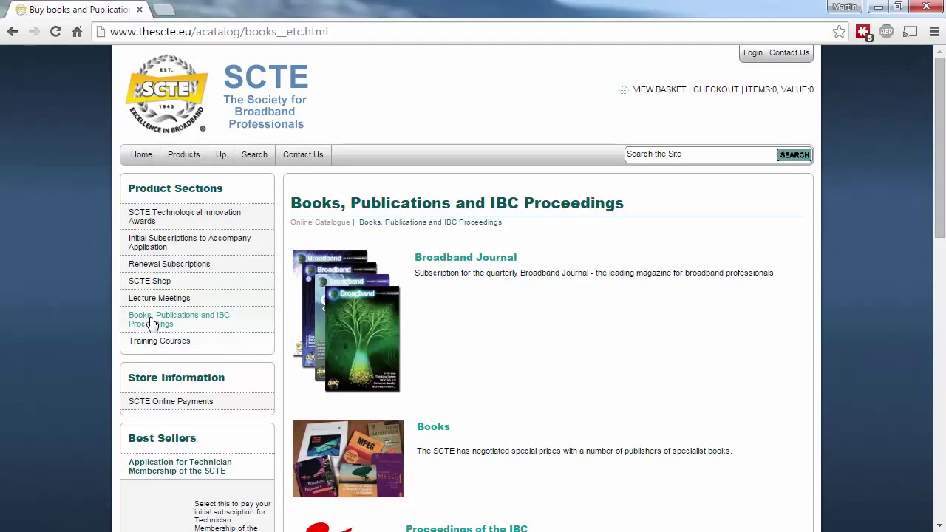
mouse_move(141, 155)
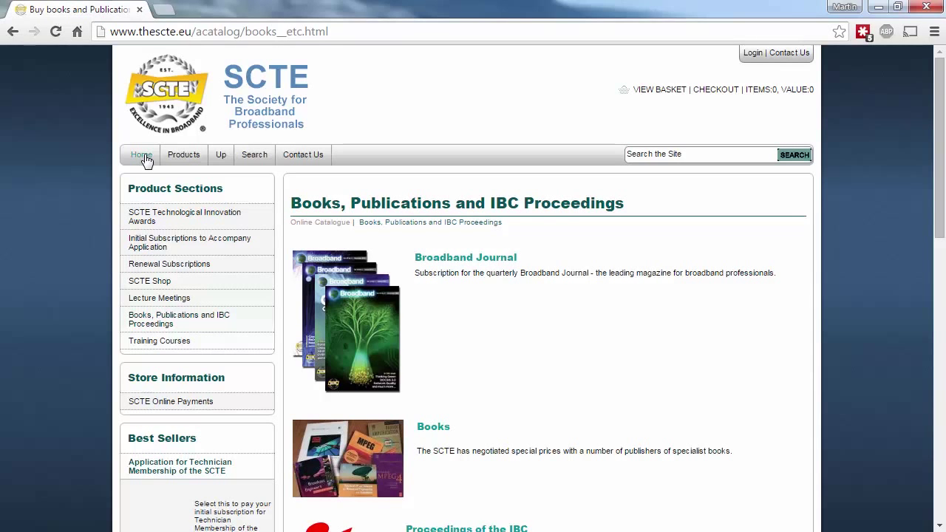
click(141, 154)
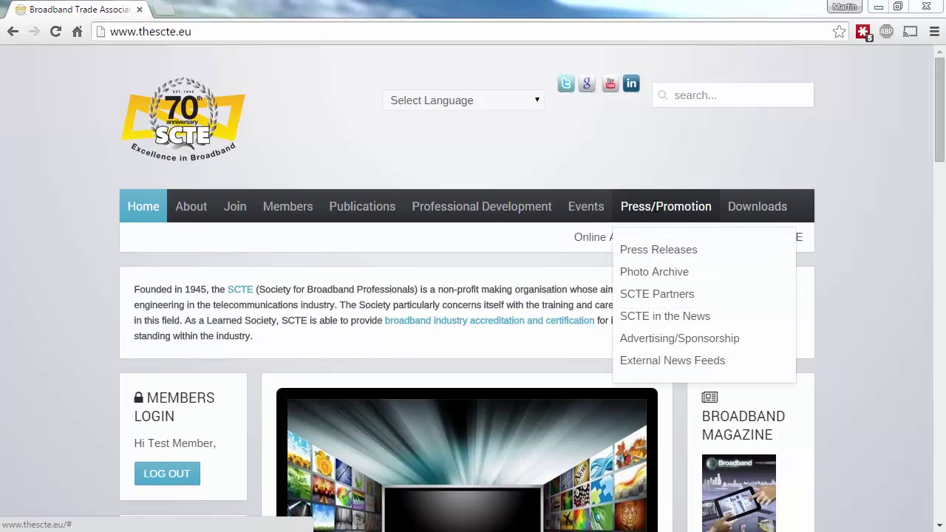
Via Press/Promotion, view the Advertising & Sponsorship Opportunities page and start reading down it
click(678, 338)
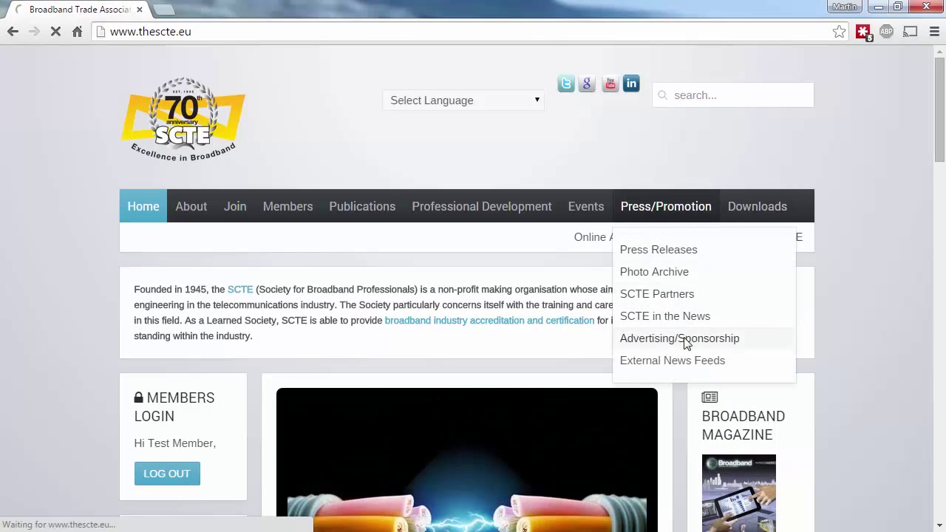
click(679, 338)
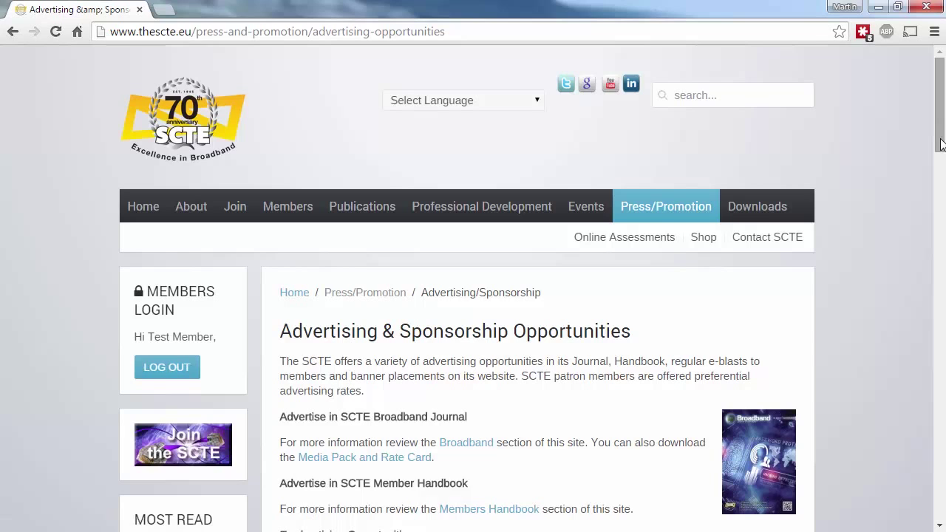
scroll(down, 3)
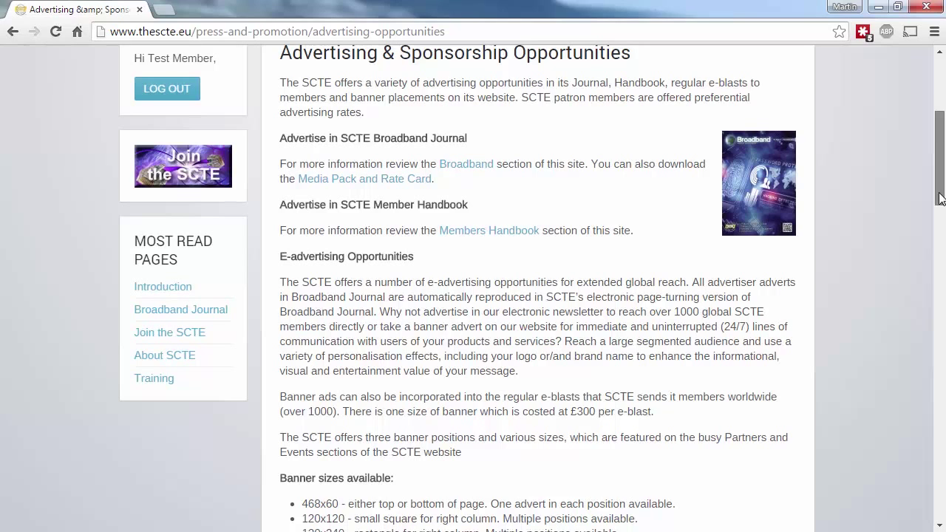
scroll(down, 3)
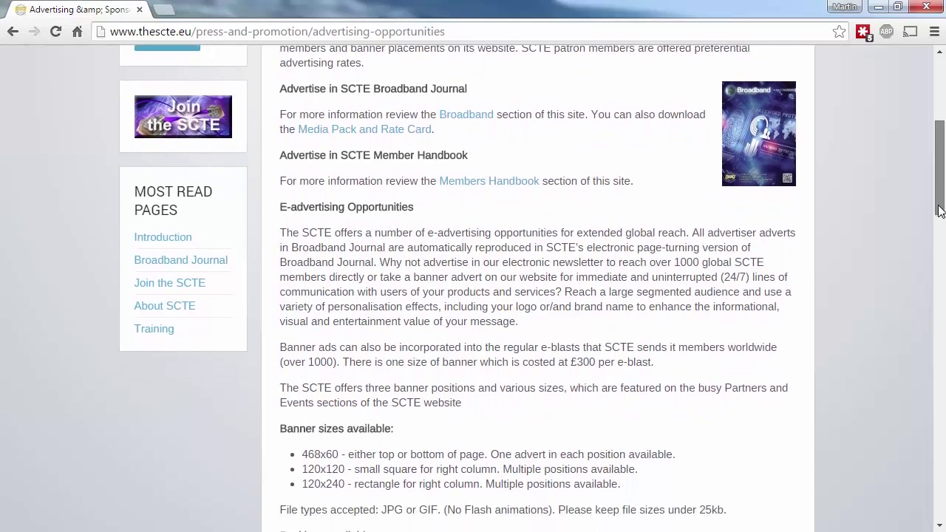
scroll(down, 3)
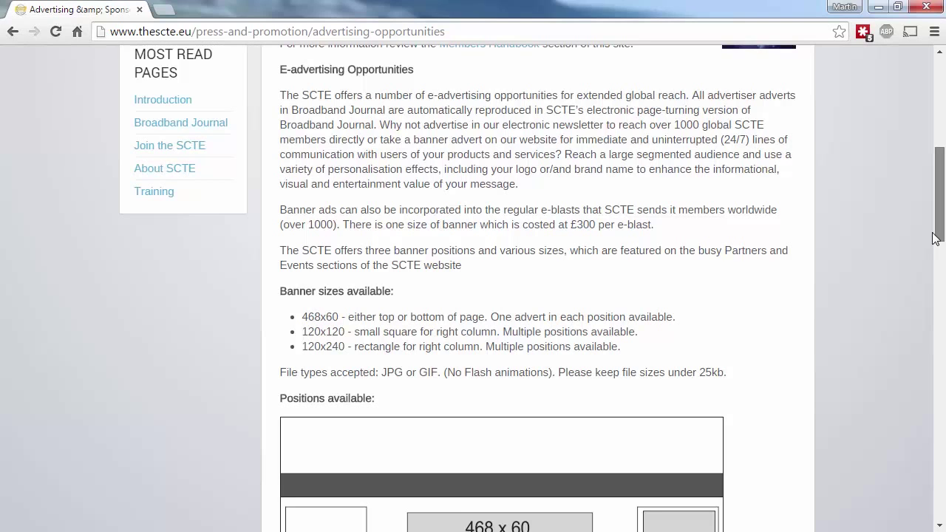
Read the rest of the page down to its enquiry form
scroll(down, 3)
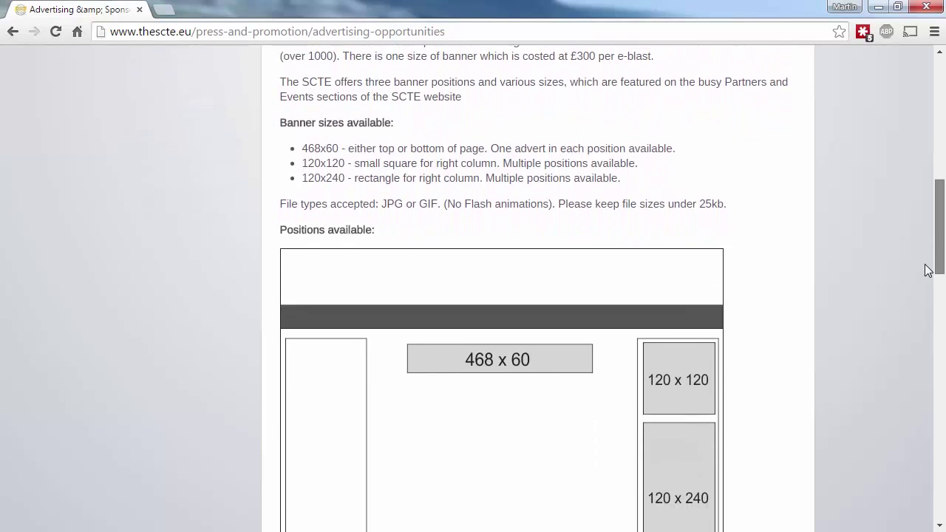
scroll(down, 3)
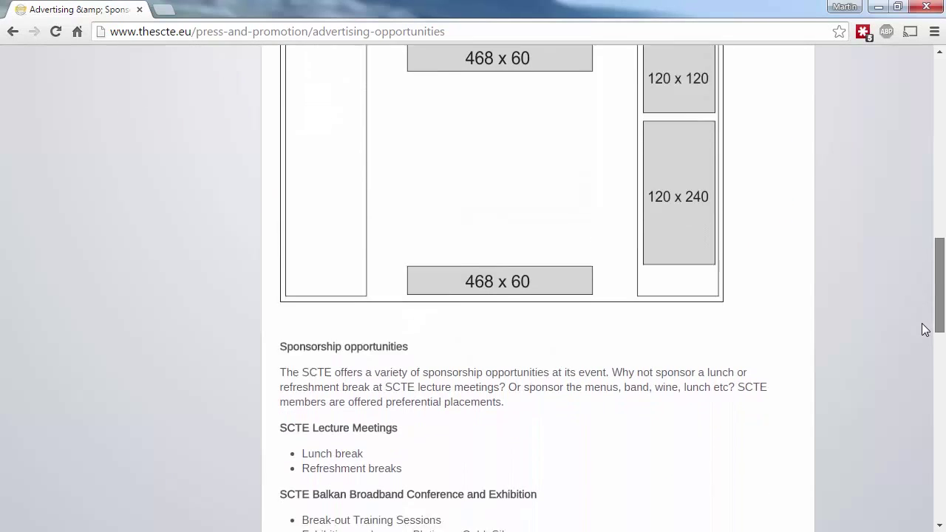
scroll(down, 3)
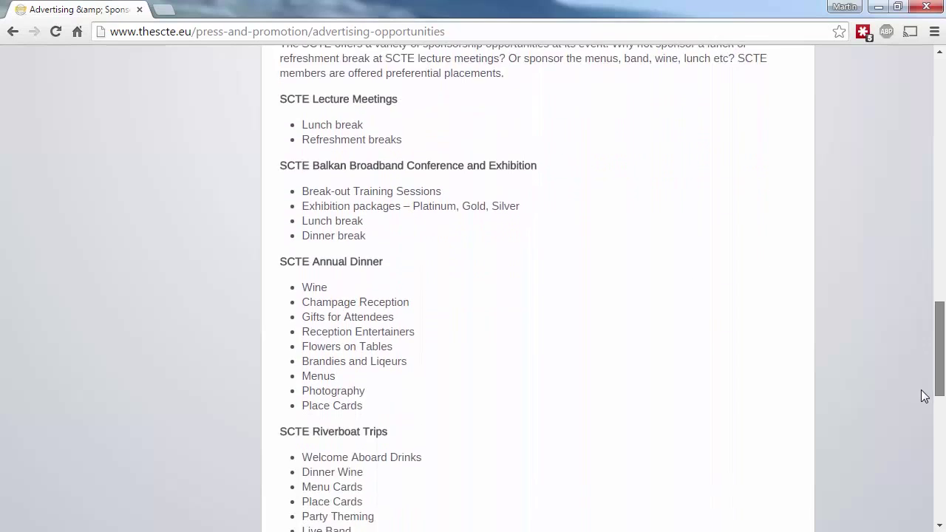
scroll(down, 3)
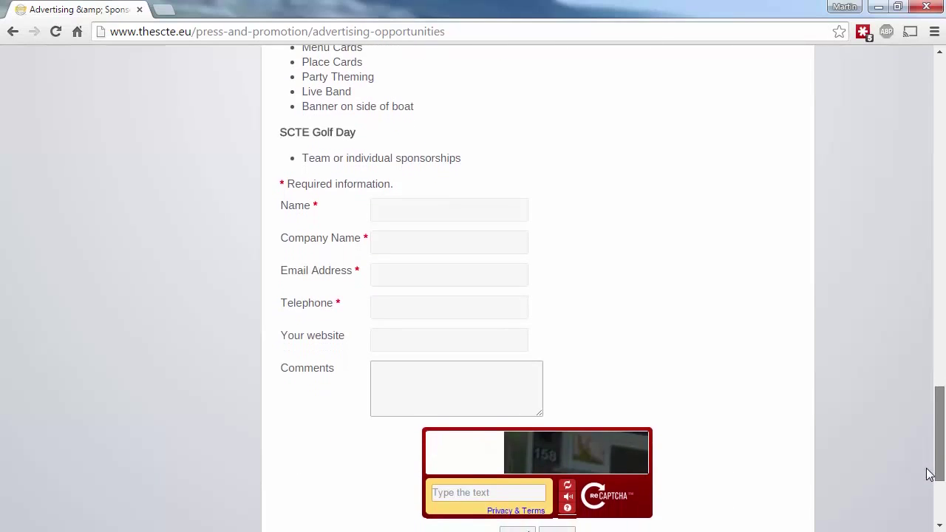
scroll(up, 3)
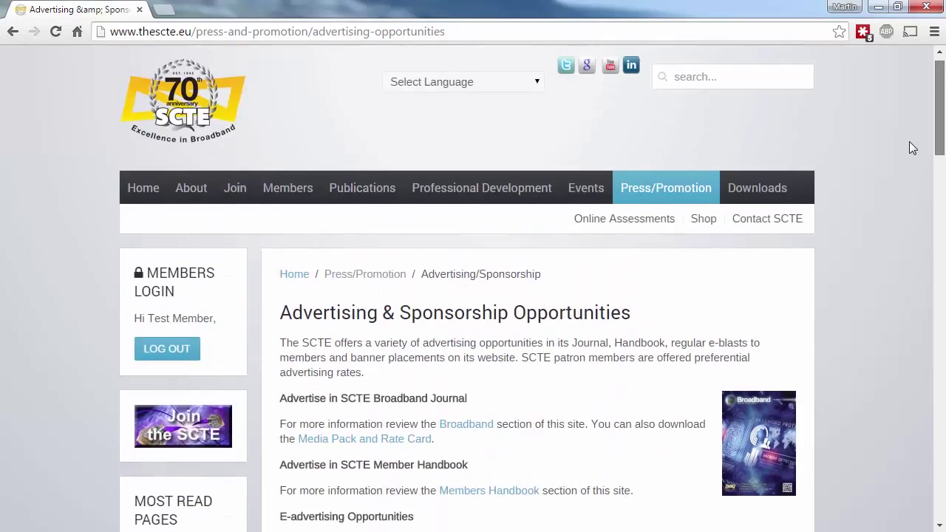
scroll(down, 3)
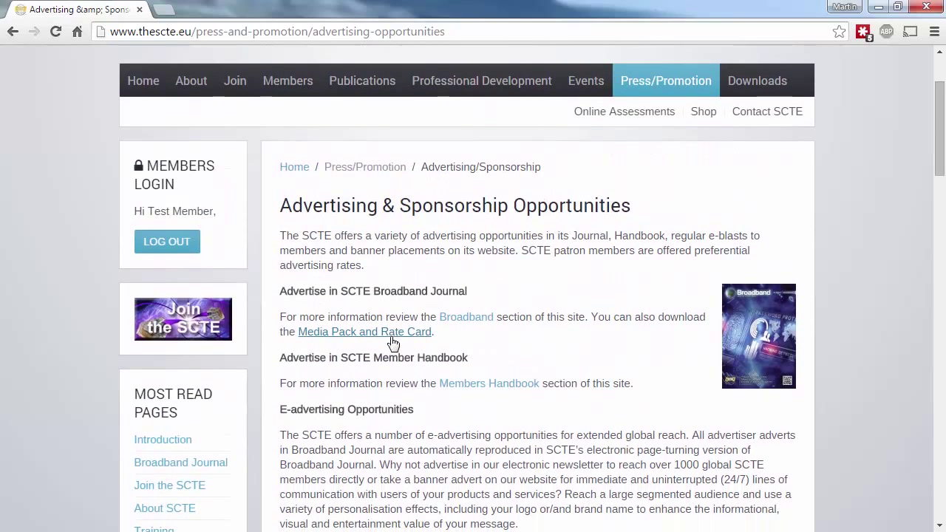
Download the Broadband 2016 Media Pack PDF from the Media Pack and Rate Card page
click(365, 332)
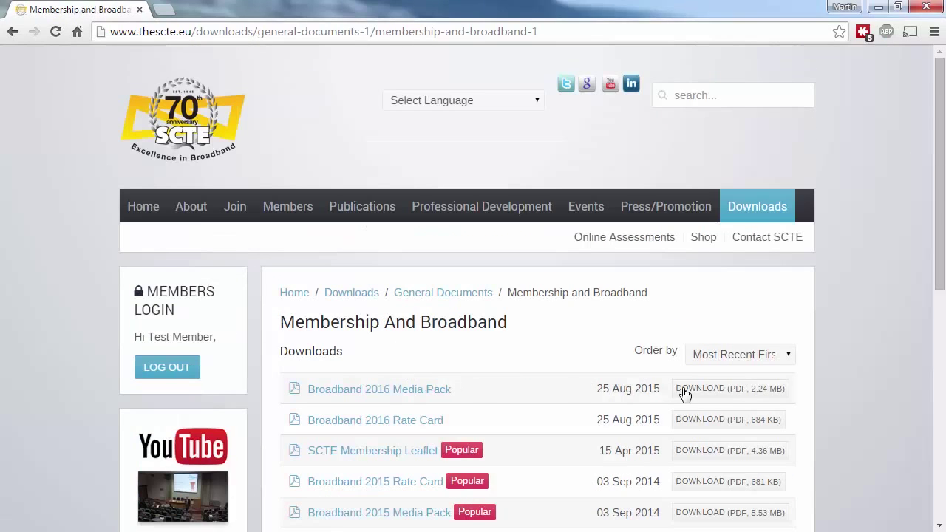
click(730, 389)
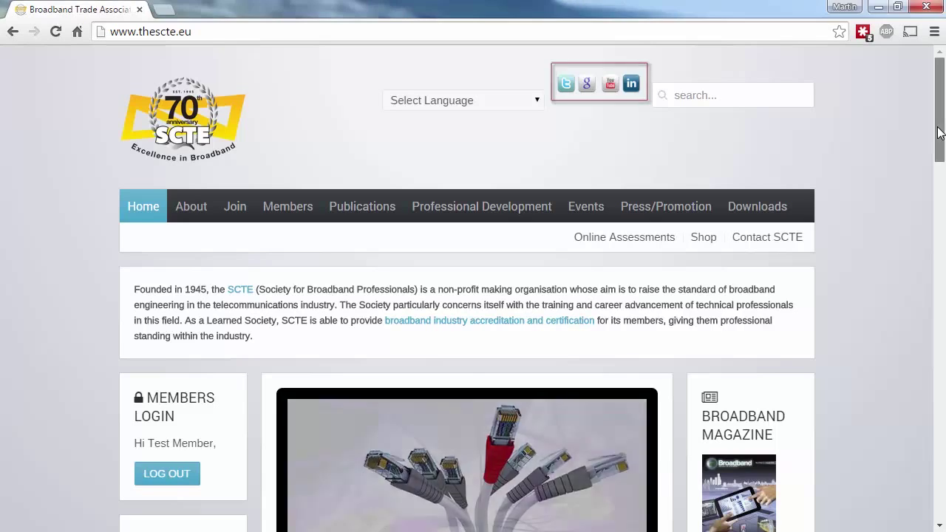
Scroll the home page and open the SCTE YouTube channel via 'Visit our Channel'
scroll(down, 3)
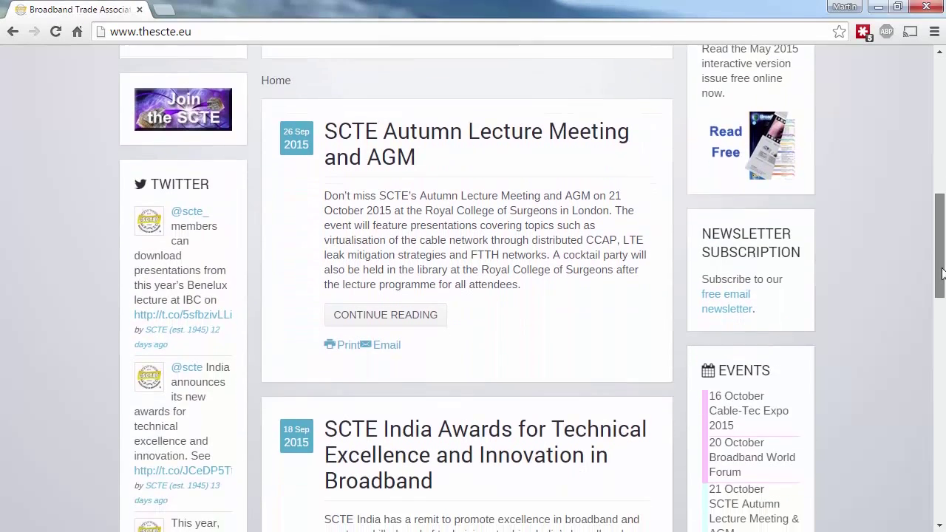
scroll(down, 3)
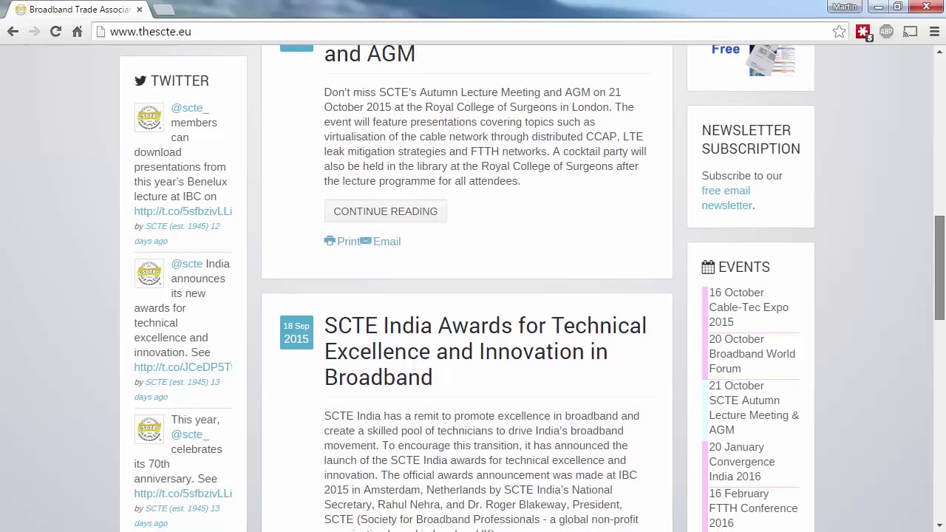
scroll(up, 3)
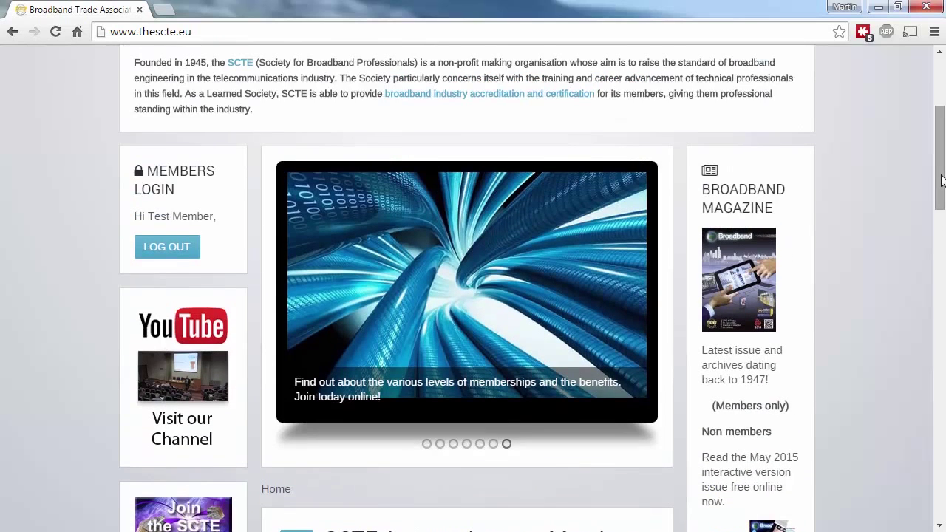
click(182, 375)
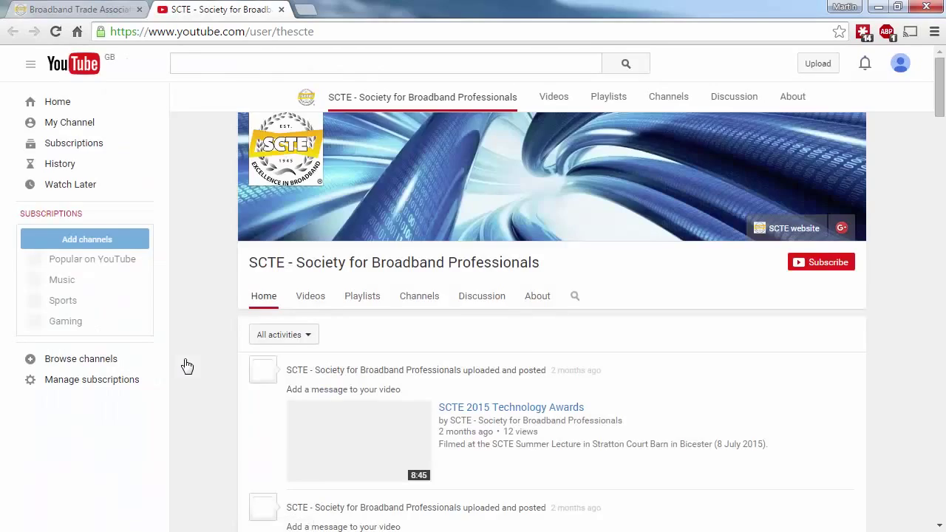
Scroll down the SCTE shop's Training Courses page to the Installer's Course
scroll(down, 3)
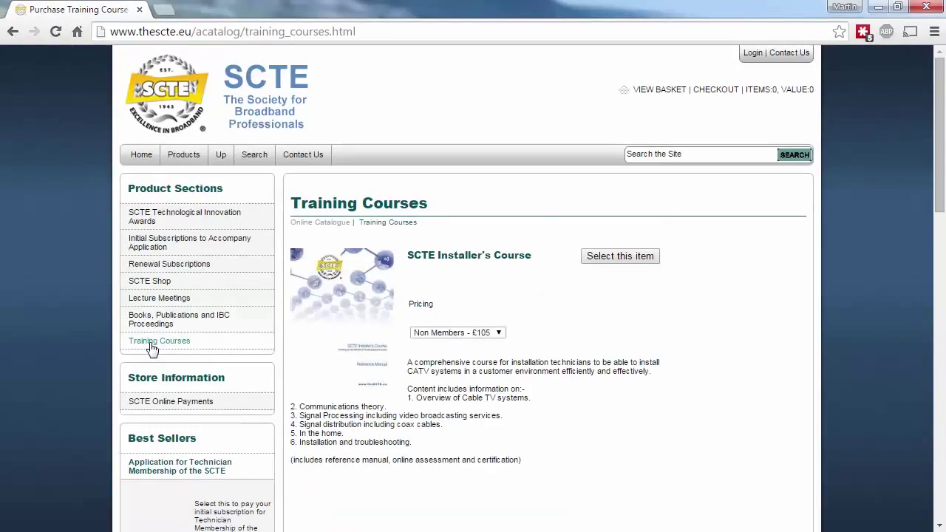
Scroll the Training Courses list to the Service Technician's Course, then return Home
scroll(down, 3)
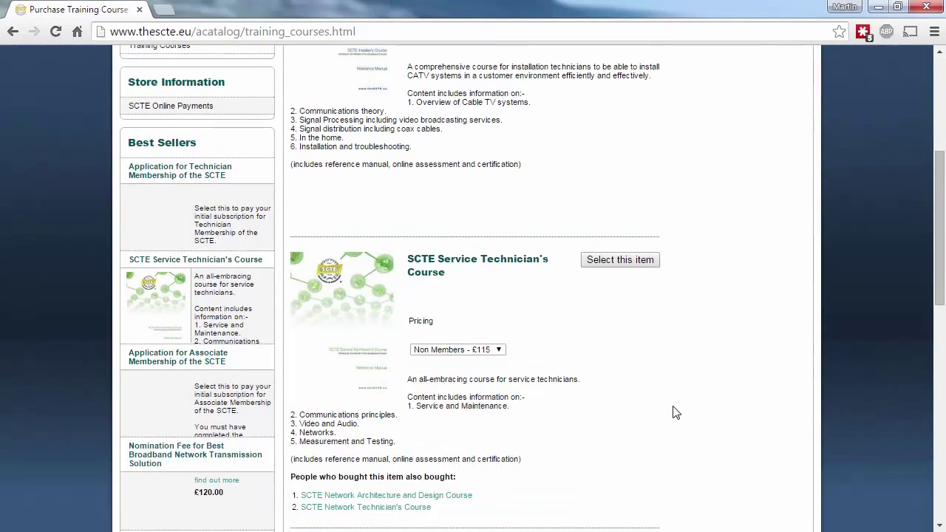
scroll(up, 3)
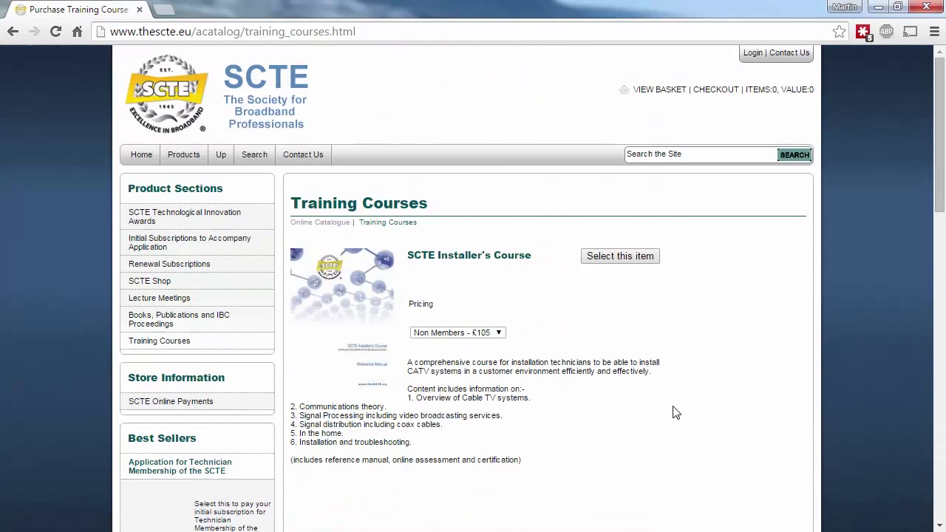
click(141, 155)
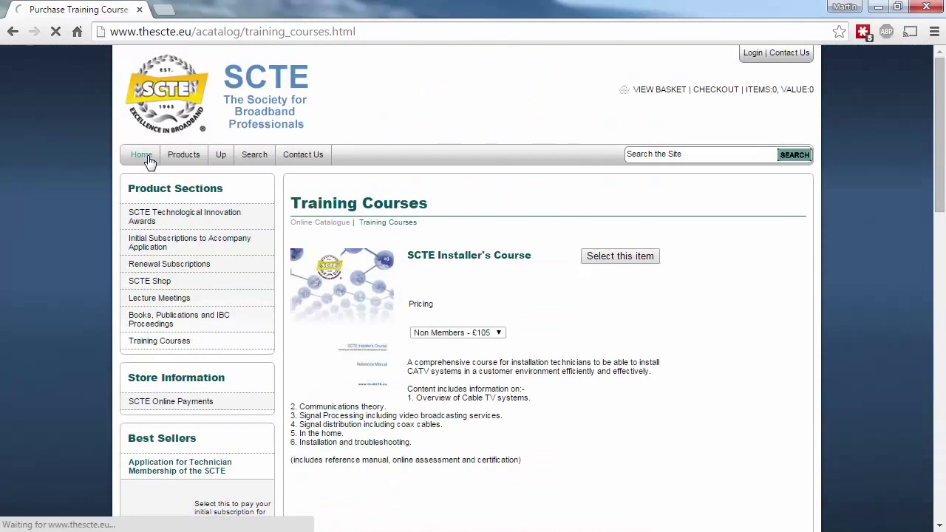
click(142, 155)
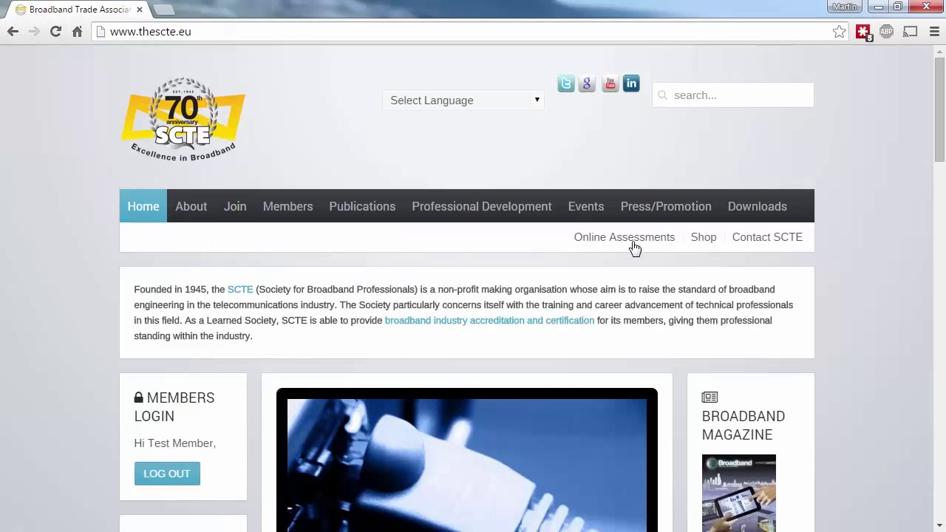
Log into the Online Assessment Portal and list all available exams
click(624, 237)
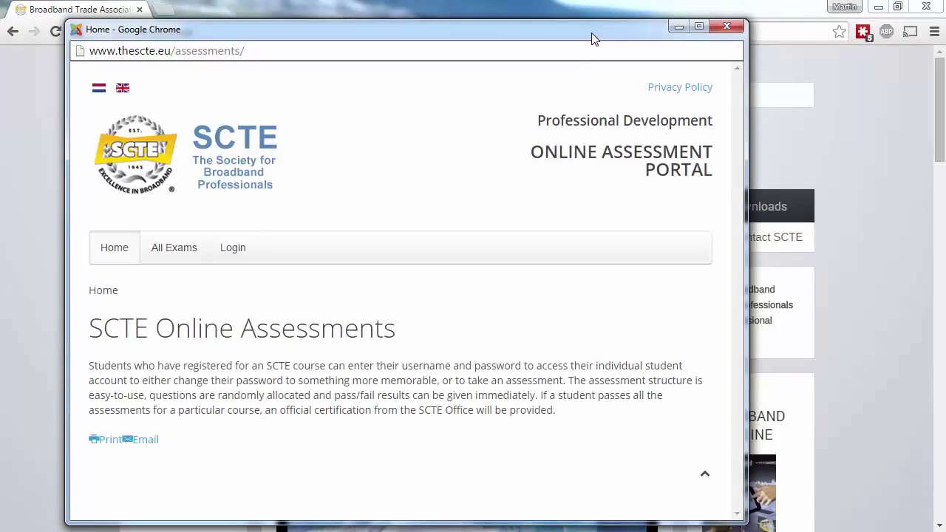
click(233, 248)
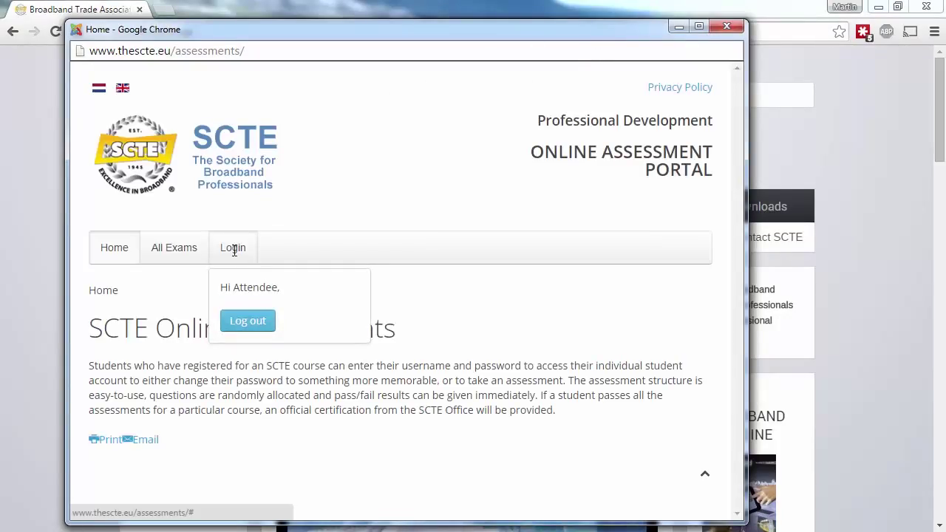
mouse_move(200, 258)
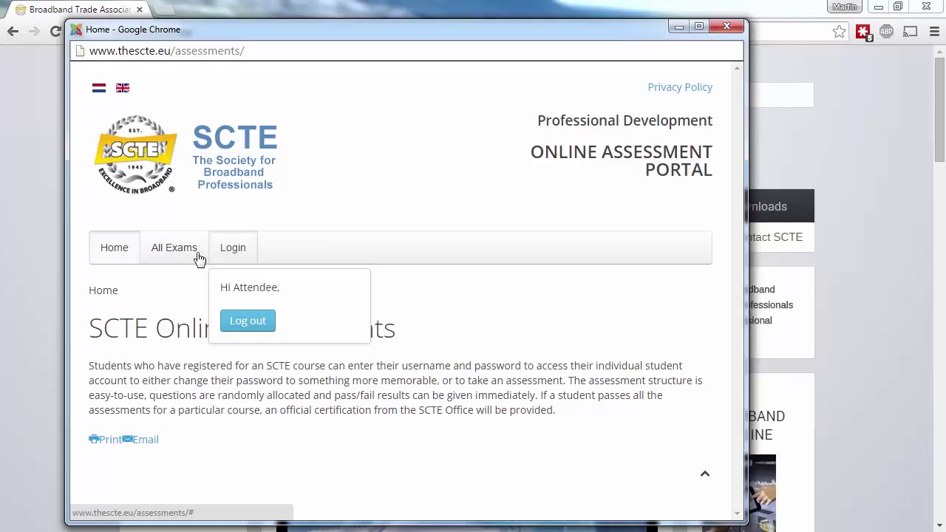
click(174, 248)
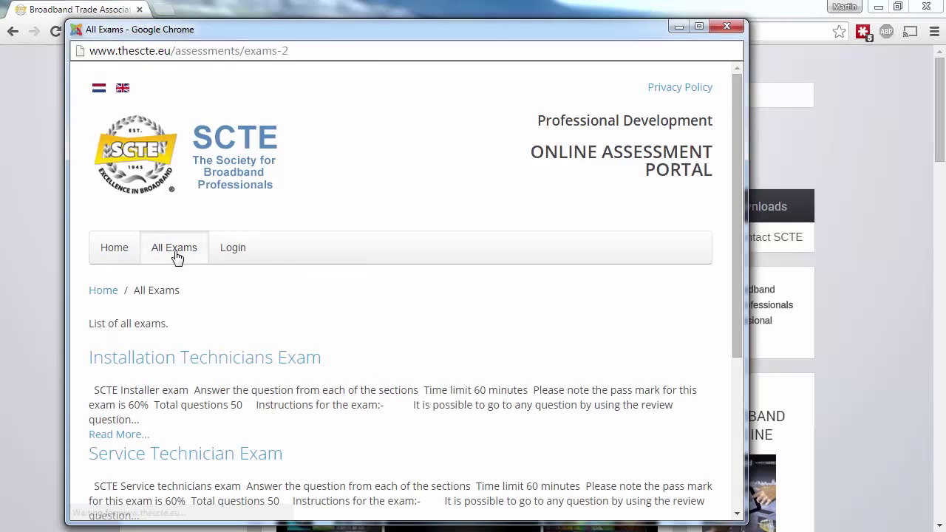
scroll(down, 3)
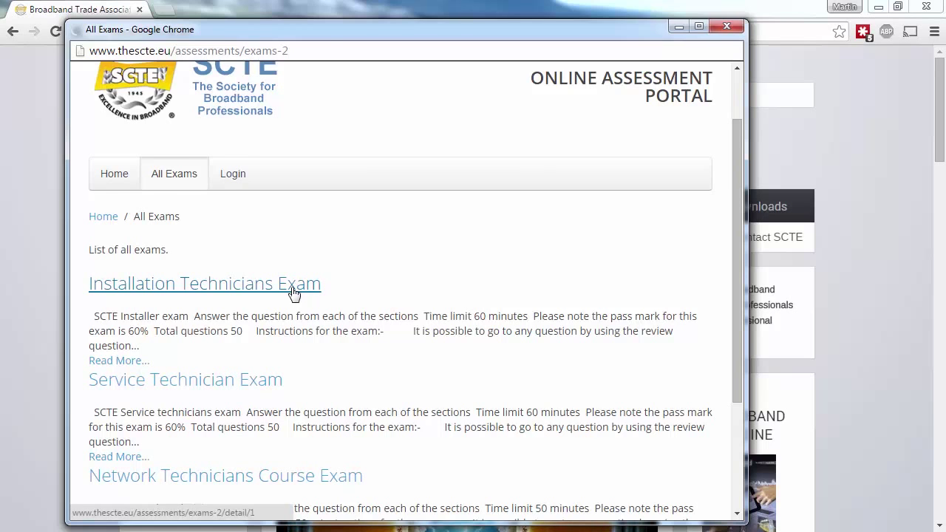
Start the Installation Technicians Exam at question 1, then switch to the Broadband Training tab
click(204, 283)
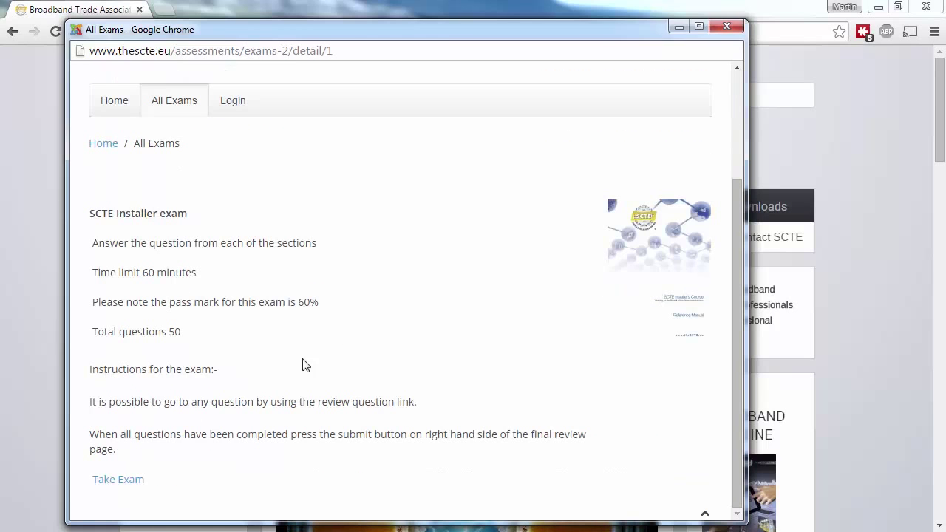
click(119, 479)
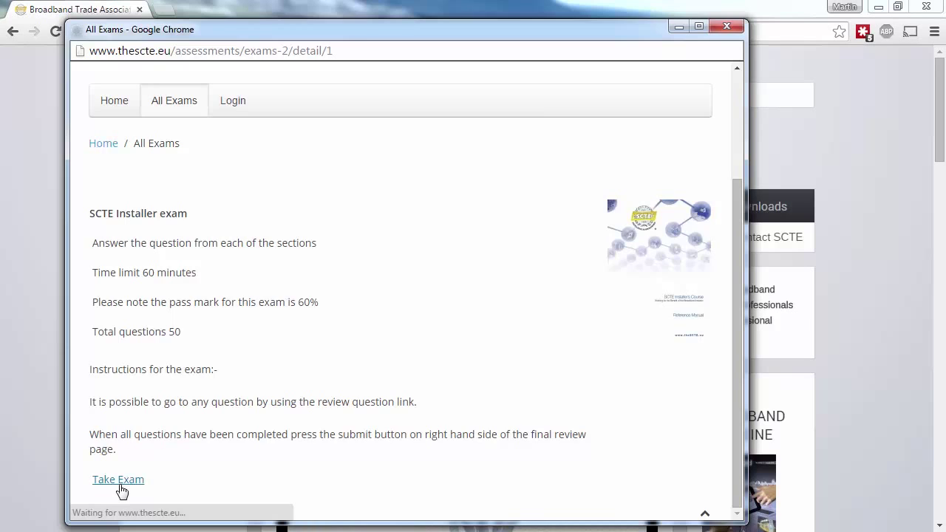
click(118, 479)
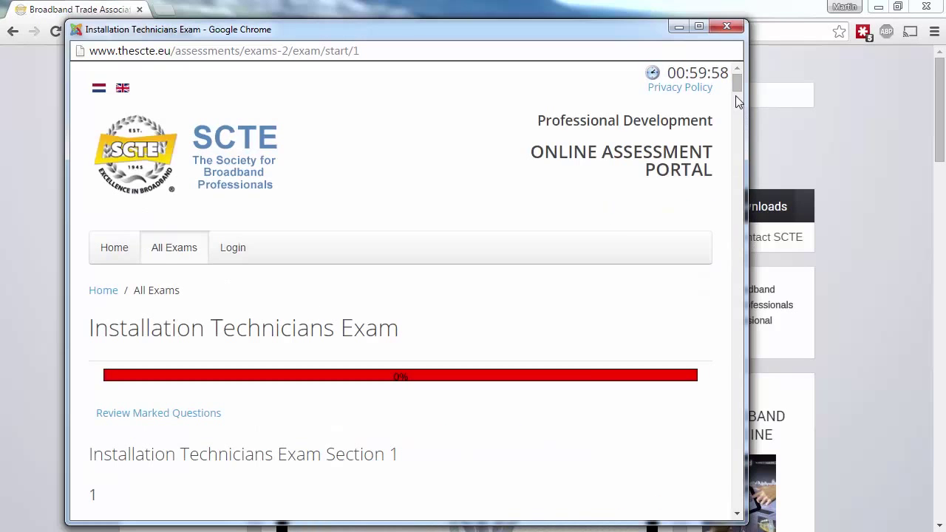
scroll(down, 3)
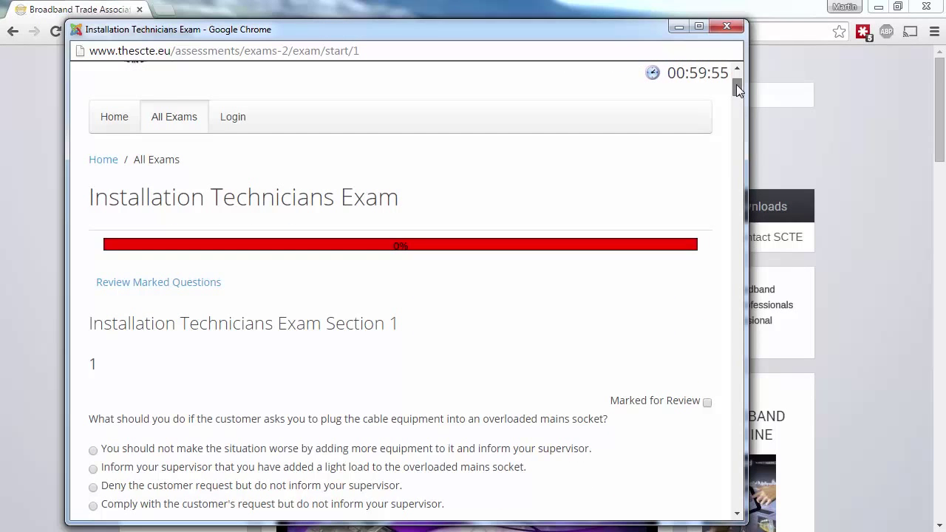
click(217, 9)
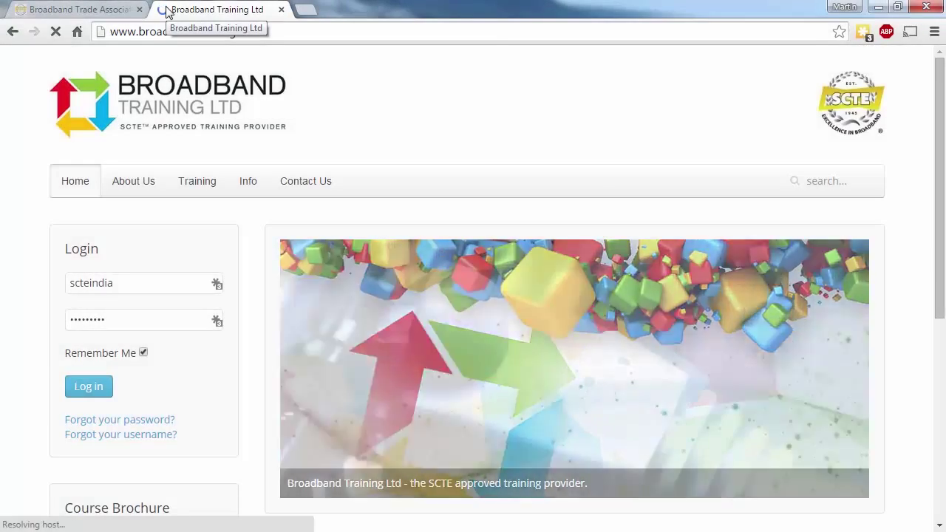
View the online version of the SCTE Installer's Course handbook on Broadband Training's site
click(196, 181)
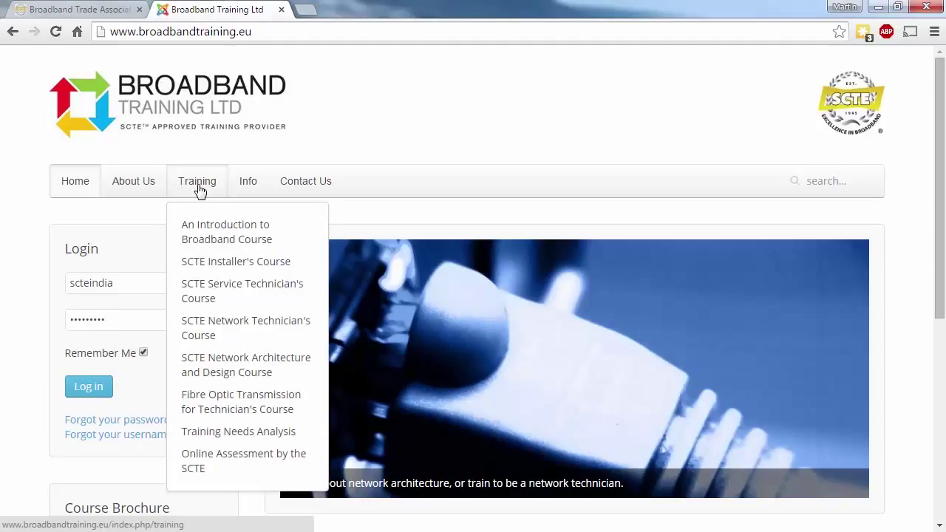
click(235, 261)
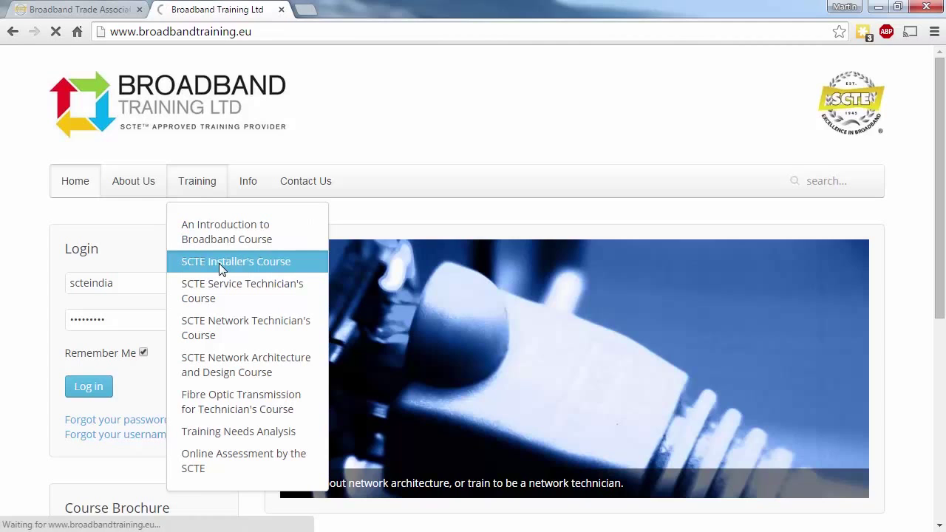
click(235, 262)
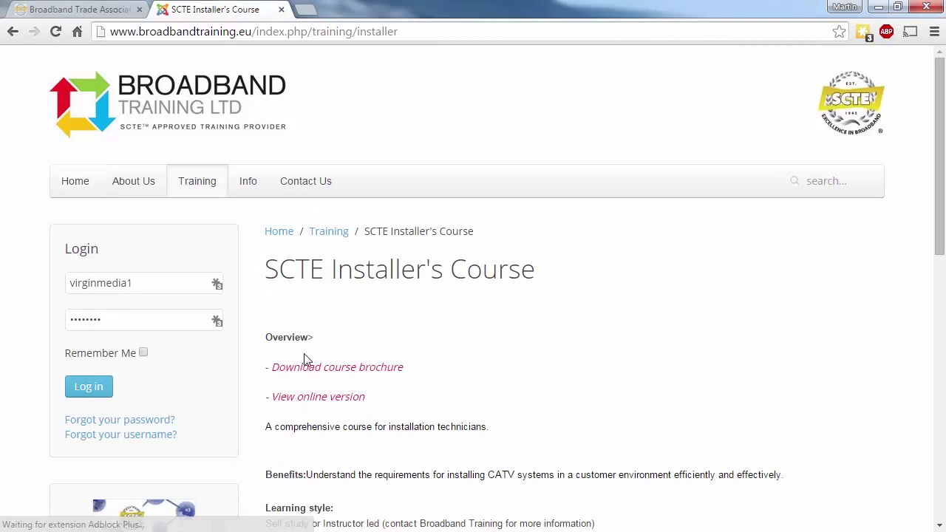
click(318, 396)
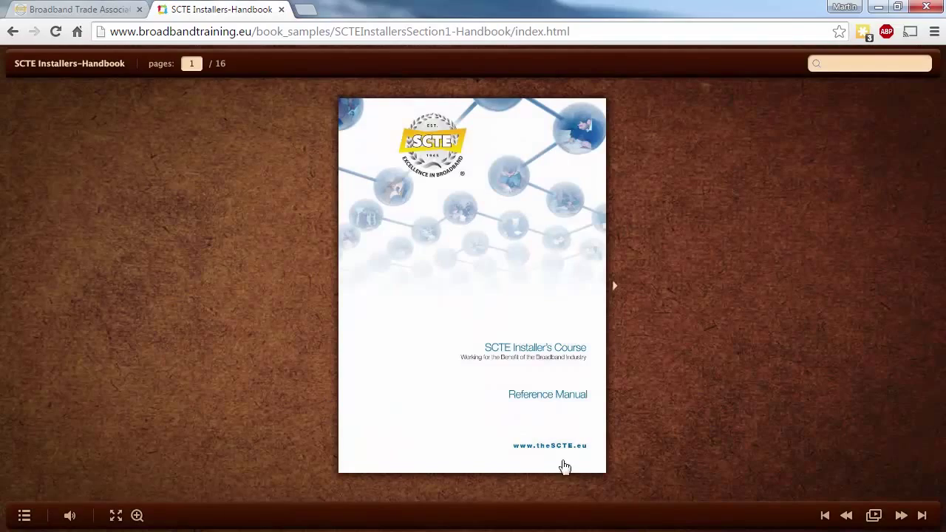
Turn the Installers Handbook flipbook forward to pages 4–5 of 16
click(614, 285)
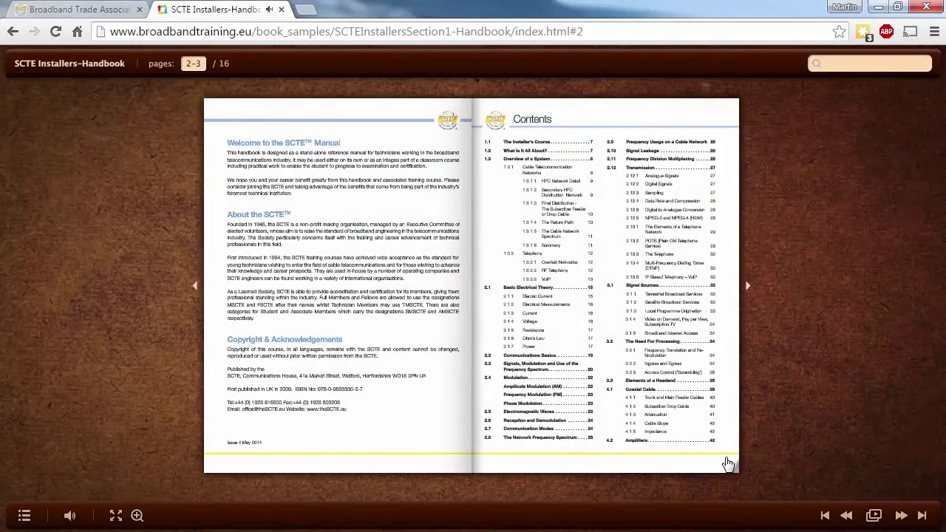
click(747, 285)
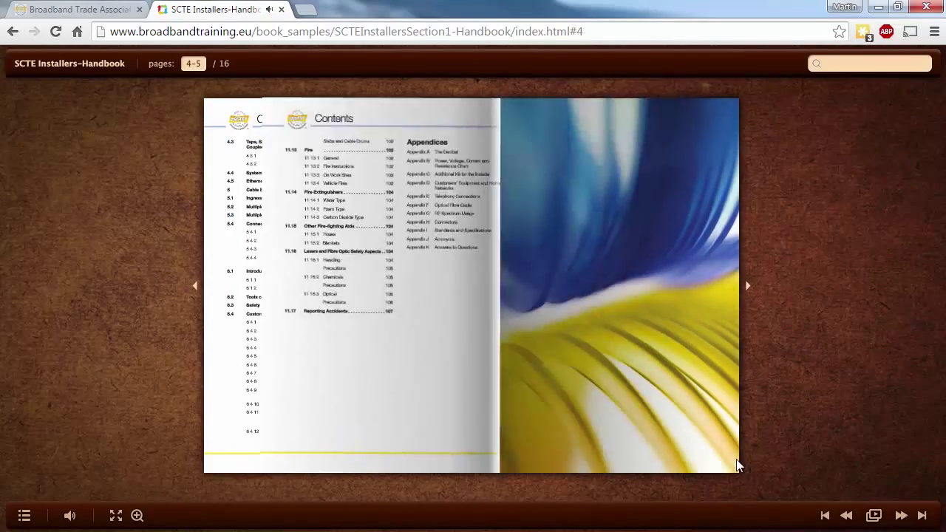